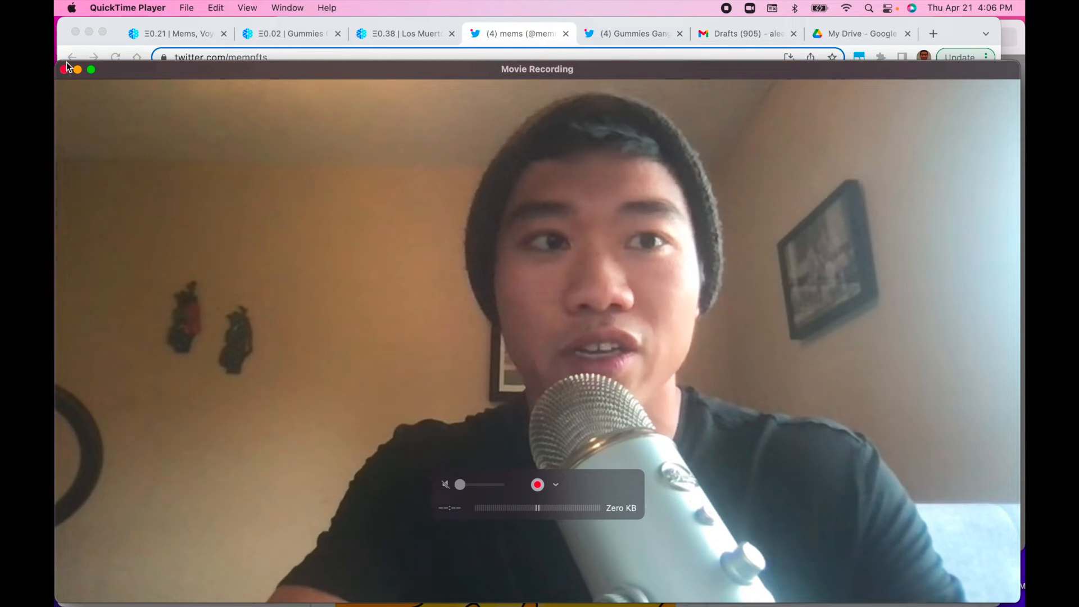
pyautogui.click(62, 69)
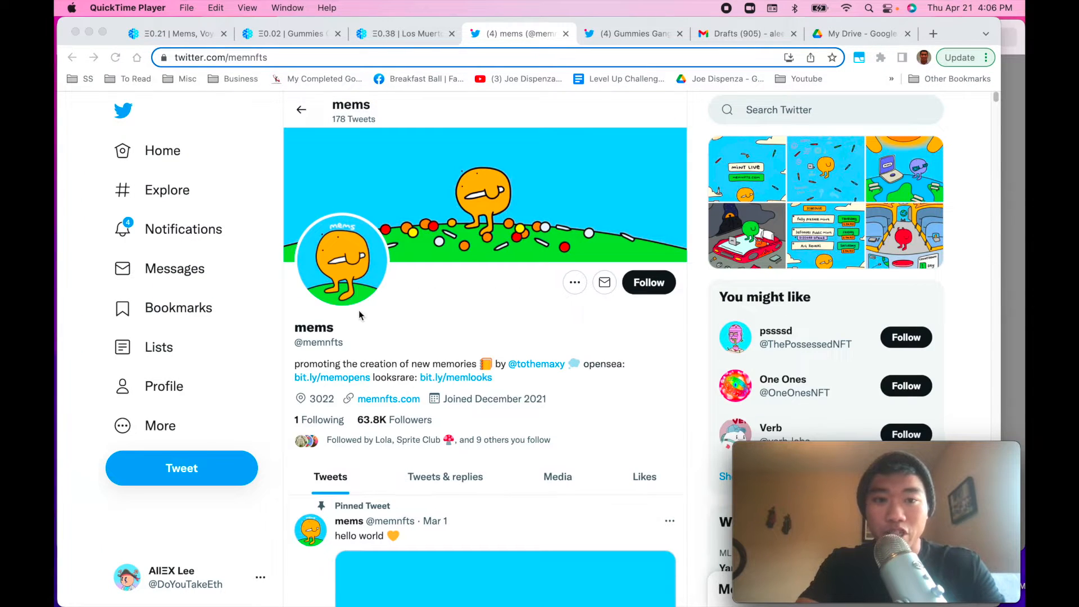
pyautogui.moveTo(406, 330)
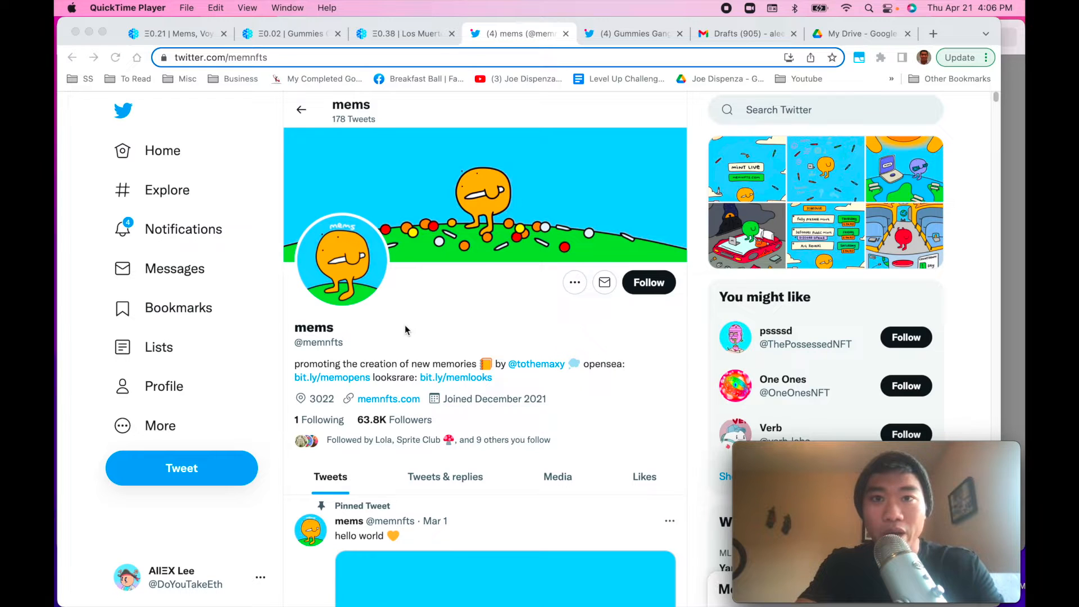
# Switch to the icy.tools tab showing the Mems, Voyage One 7-day sales history chart.
pyautogui.click(175, 32)
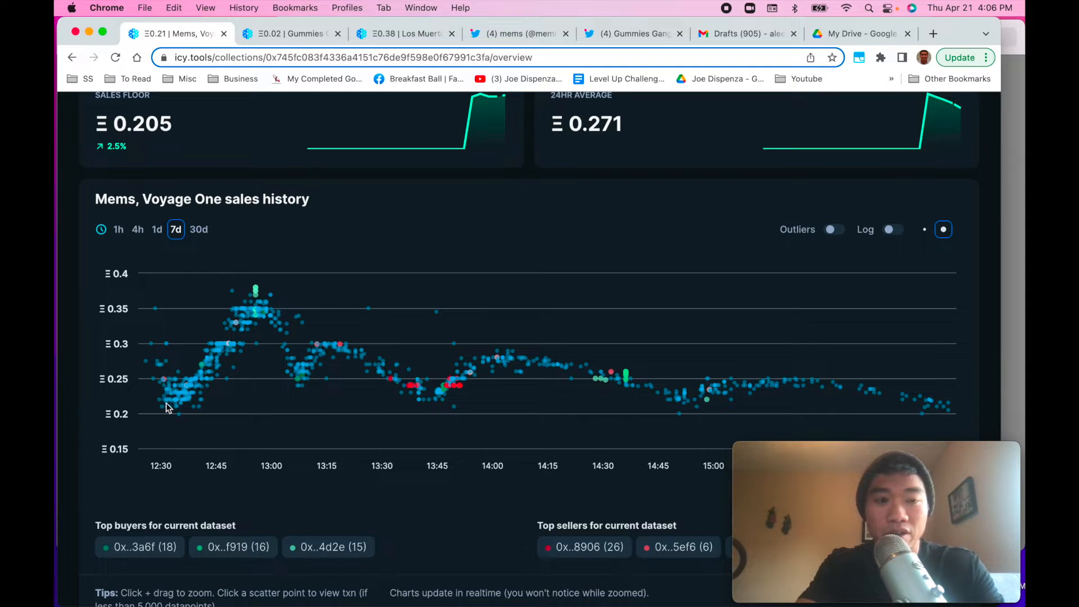
pyautogui.moveTo(178, 405)
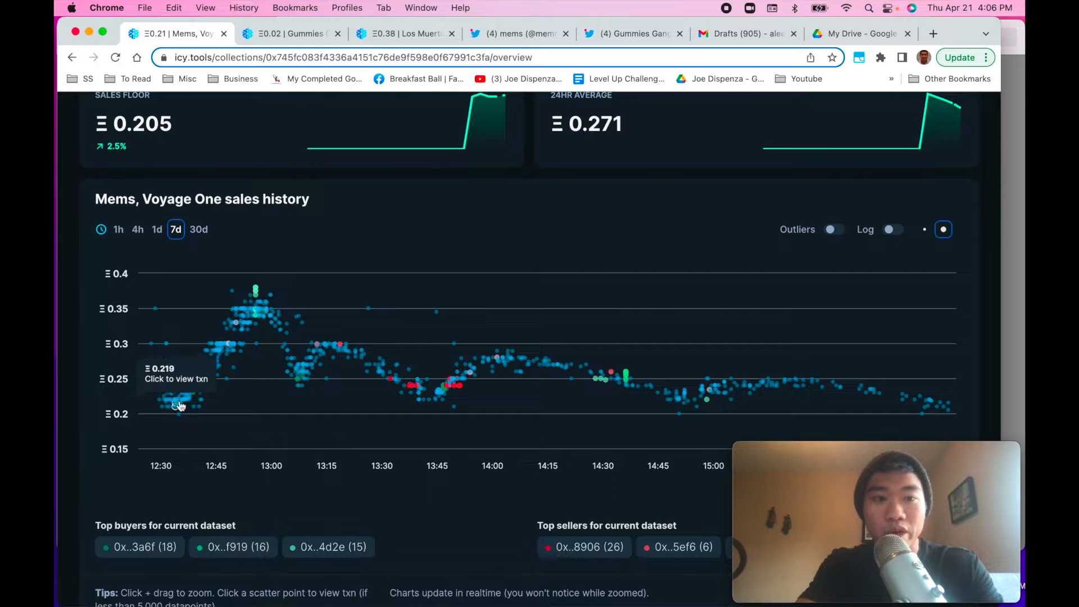
pyautogui.moveTo(258, 308)
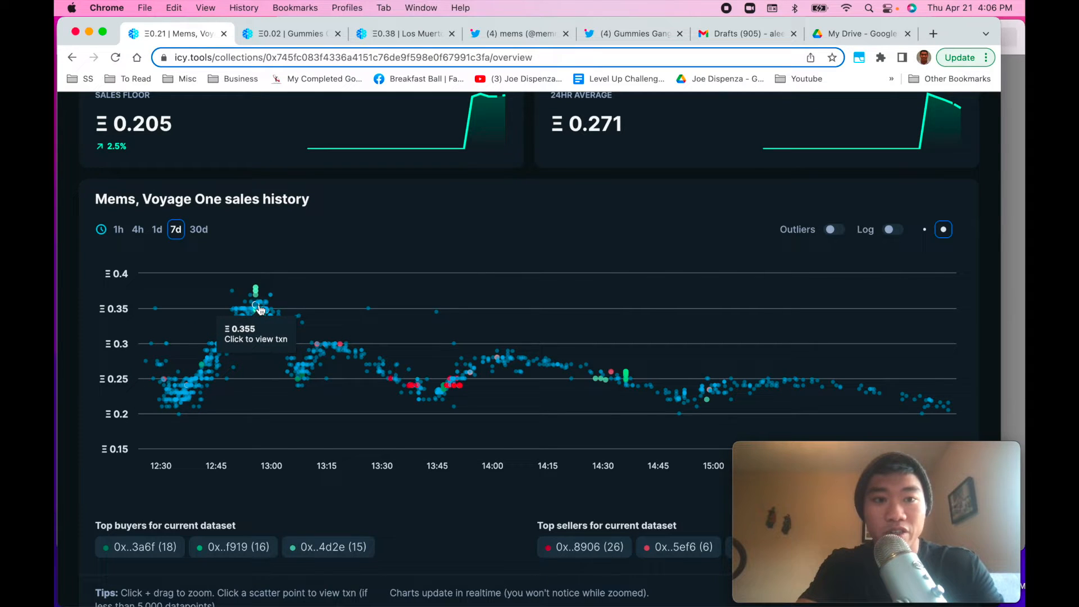
pyautogui.moveTo(308, 370)
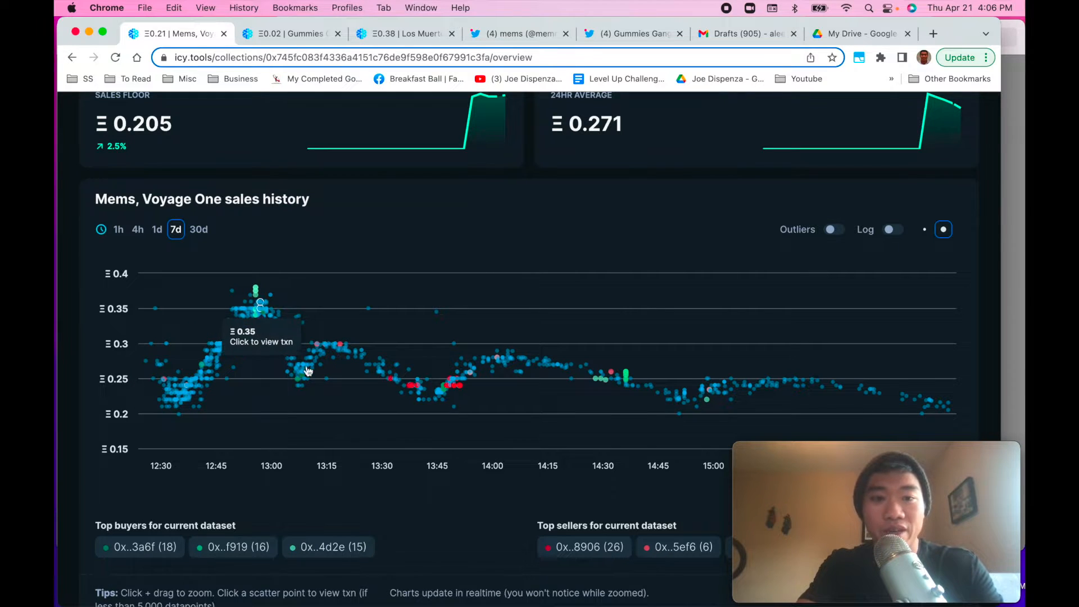
pyautogui.moveTo(169, 390)
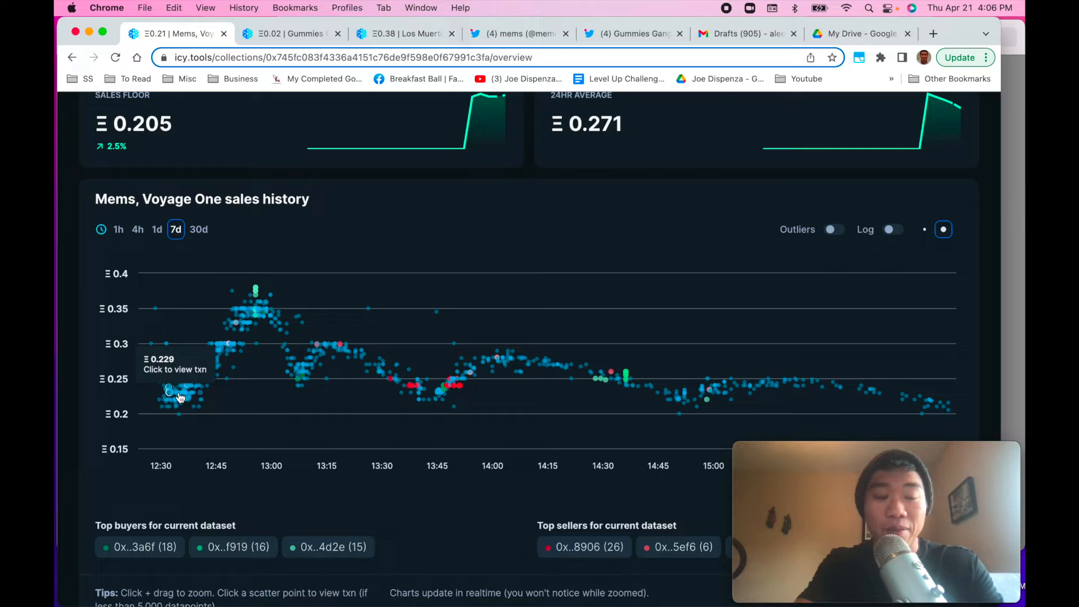
pyautogui.moveTo(178, 394)
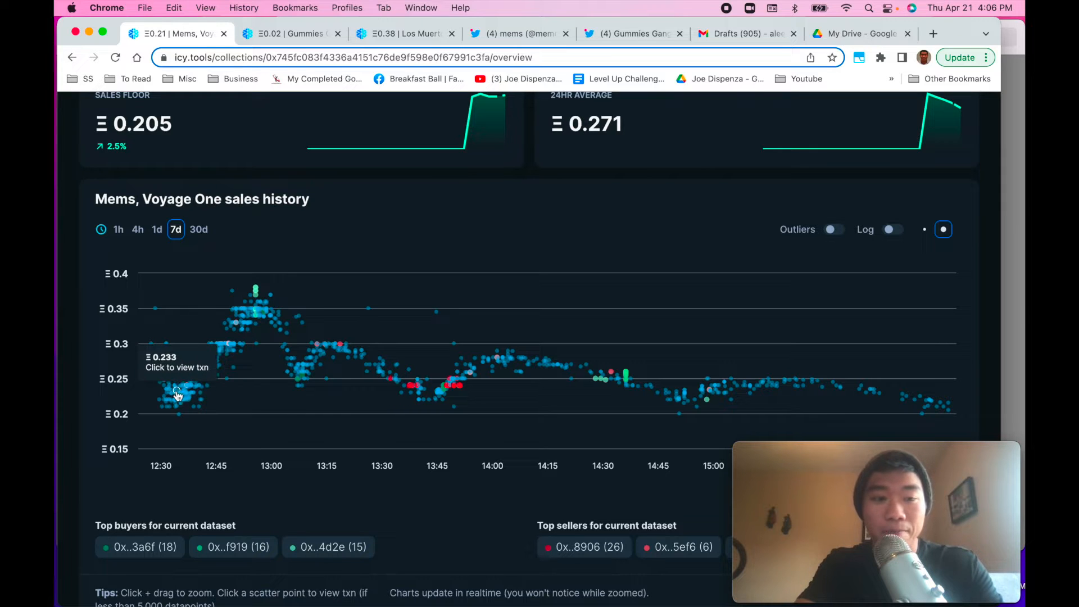
pyautogui.moveTo(267, 324)
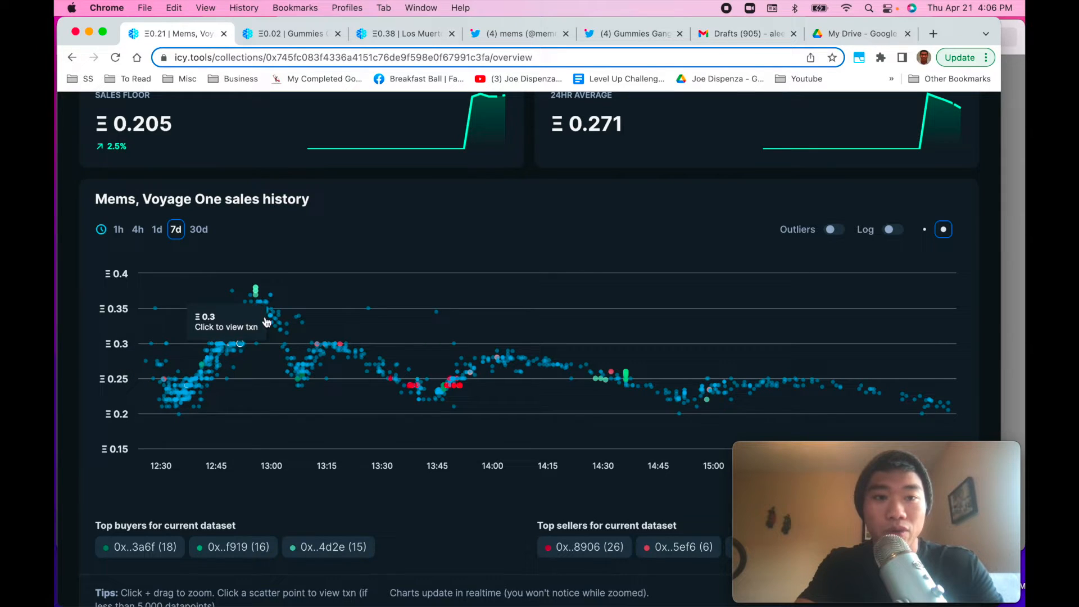
pyautogui.moveTo(263, 304)
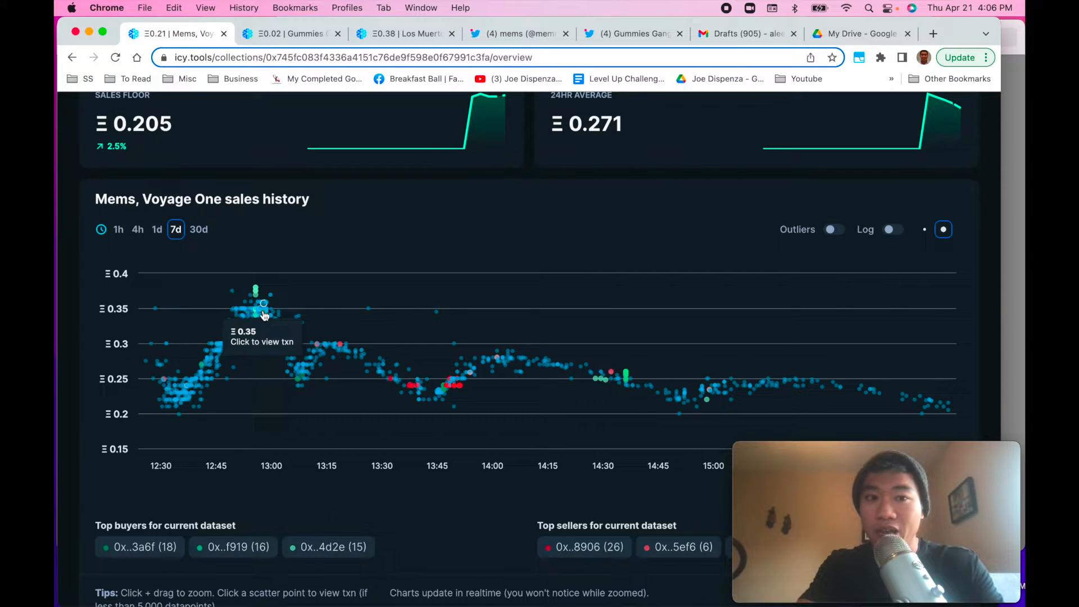
pyautogui.moveTo(298, 314)
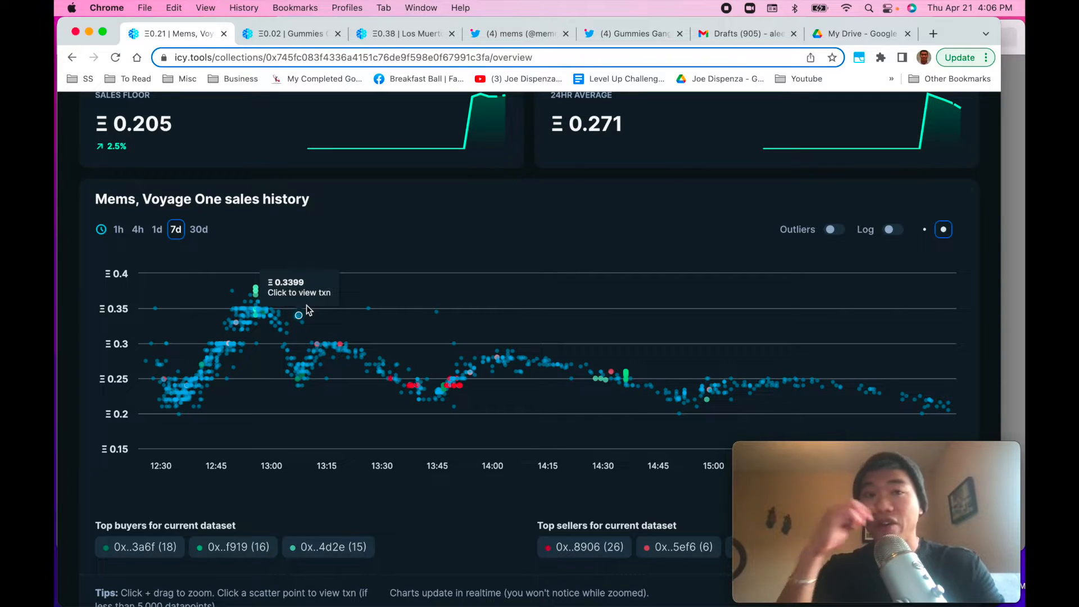
pyautogui.moveTo(685, 390)
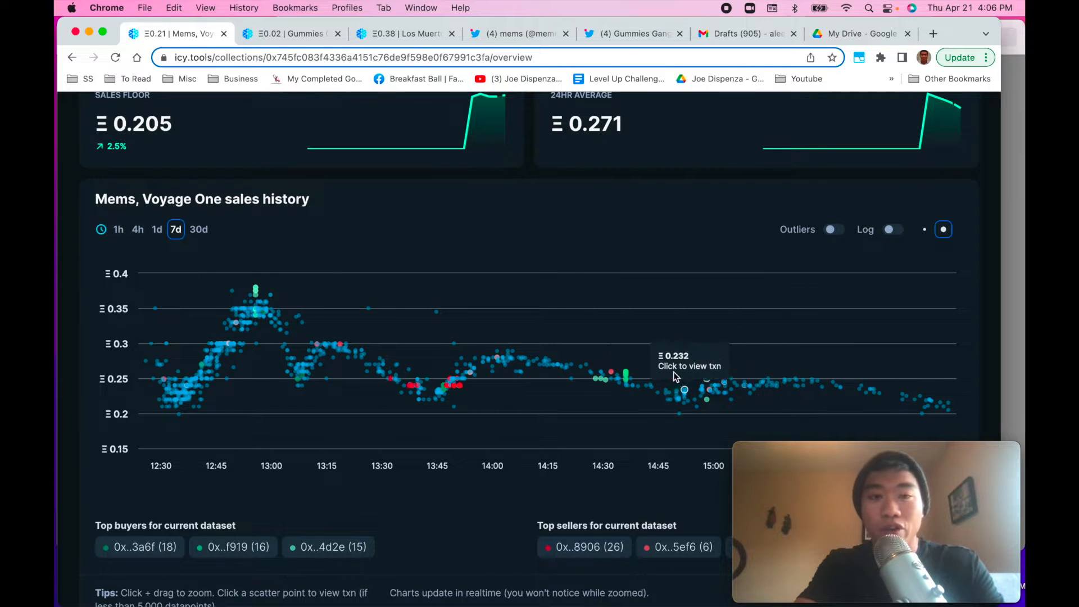
pyautogui.moveTo(664, 388)
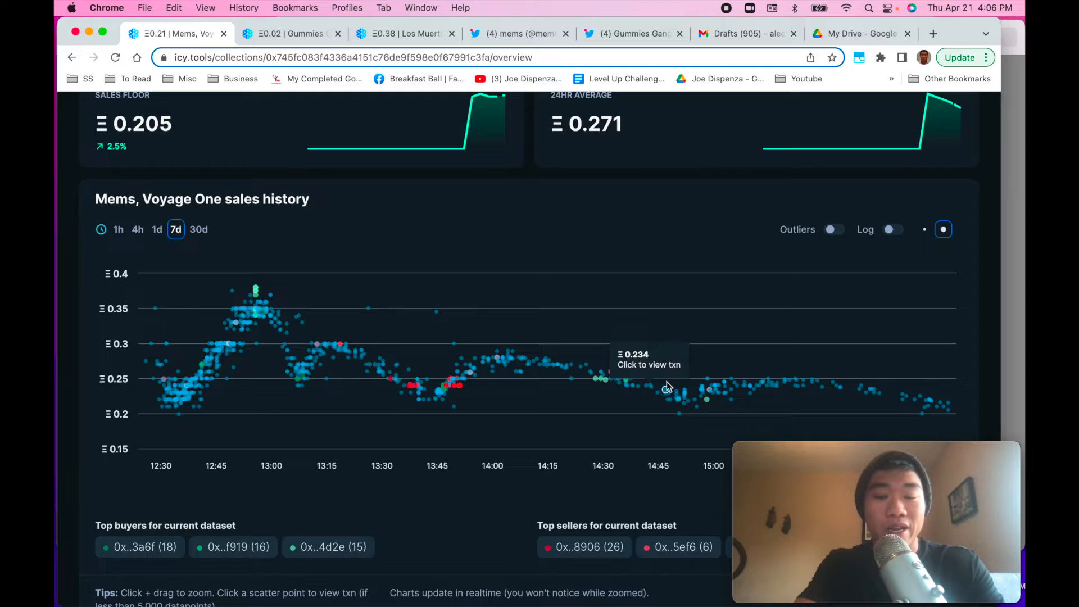
pyautogui.moveTo(306, 129)
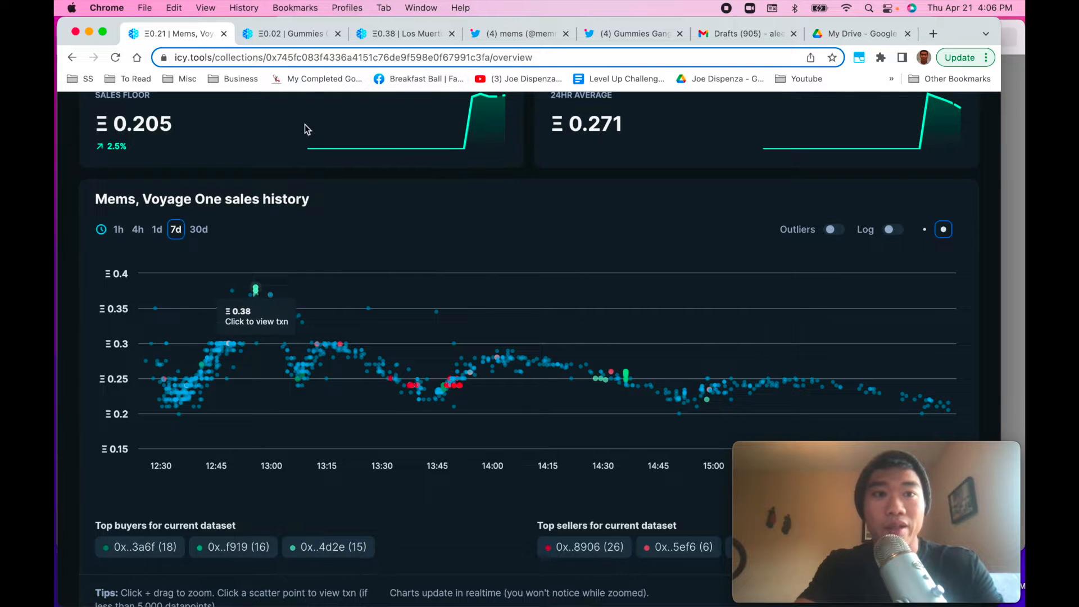
pyautogui.moveTo(519, 33)
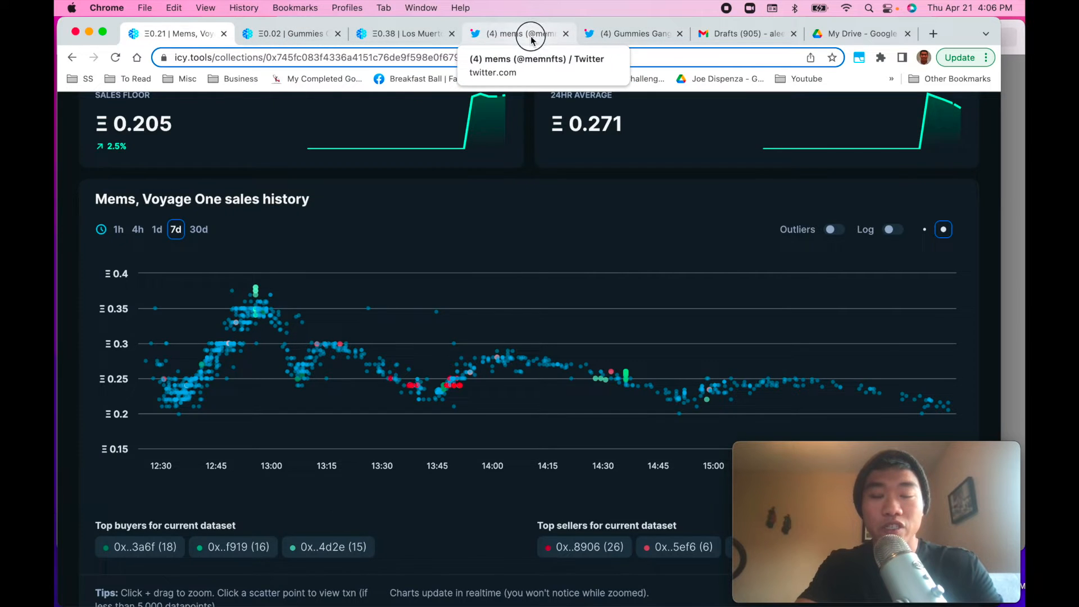
# Compare the mems and Gummies Gang (102.1K followers) profiles, then view the Gummies Gang price chart screenshot.
pyautogui.click(520, 33)
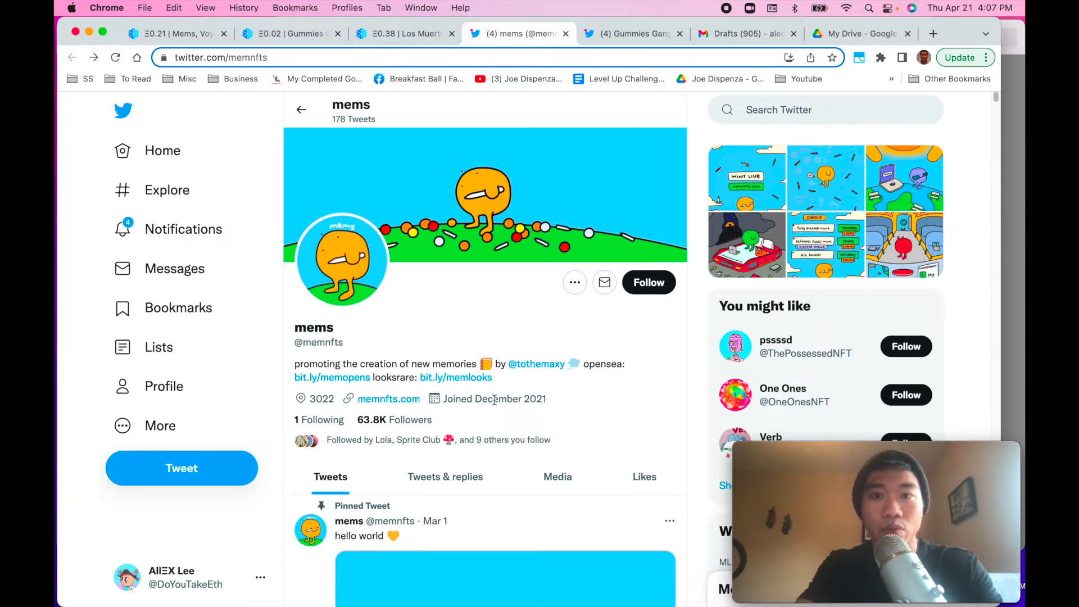
pyautogui.click(631, 32)
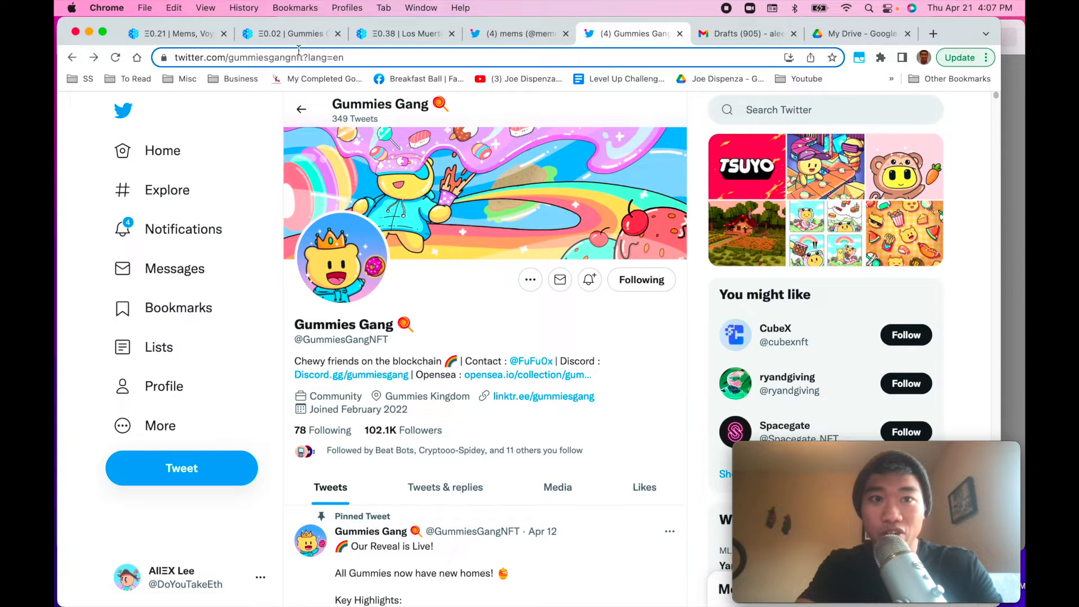
pyautogui.click(288, 32)
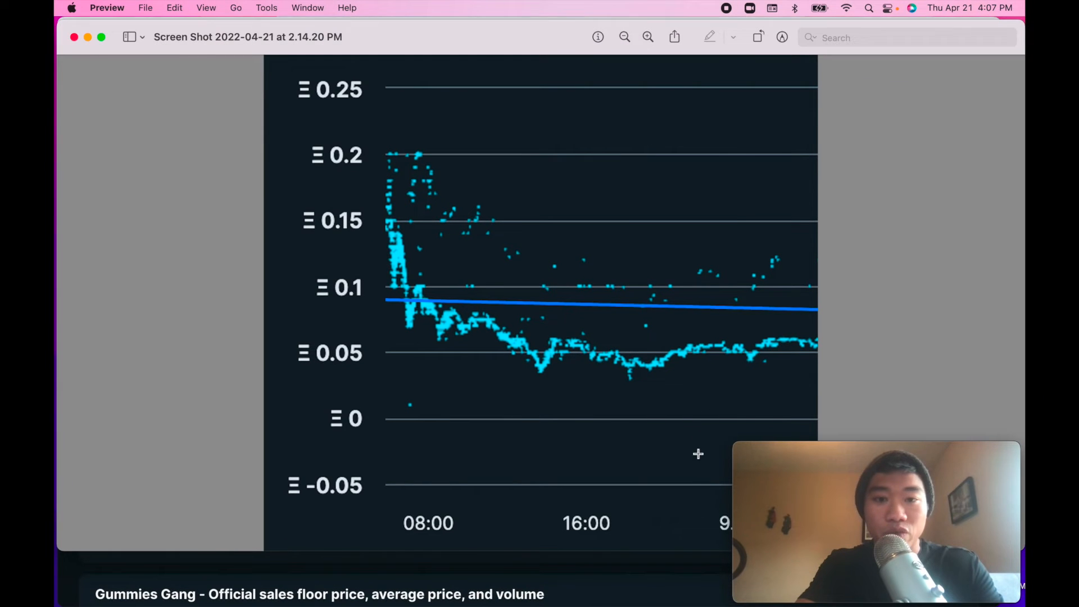
pyautogui.moveTo(396, 287)
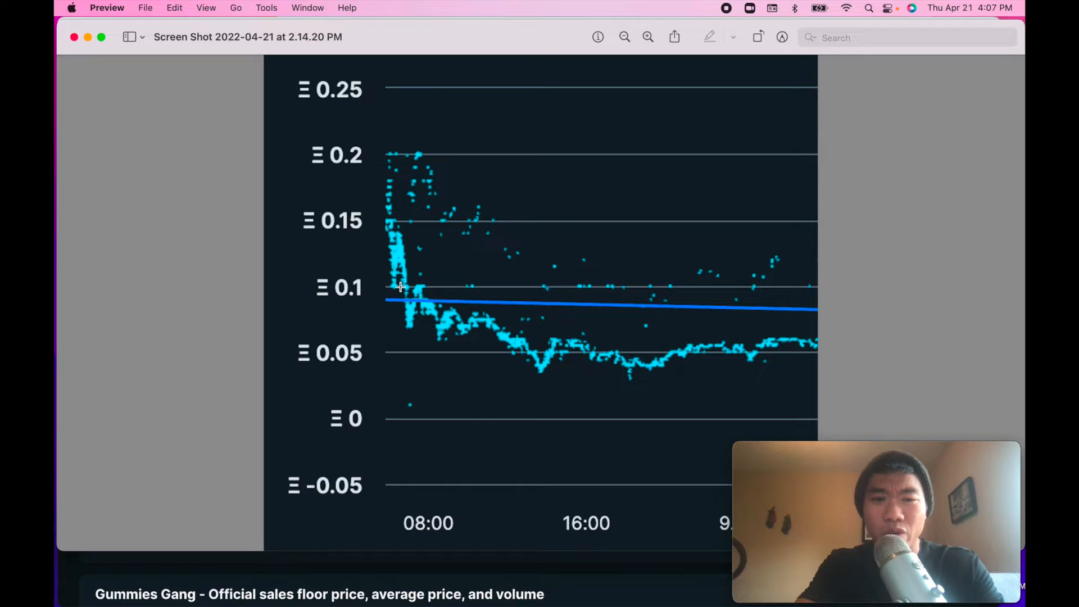
pyautogui.moveTo(401, 259)
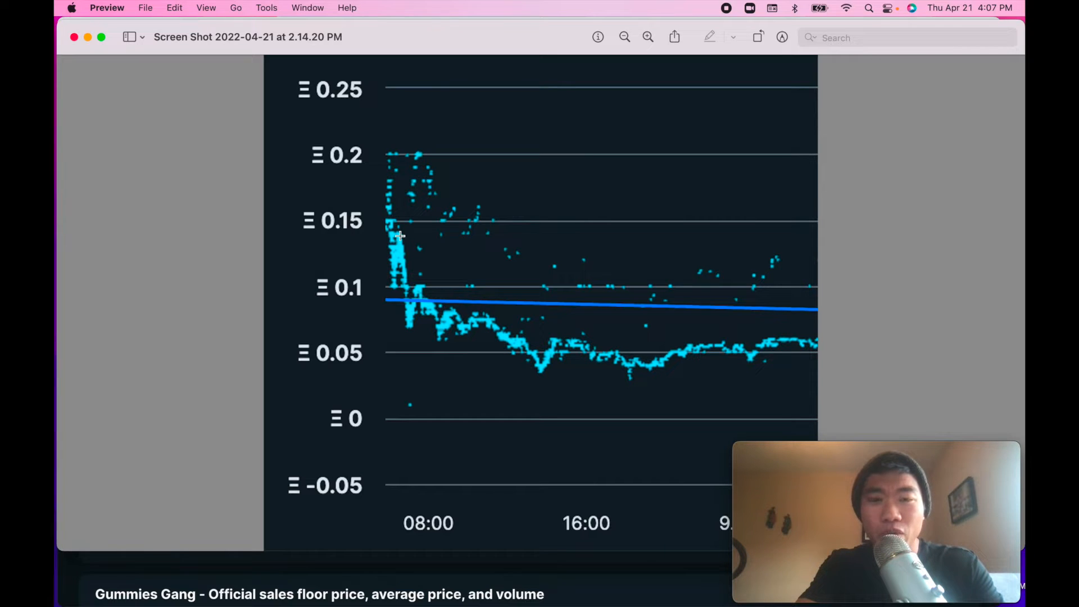
pyautogui.moveTo(630, 361)
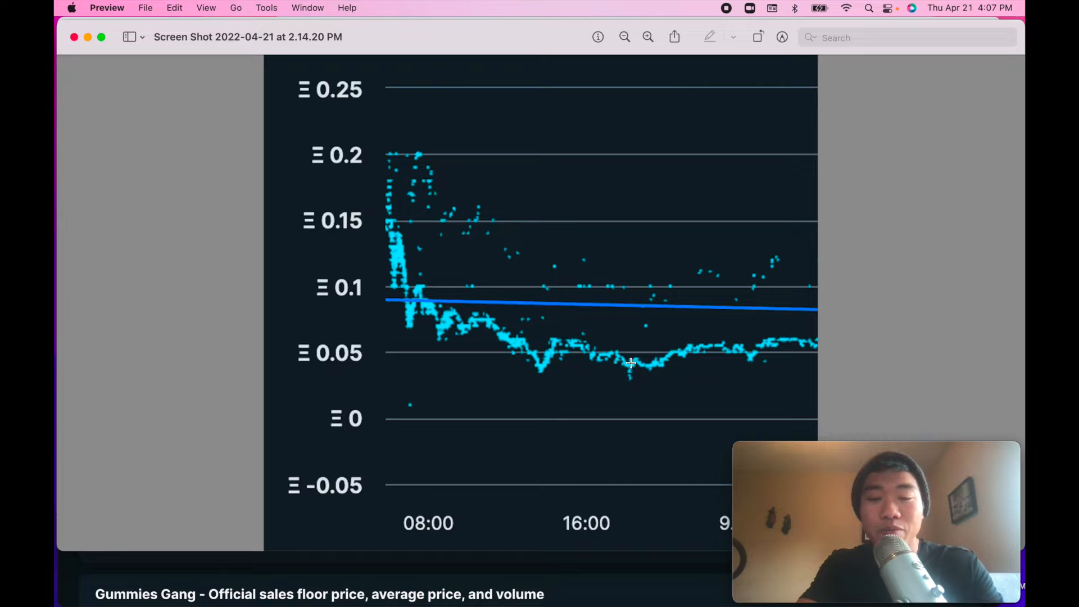
pyautogui.moveTo(394, 293)
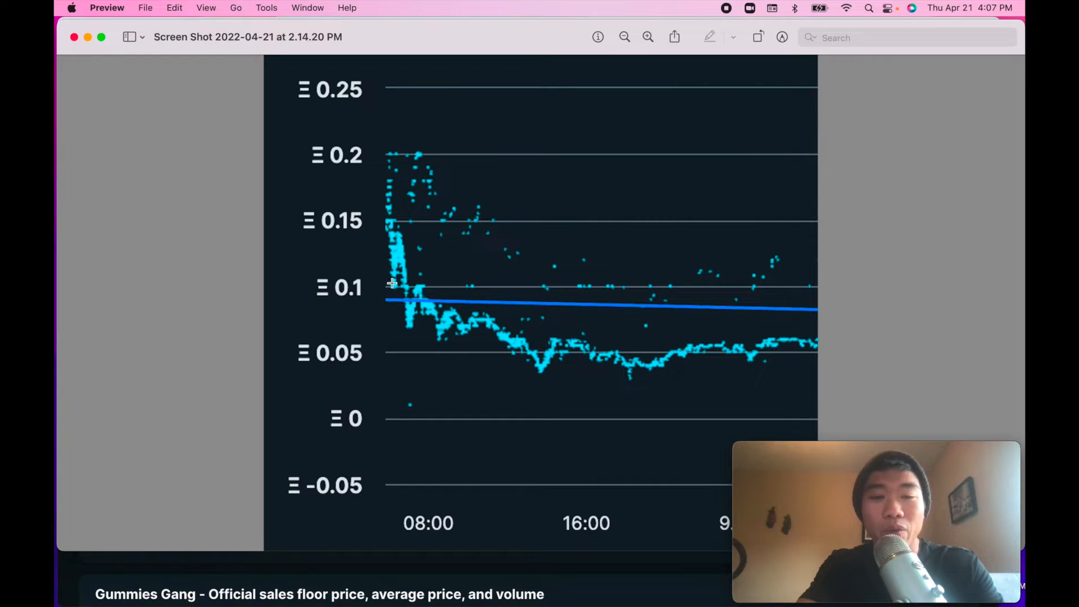
pyautogui.moveTo(408, 292)
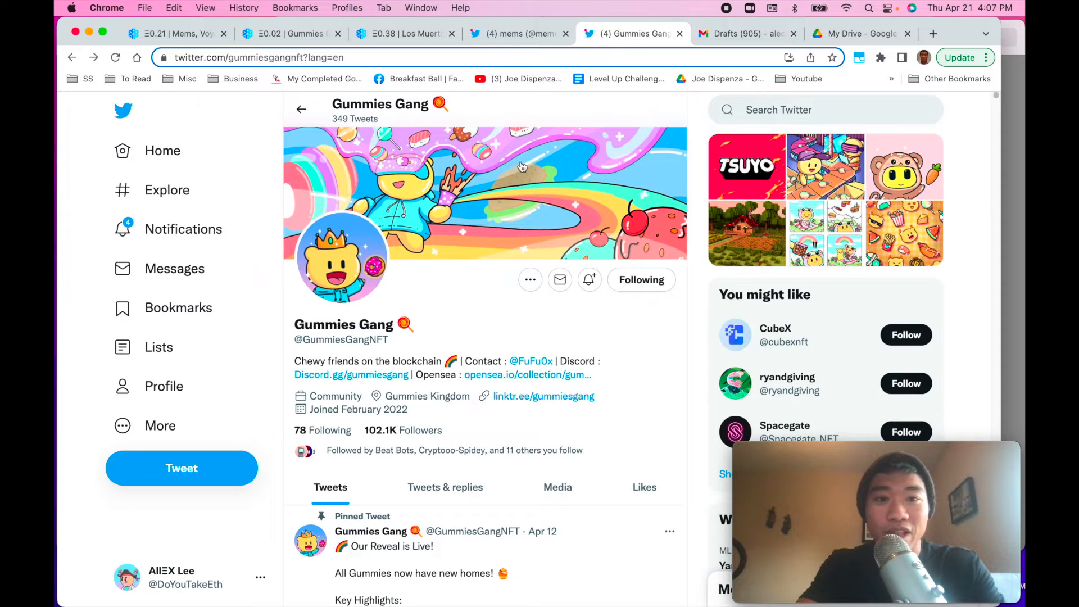
# Return to the mems Twitter profile to read its exact follower count of 63,820.
pyautogui.click(517, 33)
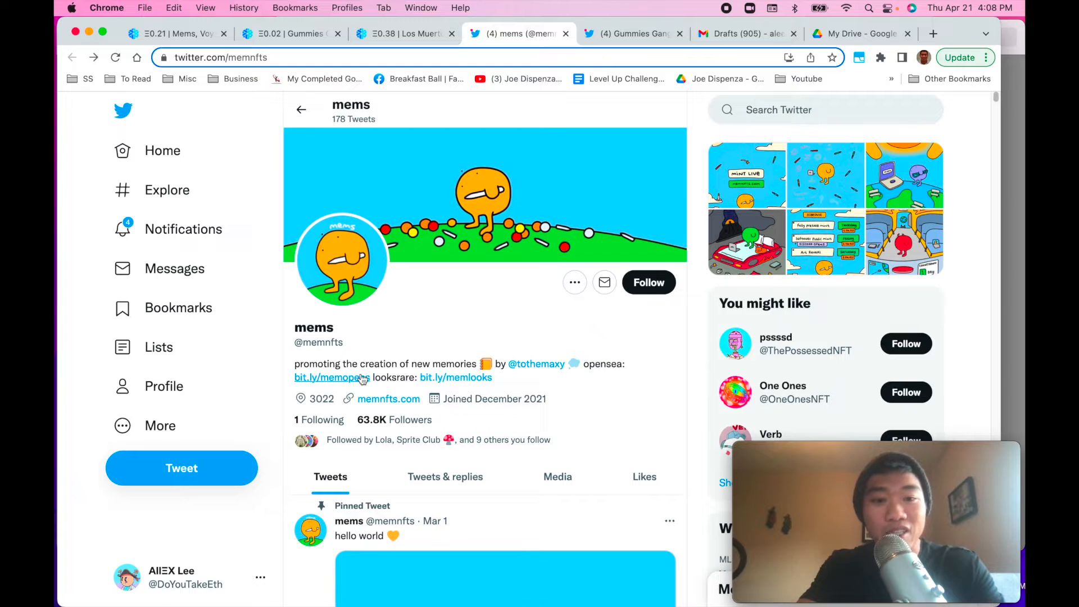
pyautogui.moveTo(214, 116)
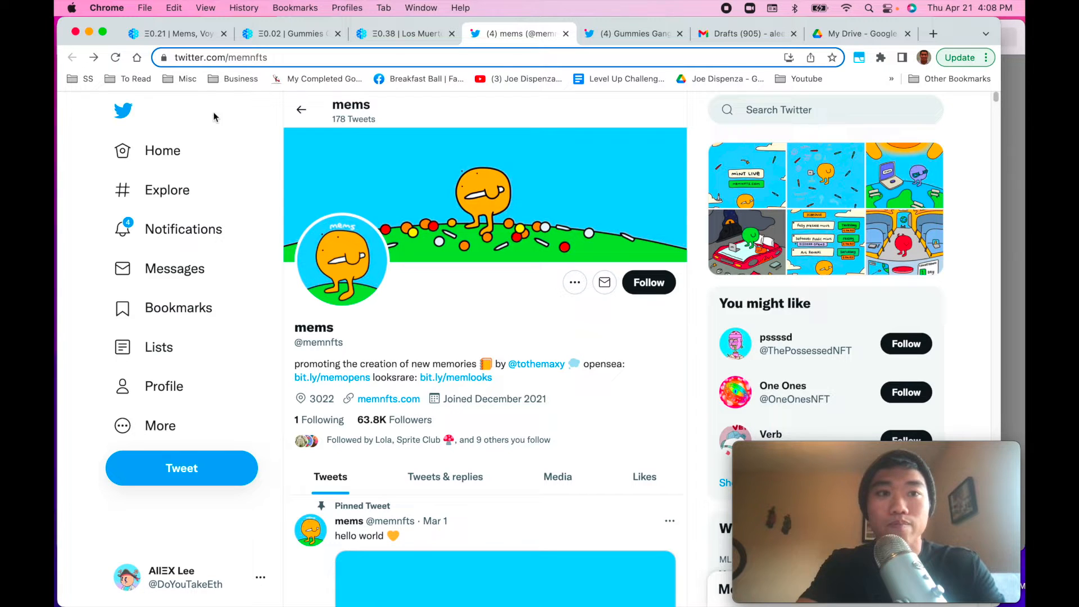
pyautogui.moveTo(237, 54)
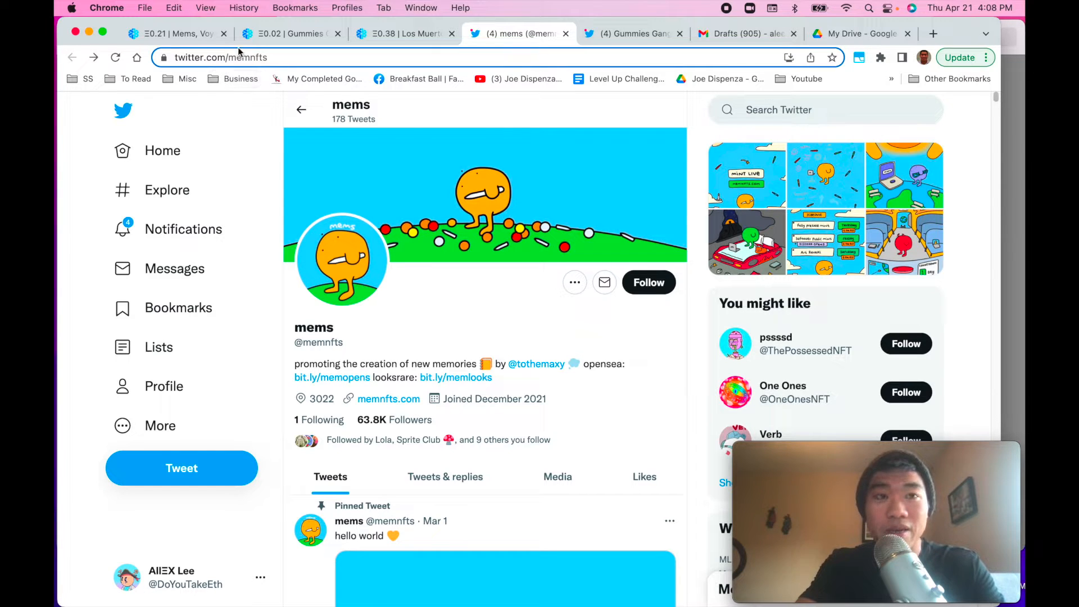
pyautogui.moveTo(344, 238)
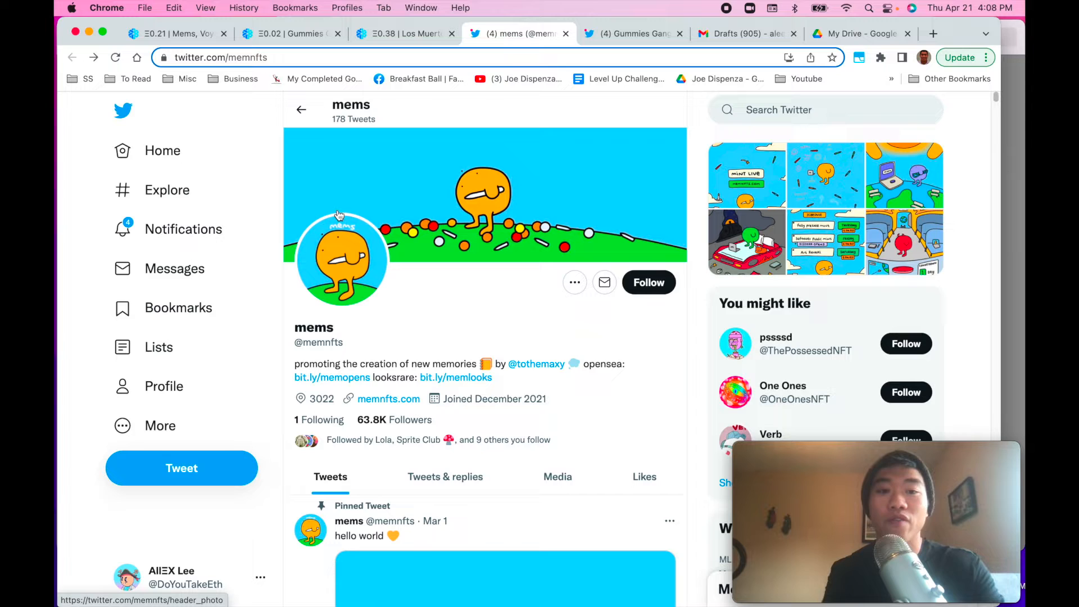
pyautogui.moveTo(394, 419)
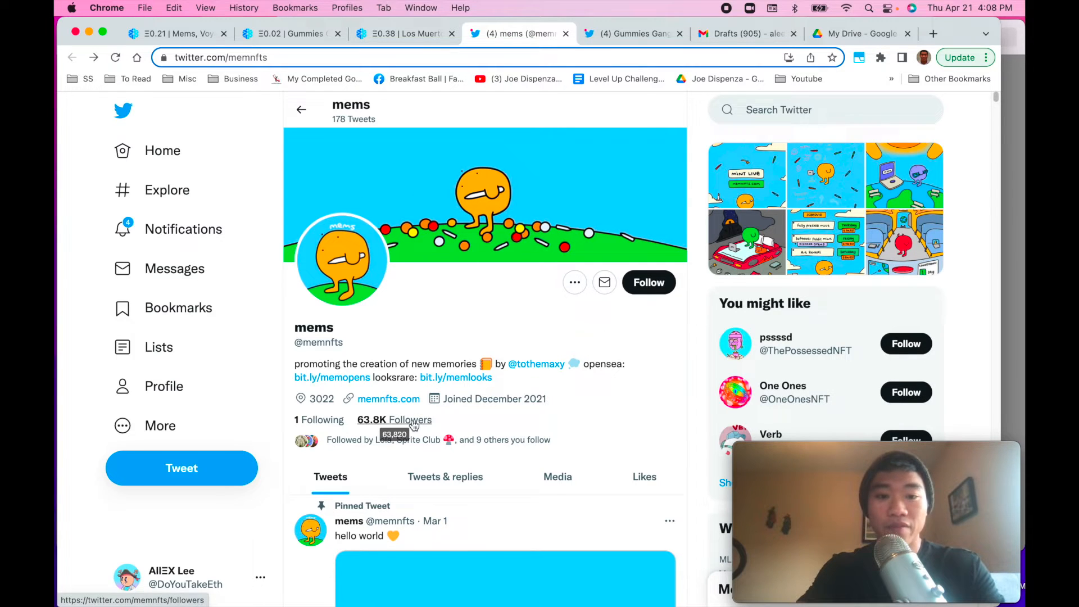
pyautogui.moveTo(405, 422)
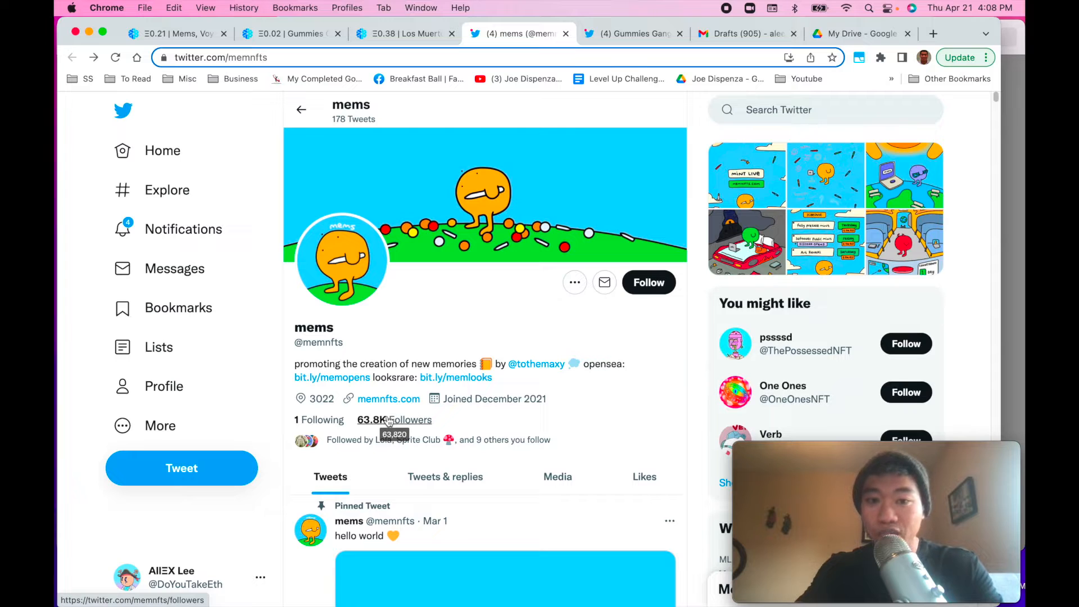
# Scroll the mems timeline to the 'gmem to all humans' vending-machine tweet and open its image.
pyautogui.scroll(-3)
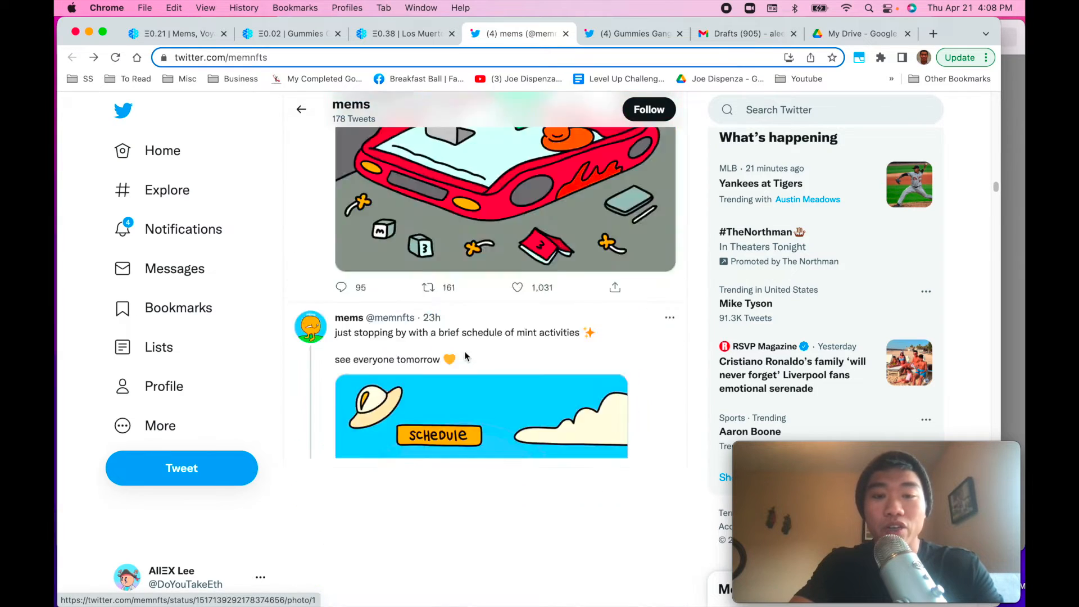
pyautogui.scroll(-3)
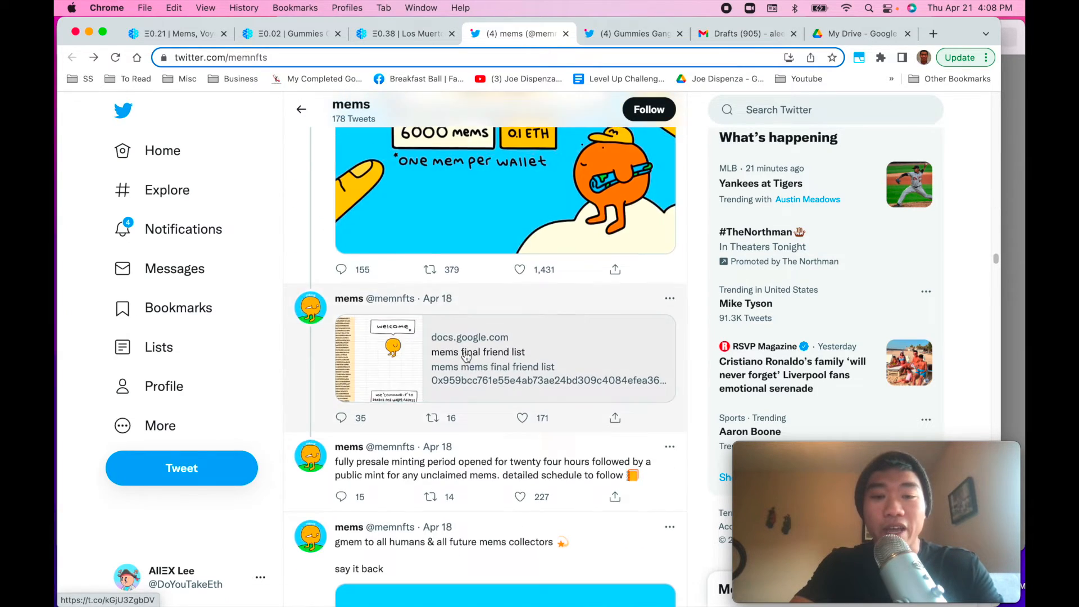
pyautogui.scroll(-3)
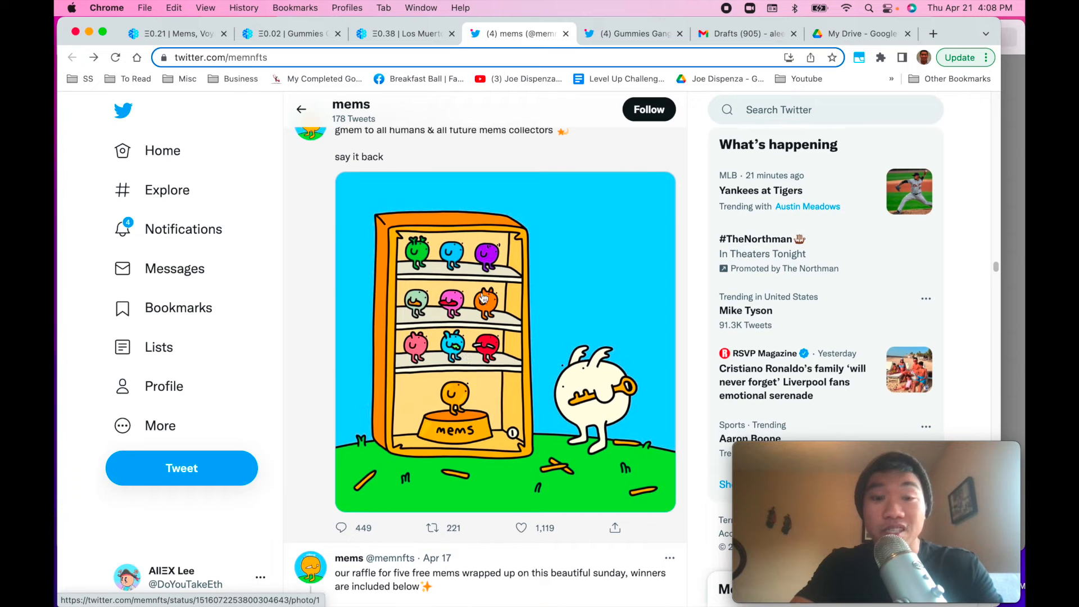
pyautogui.scroll(3)
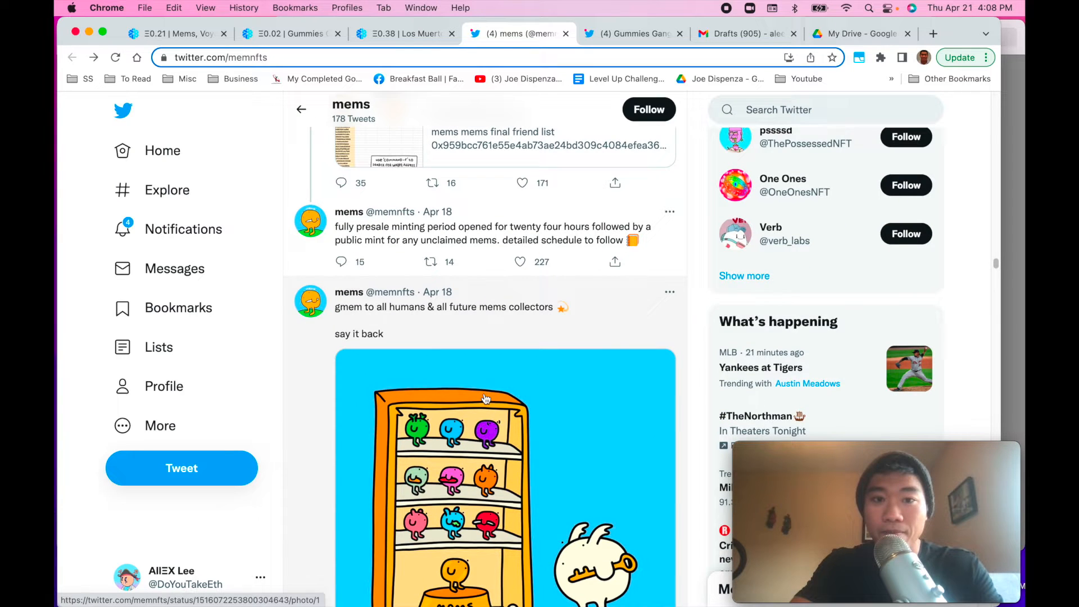
pyautogui.scroll(-3)
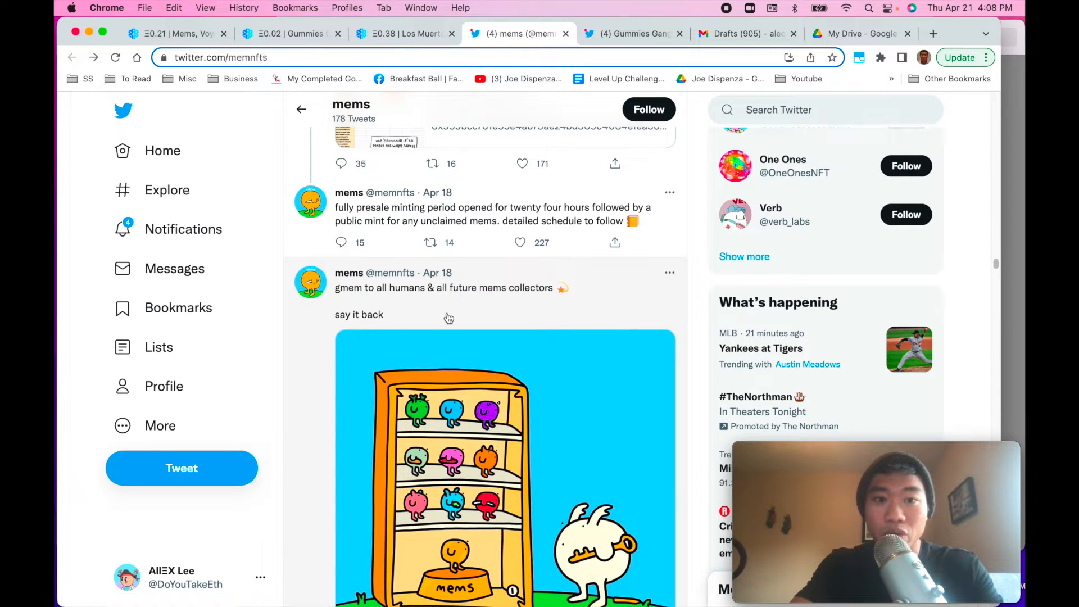
pyautogui.moveTo(393, 347)
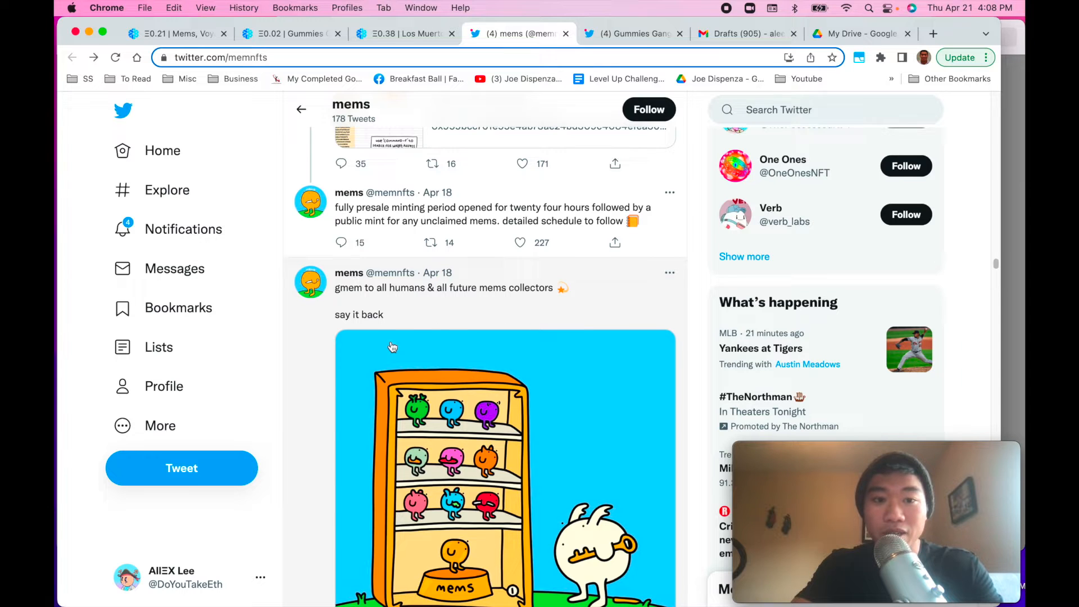
pyautogui.click(506, 468)
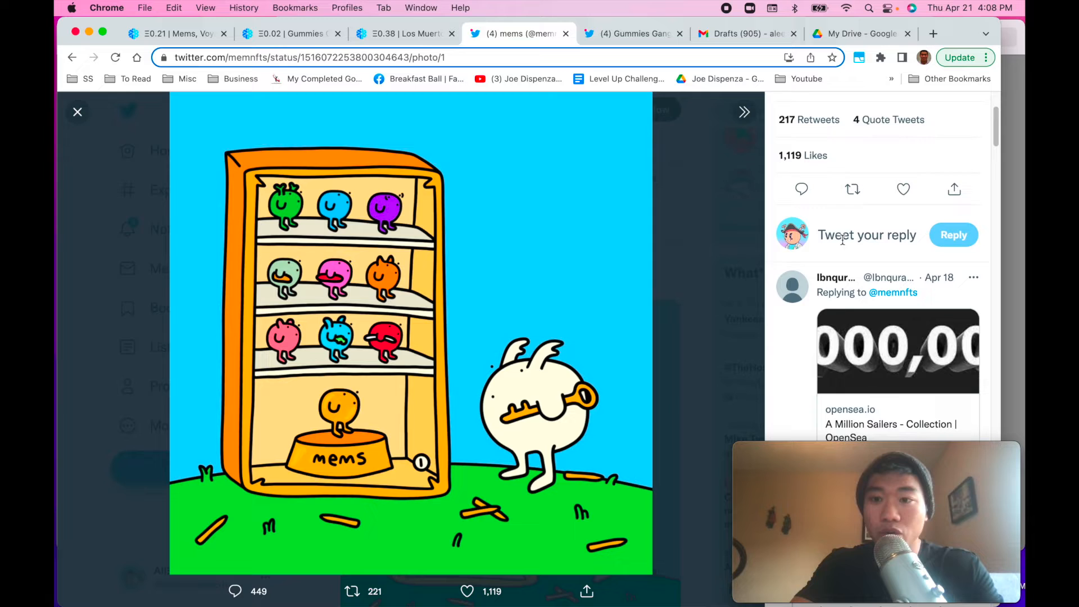
# Scroll through the gmem reply thread beside the tweet showing 449 comments, 221 retweets and 1,119 likes.
pyautogui.scroll(-3)
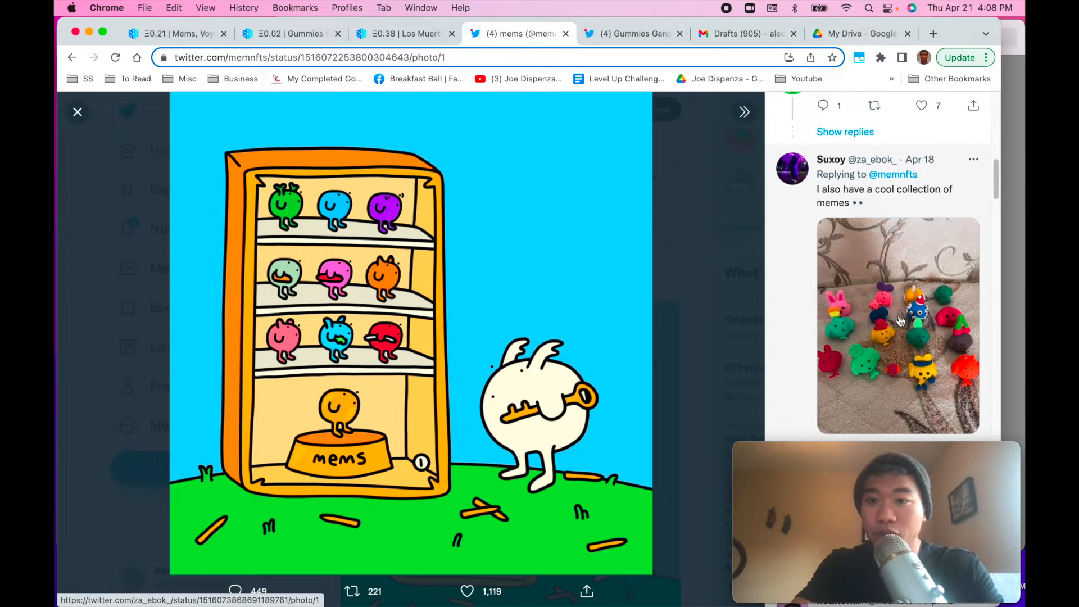
pyautogui.scroll(-3)
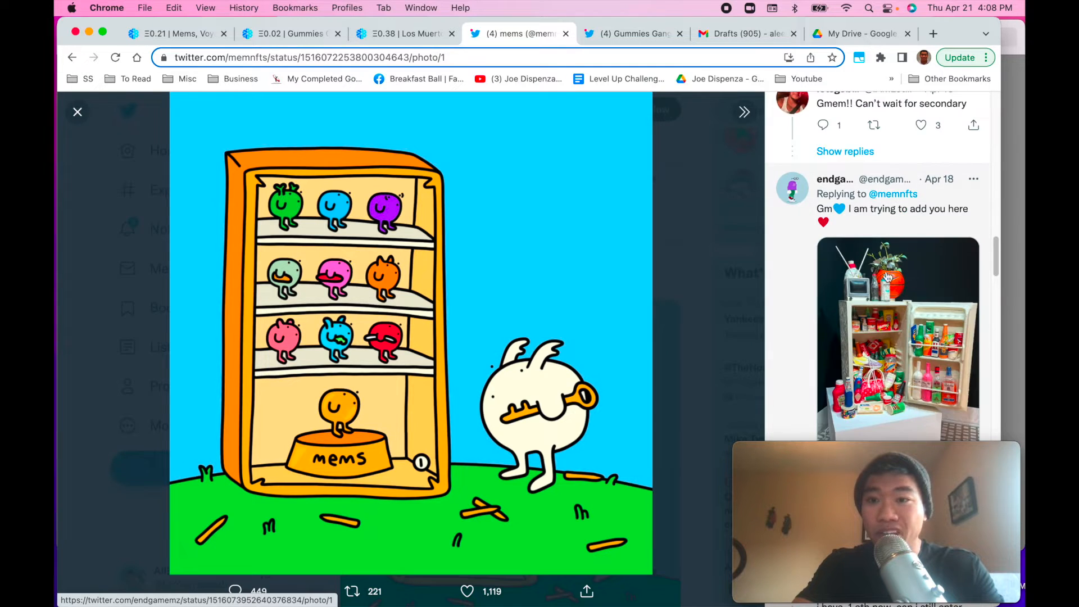
pyautogui.scroll(-3)
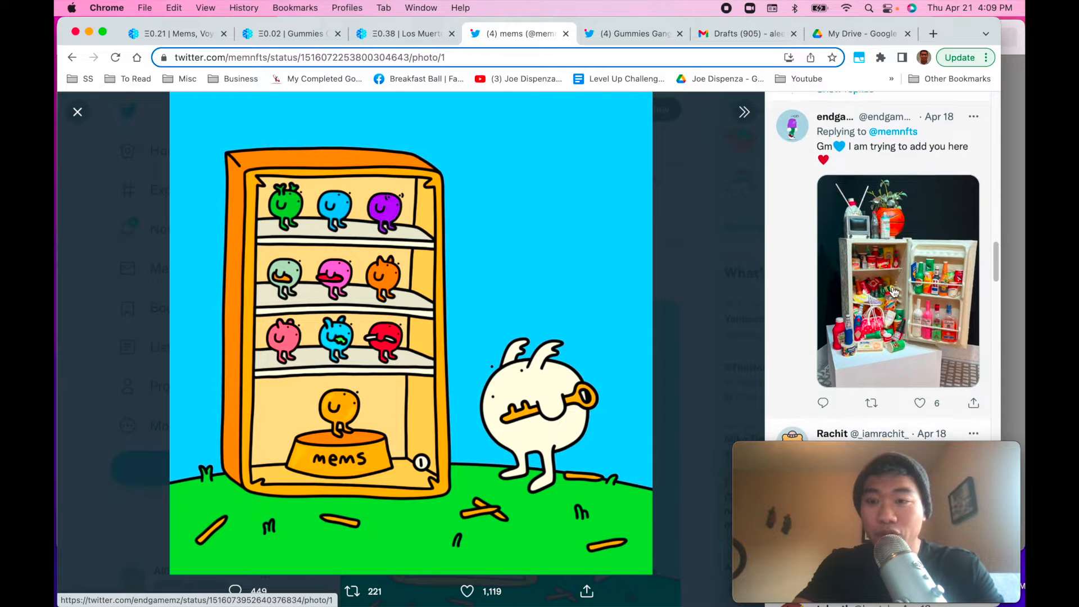
pyautogui.scroll(-3)
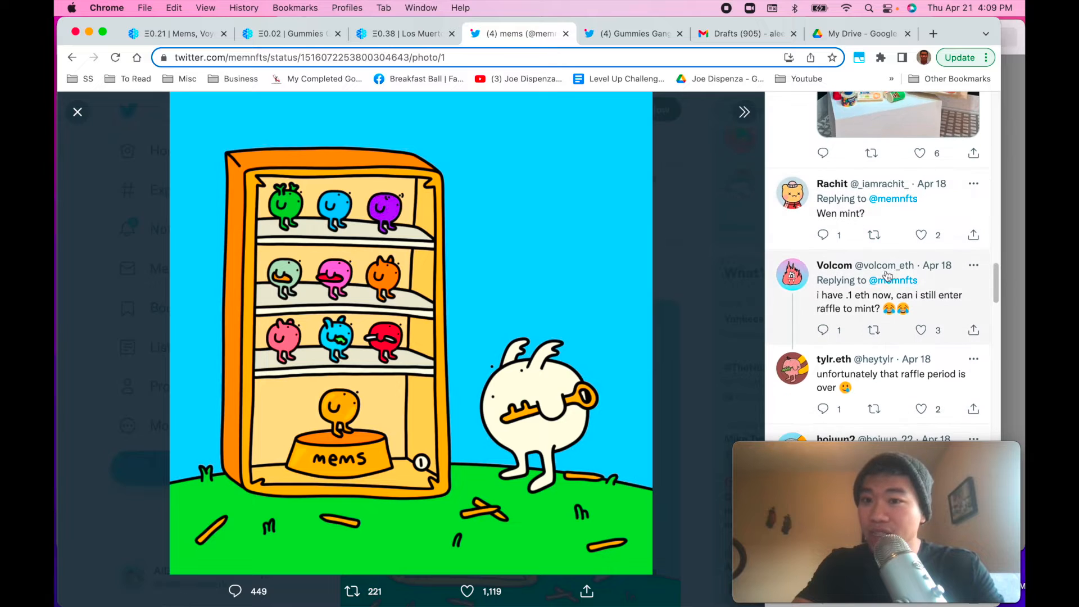
pyautogui.moveTo(884, 321)
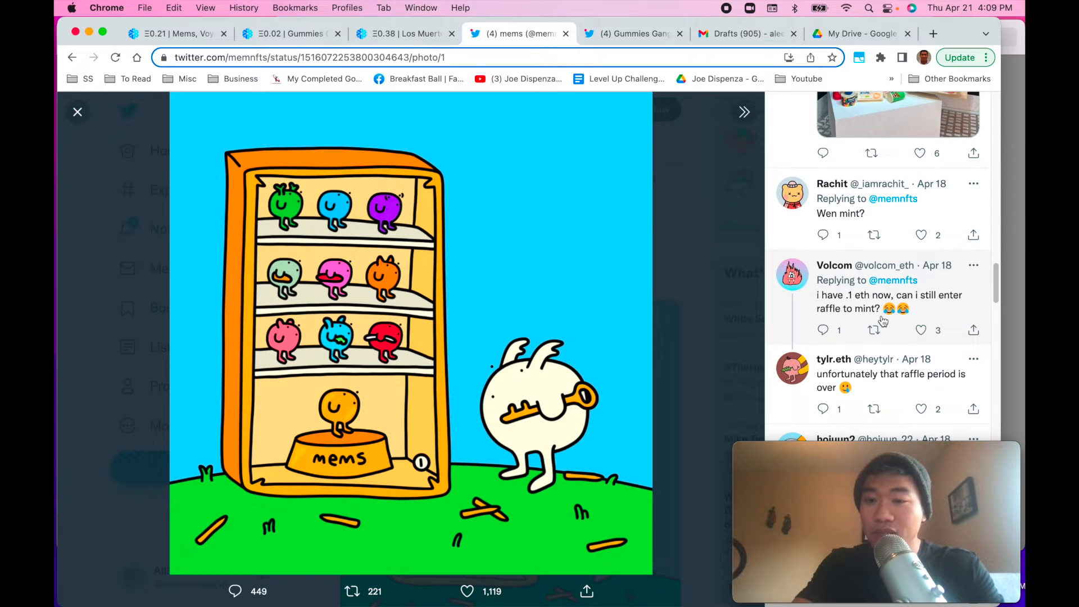
pyautogui.scroll(-3)
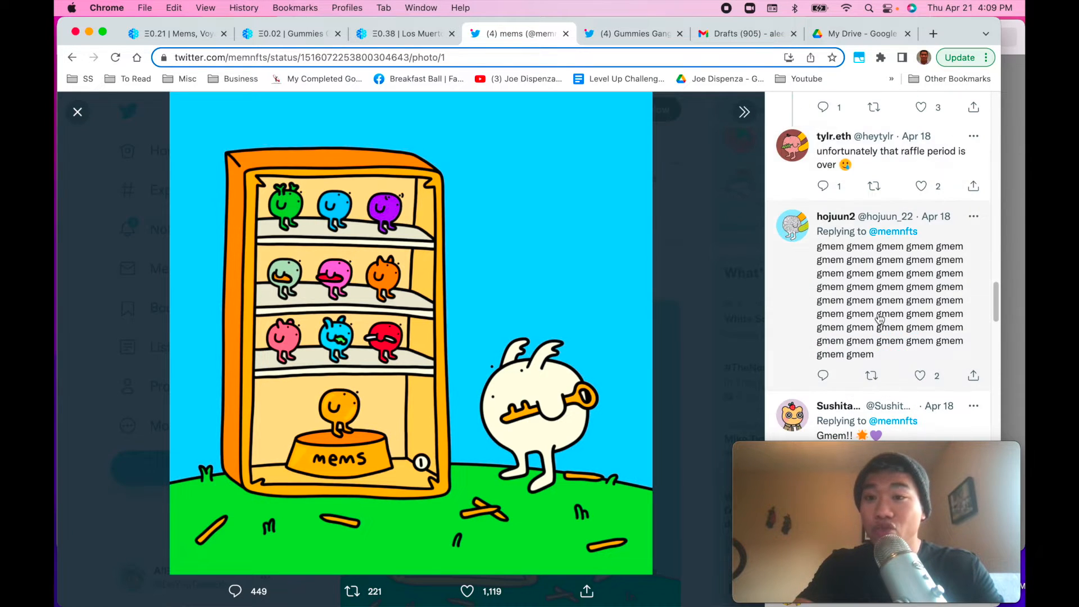
pyautogui.scroll(-3)
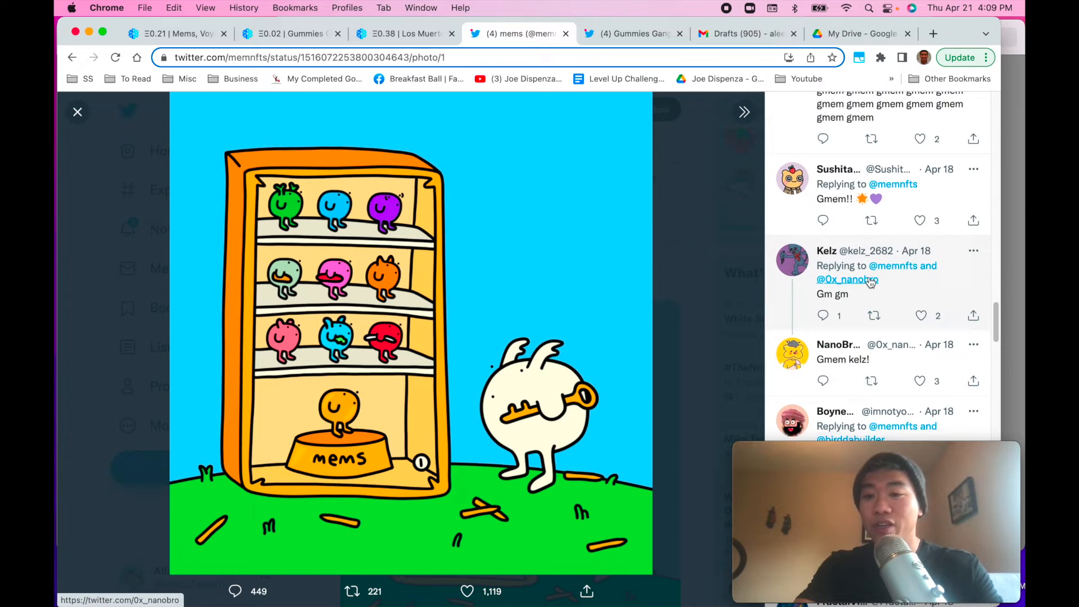
pyautogui.scroll(-3)
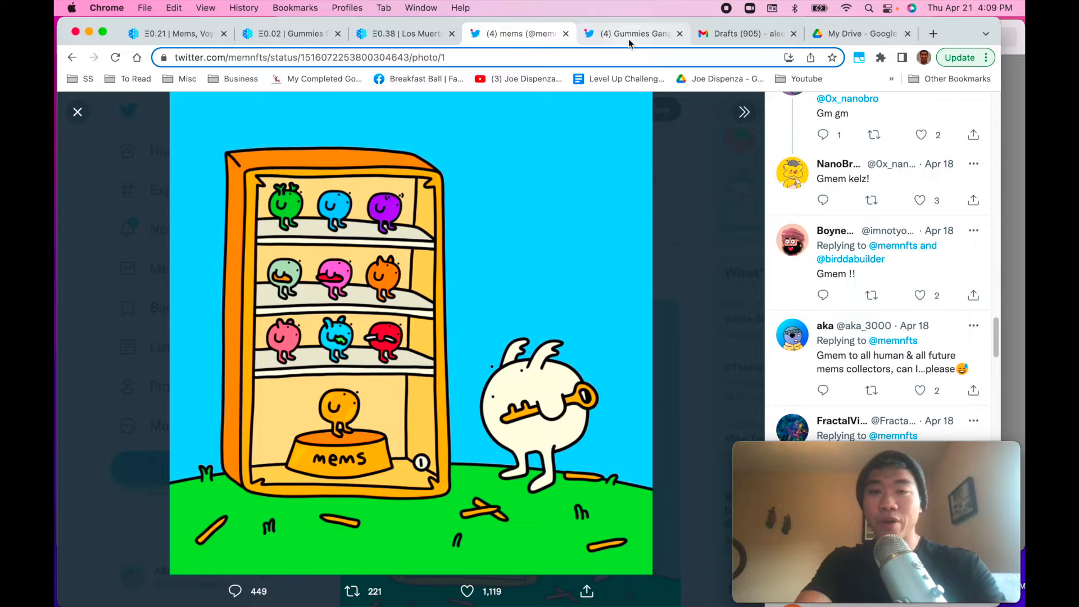
# Switch to the Gummies Gang profile and scroll back through its timeline toward late March.
pyautogui.click(630, 33)
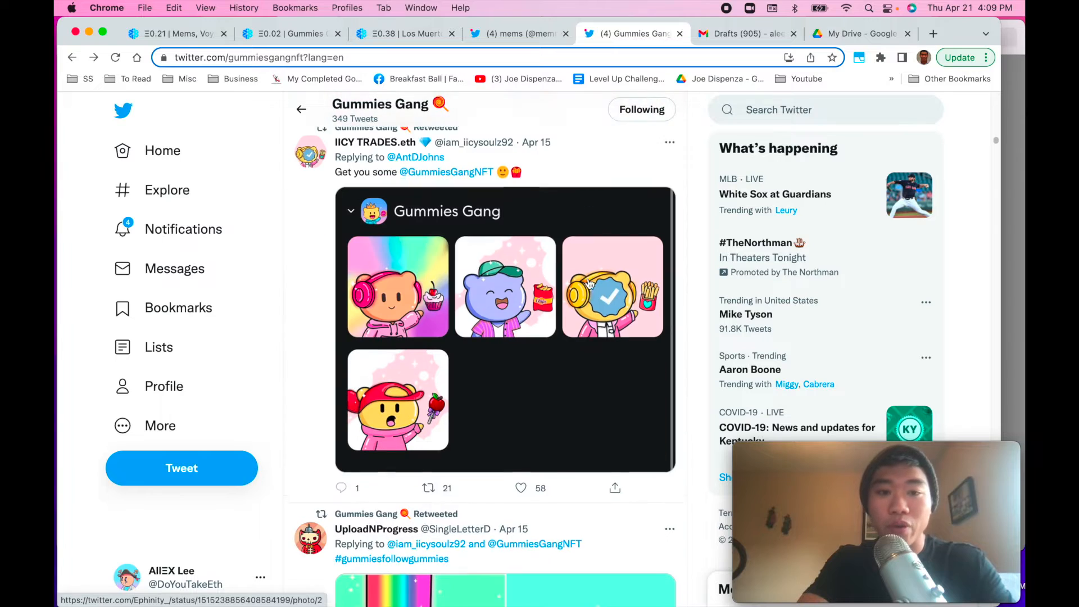
pyautogui.scroll(-3)
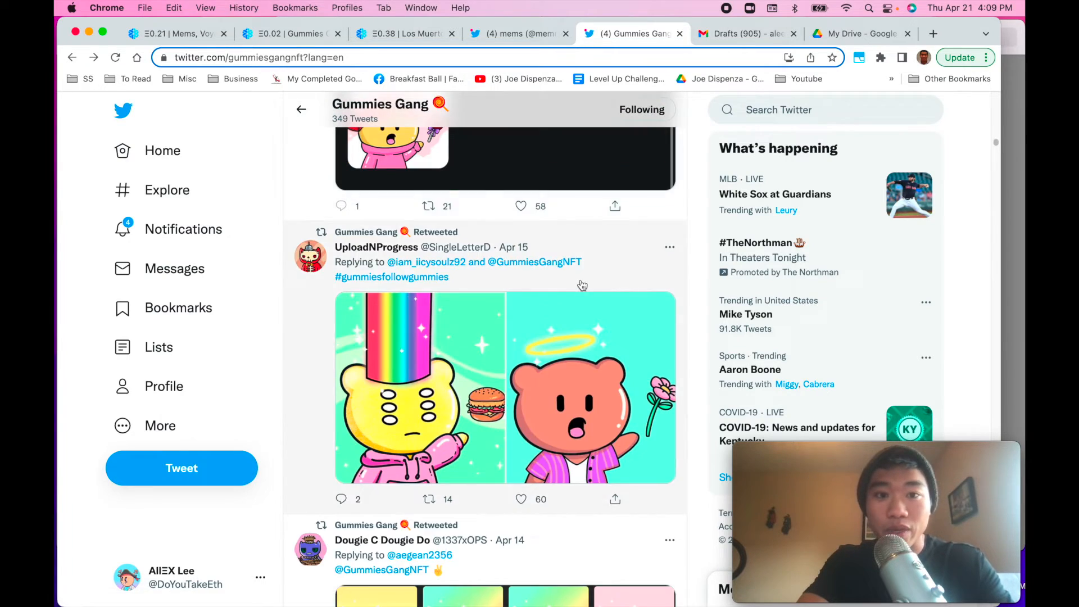
pyautogui.scroll(-3)
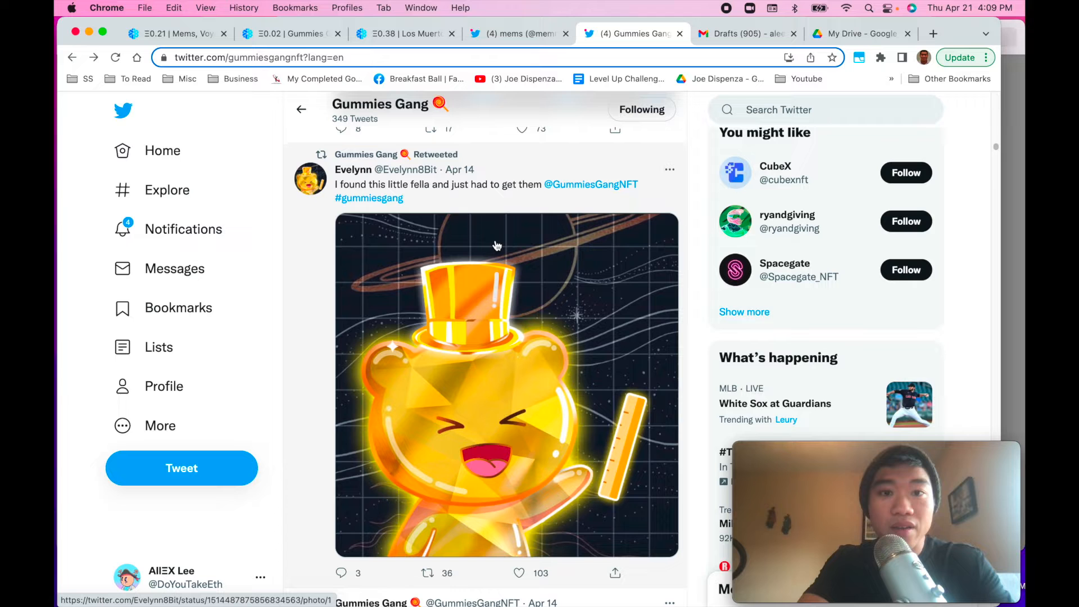
pyautogui.scroll(-3)
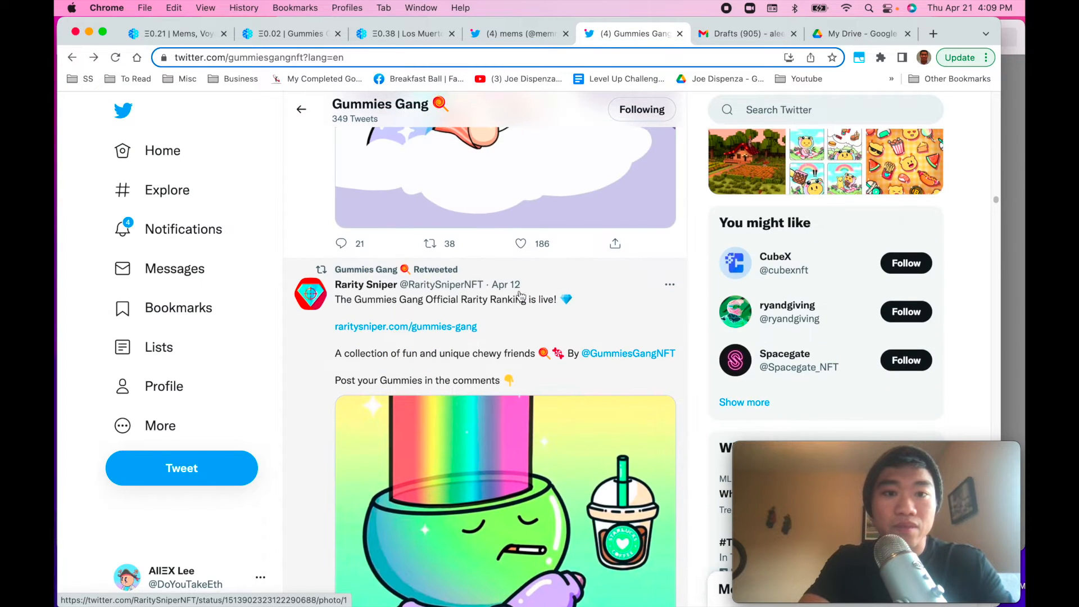
pyautogui.scroll(-3)
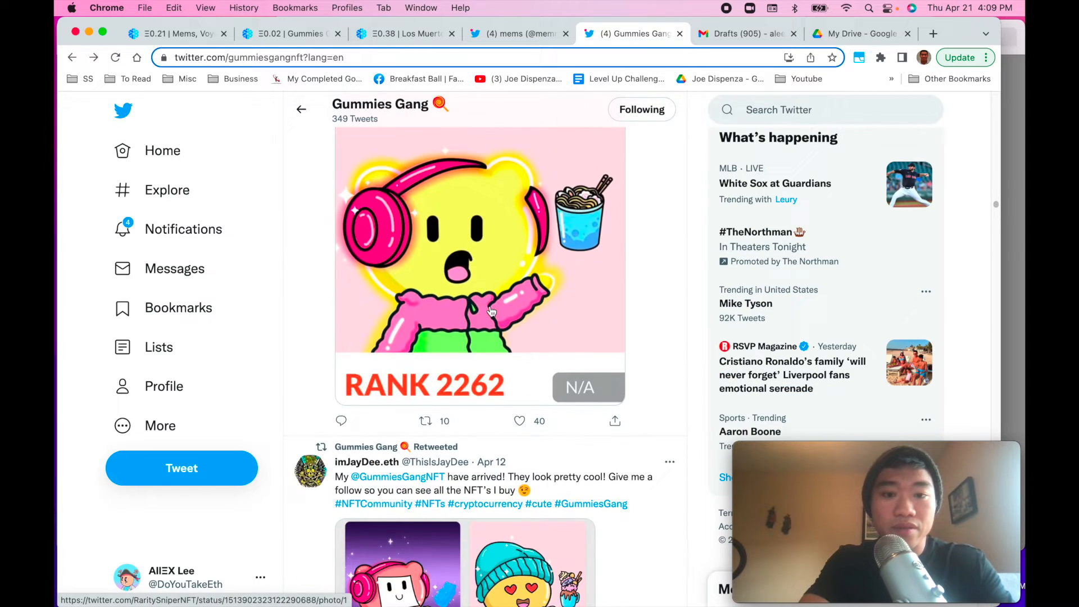
pyautogui.scroll(-3)
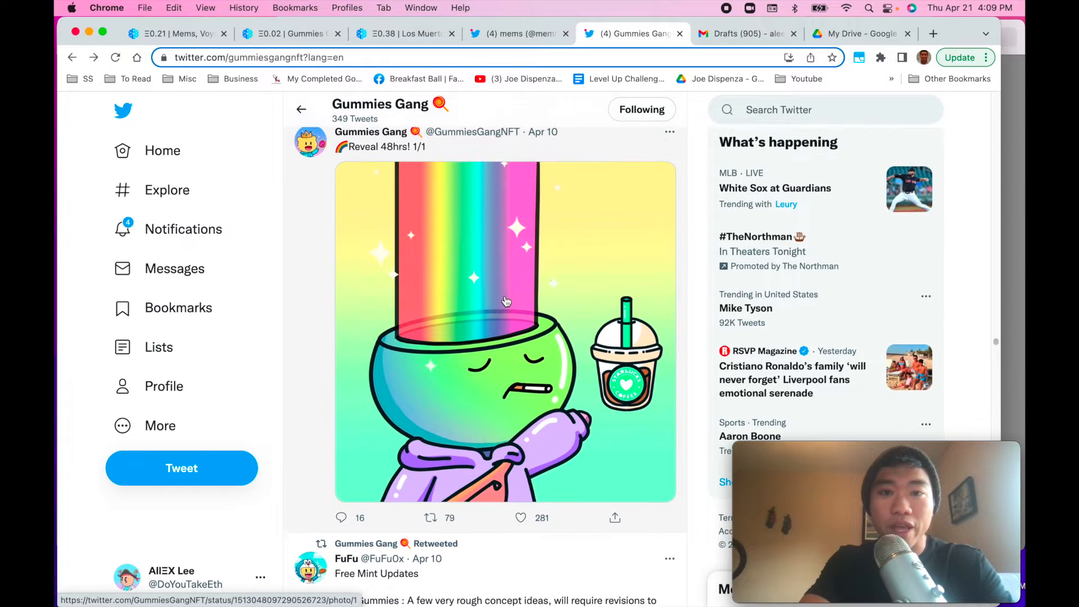
# Reach the 'GM! Our Gummies Frens' playground tweet and open its image with replies.
pyautogui.scroll(-3)
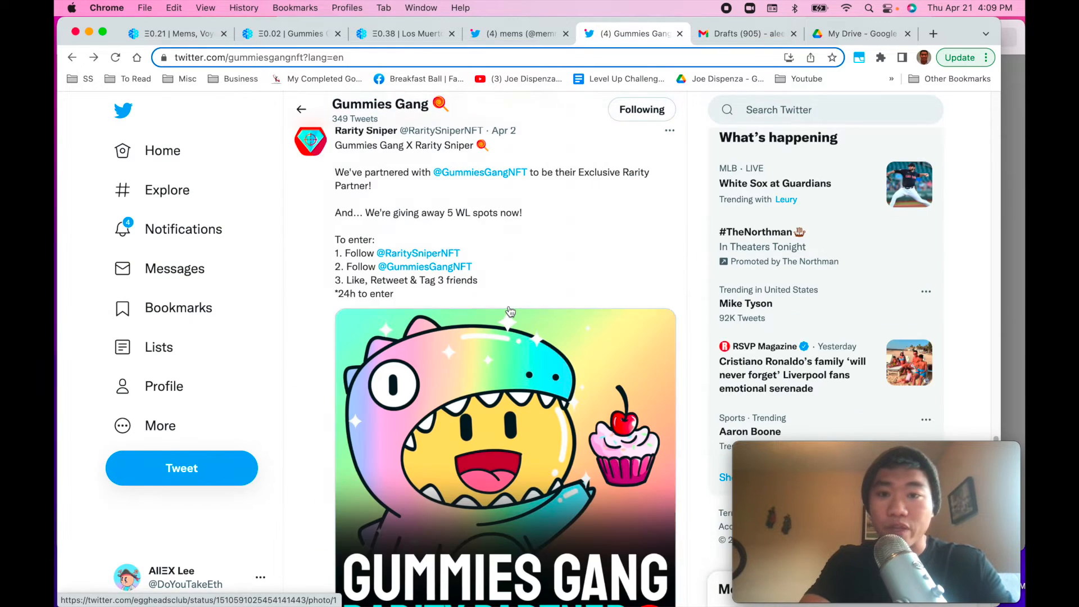
pyautogui.scroll(-3)
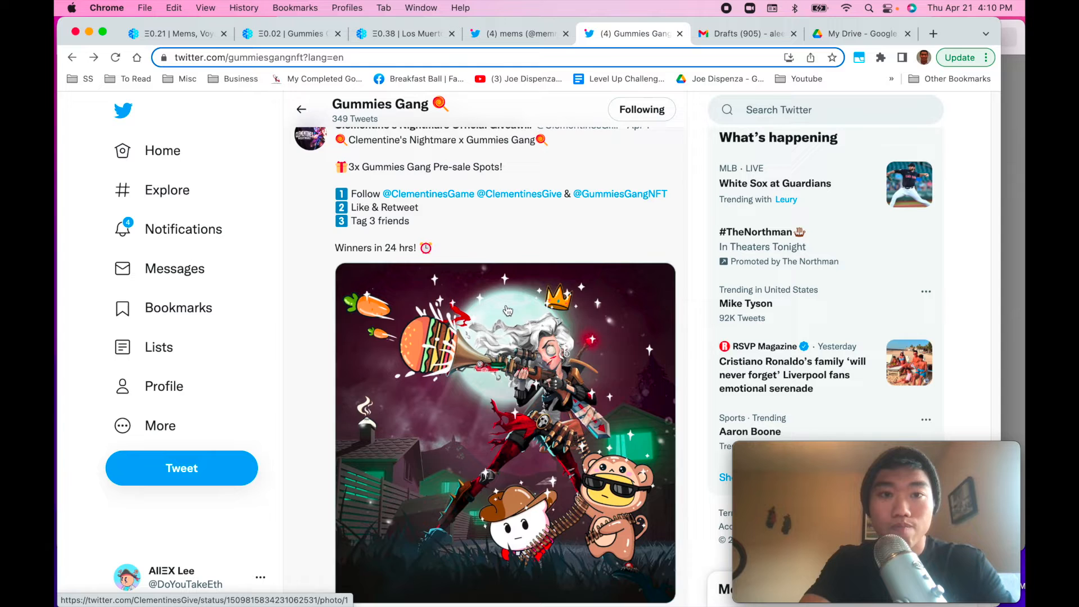
pyautogui.scroll(-3)
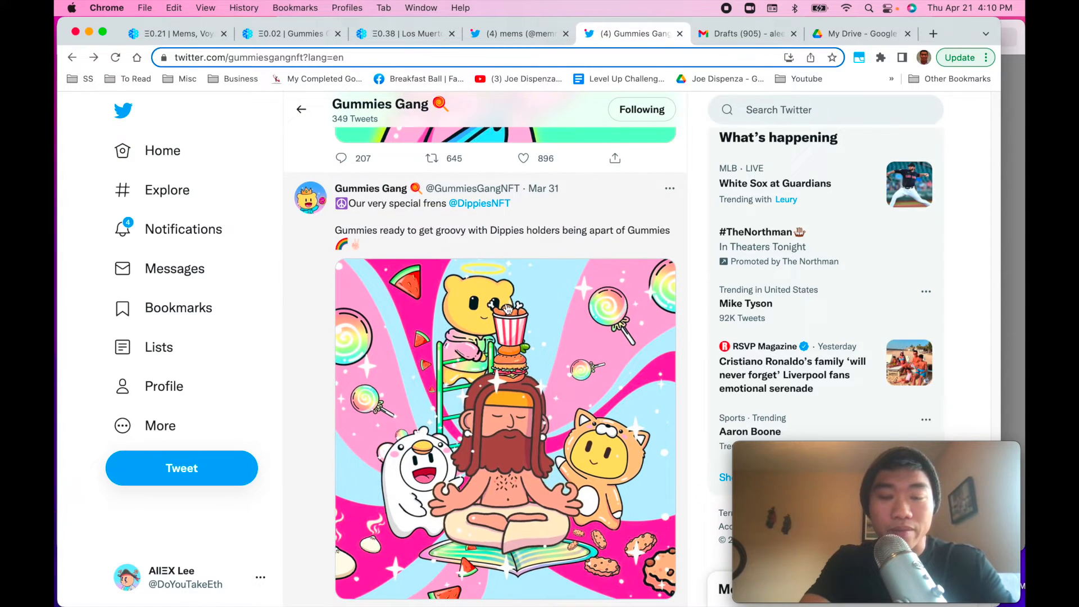
pyautogui.scroll(-3)
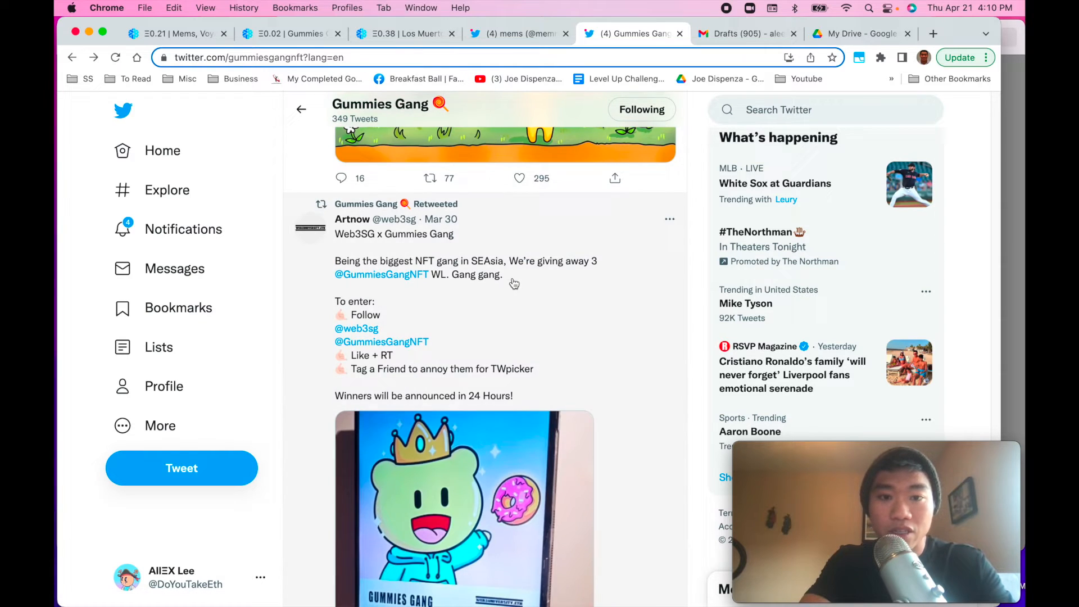
pyautogui.scroll(-3)
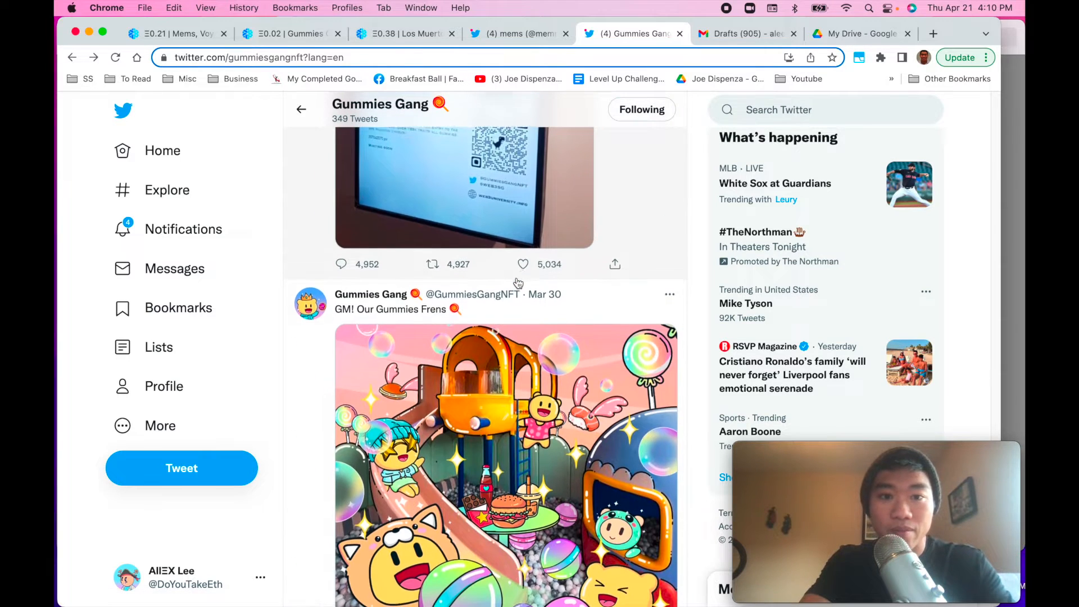
pyautogui.click(506, 461)
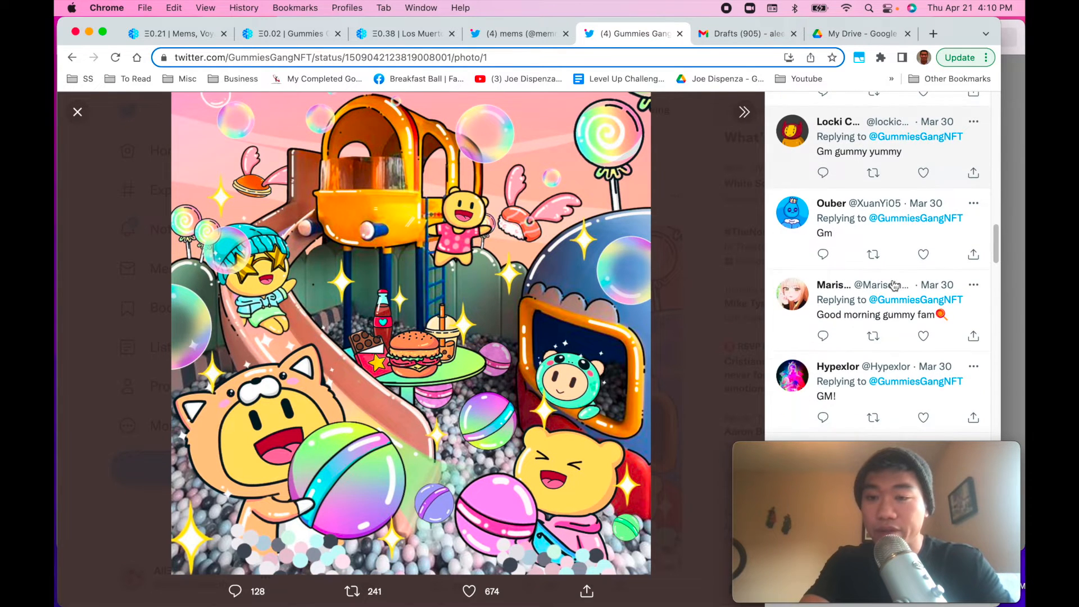
# Read the 'Gm' replies to the Gummies Frens image, then close the viewer back to the timeline.
pyautogui.scroll(-3)
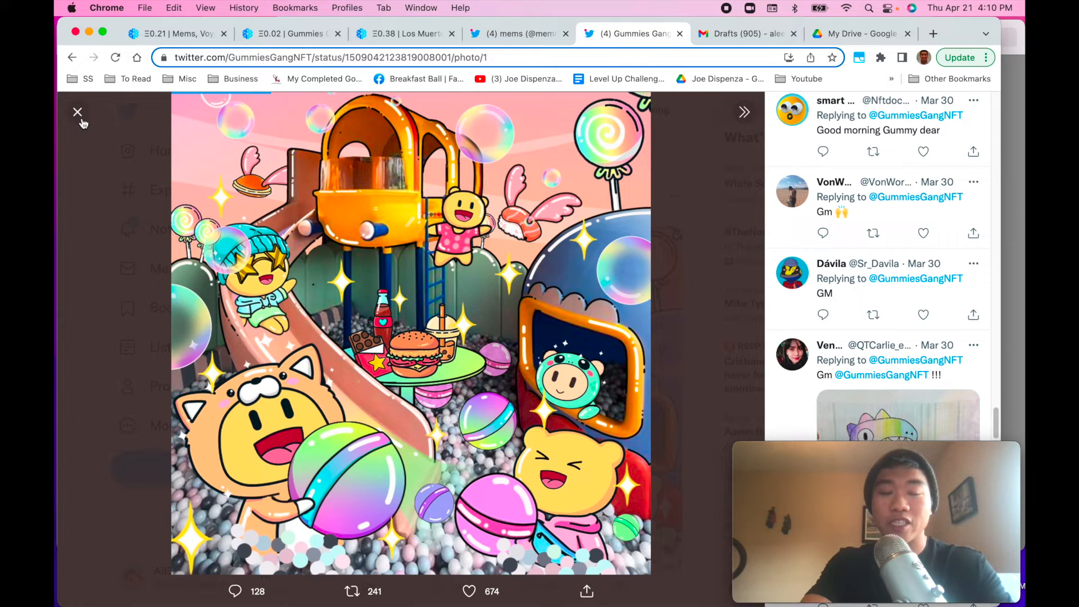
pyautogui.click(77, 111)
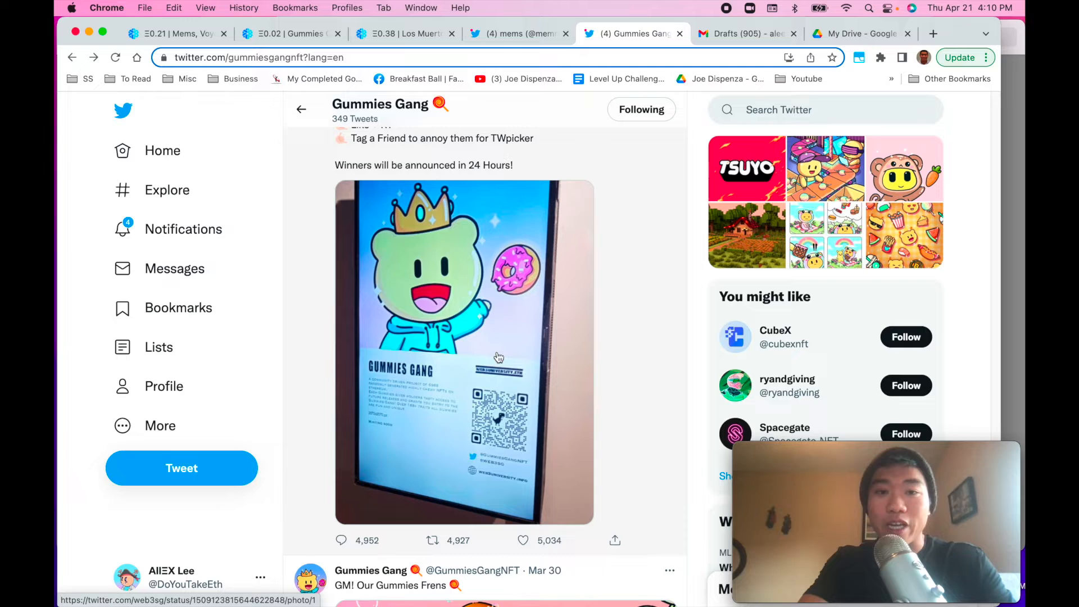
# Scroll Gummies Gang's early-April giveaway and partner posts noting engagement, then switch to the mems tab.
pyautogui.scroll(3)
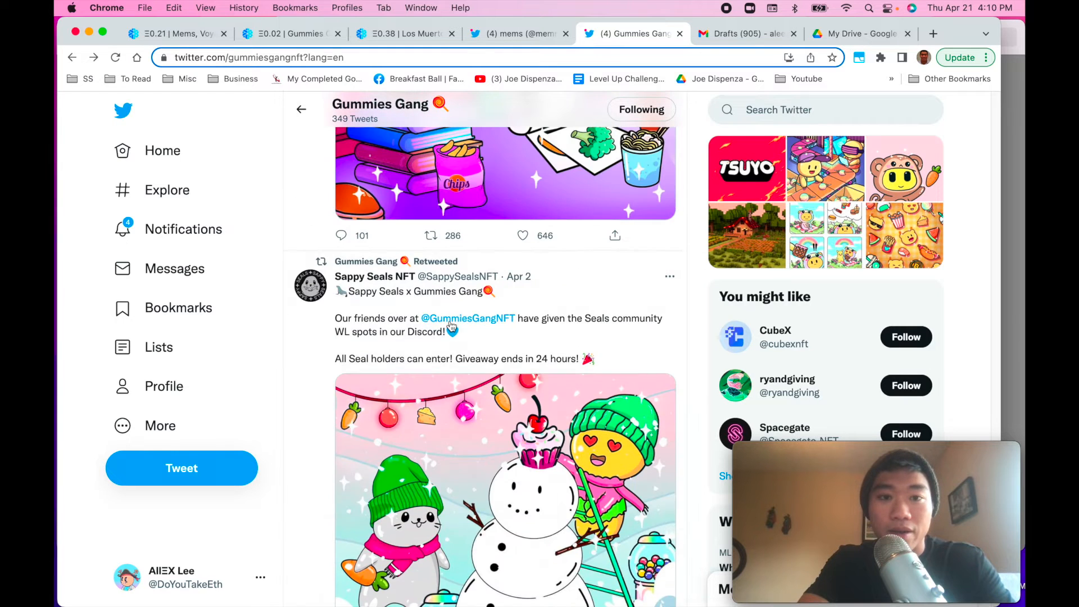
pyautogui.scroll(-3)
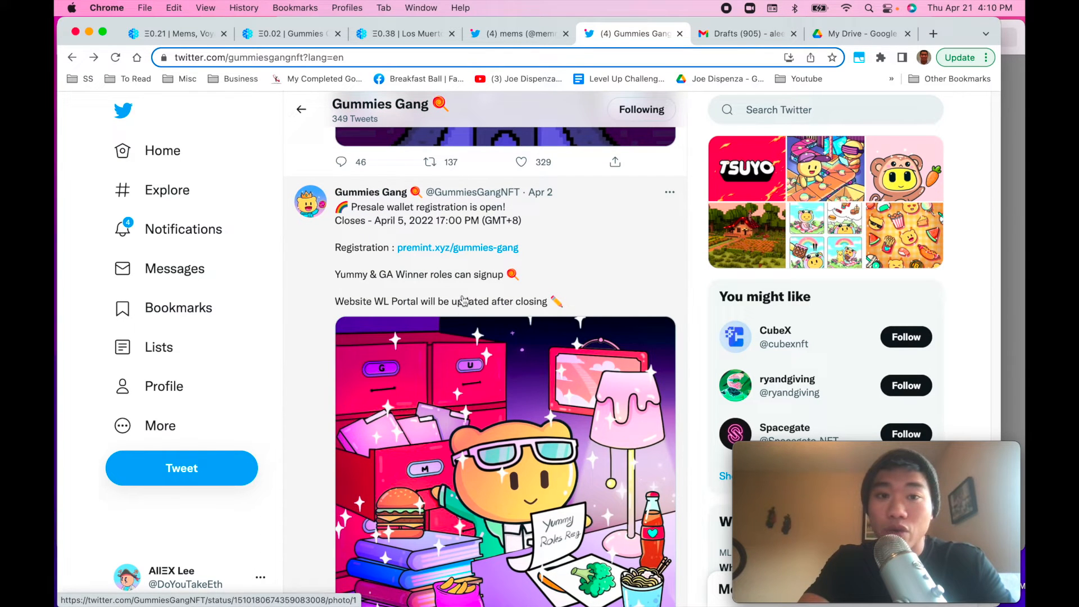
pyautogui.scroll(3)
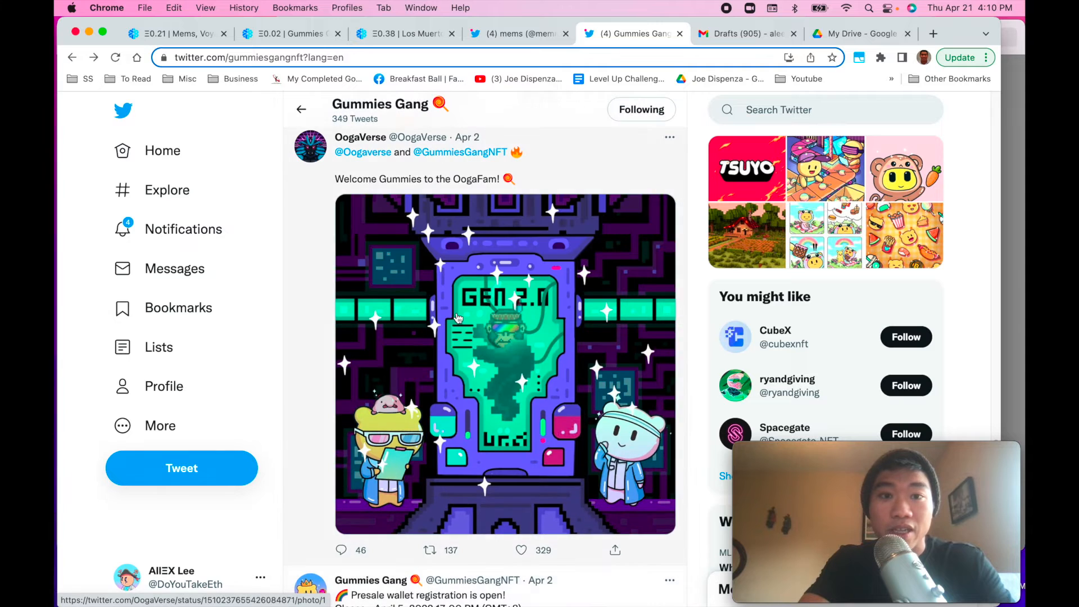
pyautogui.scroll(-3)
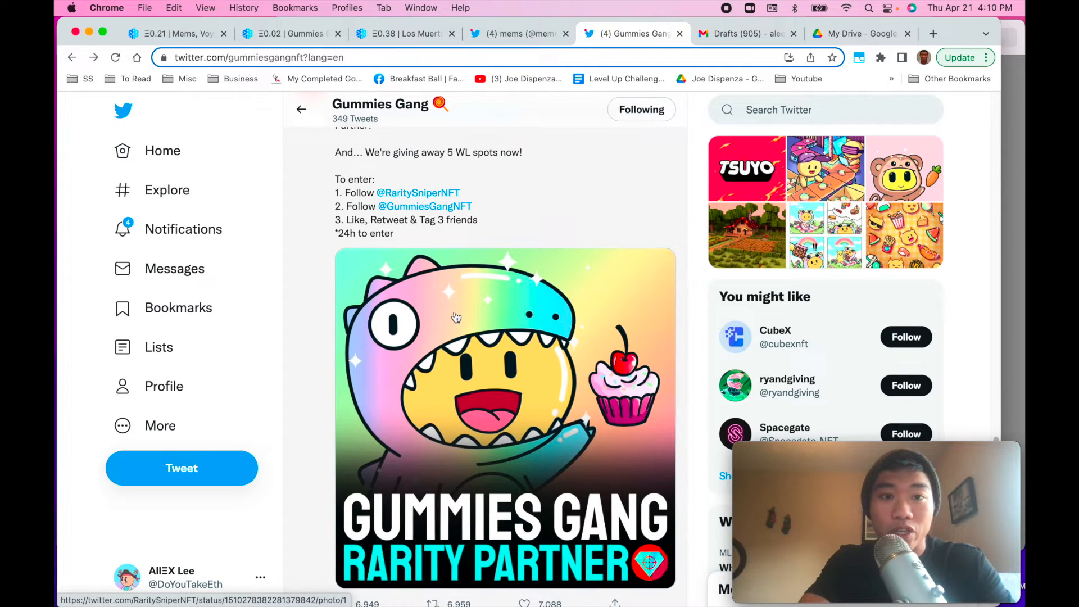
pyautogui.scroll(-3)
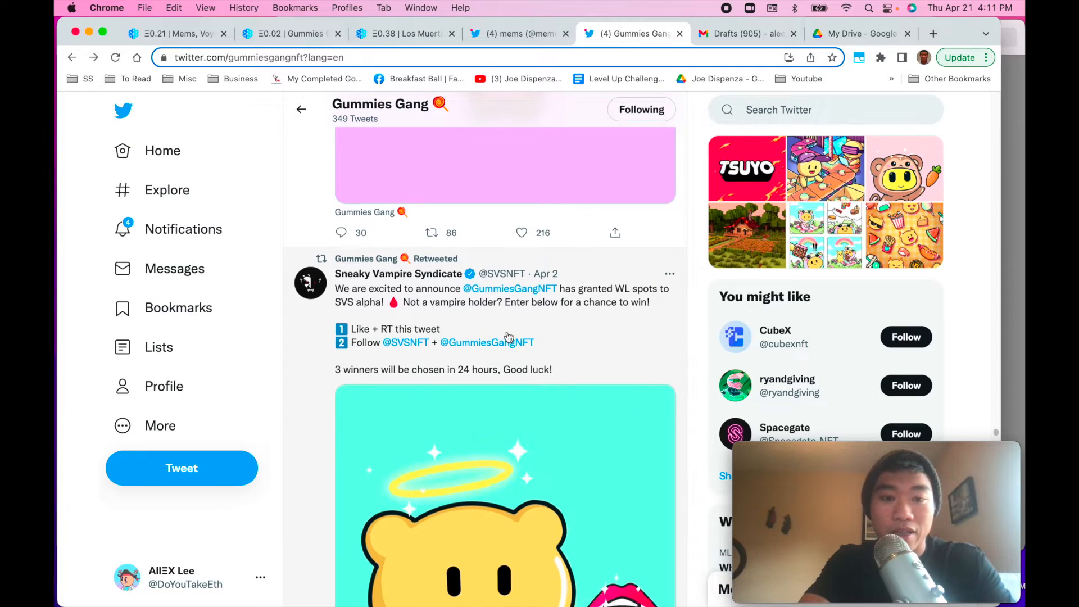
pyautogui.scroll(-3)
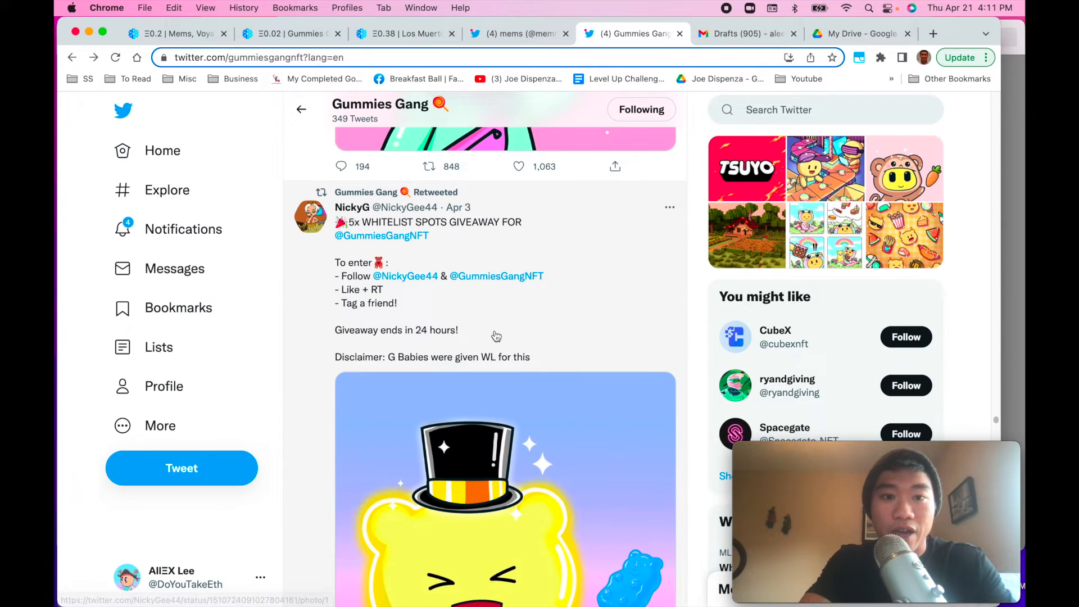
pyautogui.scroll(-3)
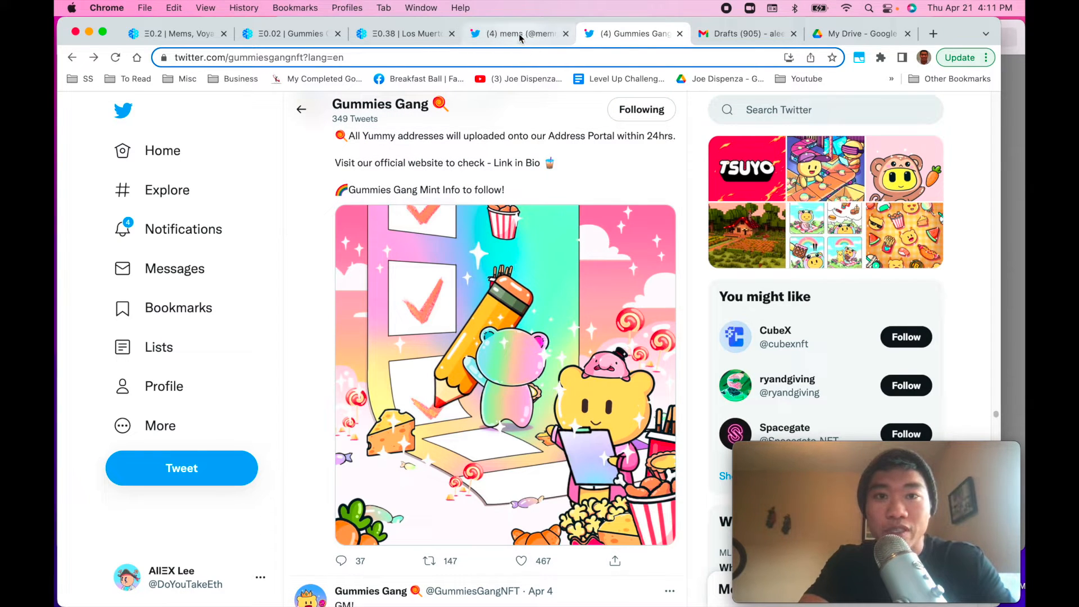
pyautogui.moveTo(519, 33)
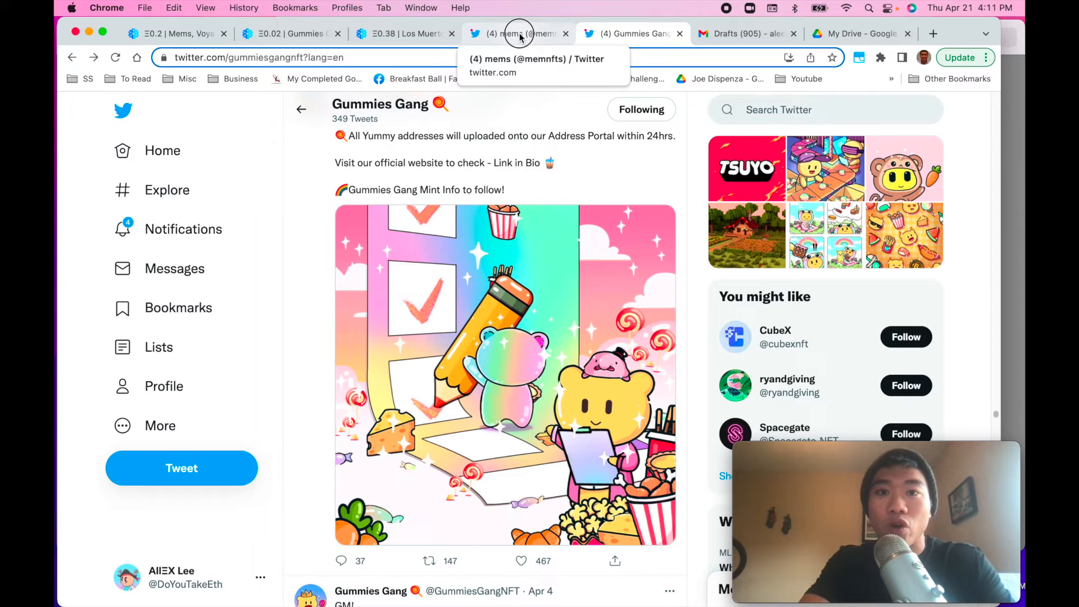
pyautogui.click(517, 32)
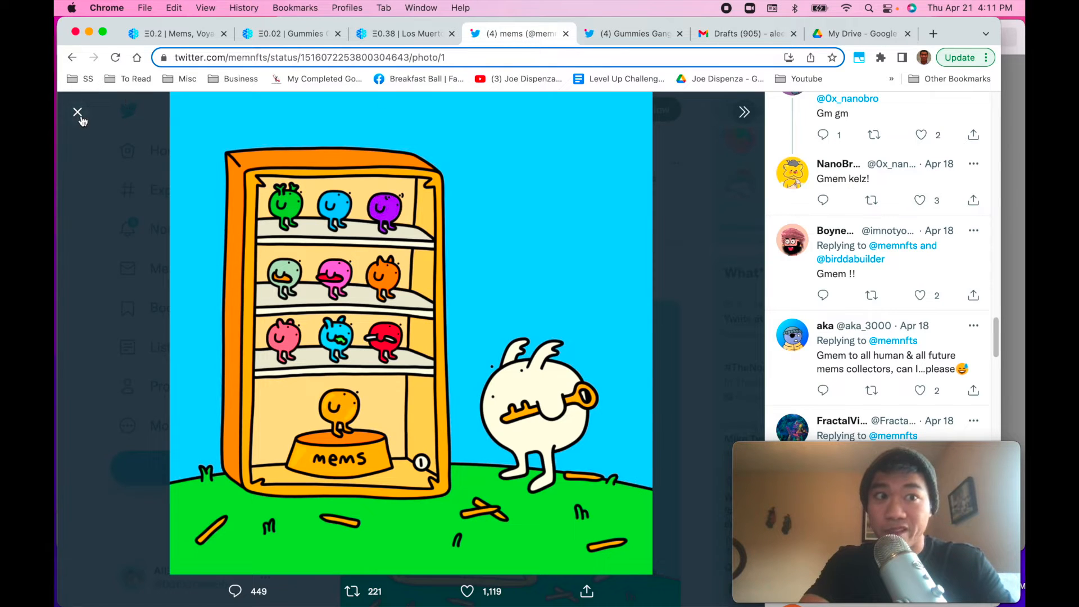
# Close the mems vending-machine image and scroll down its April posts checking likes, retweets and replies.
pyautogui.click(78, 111)
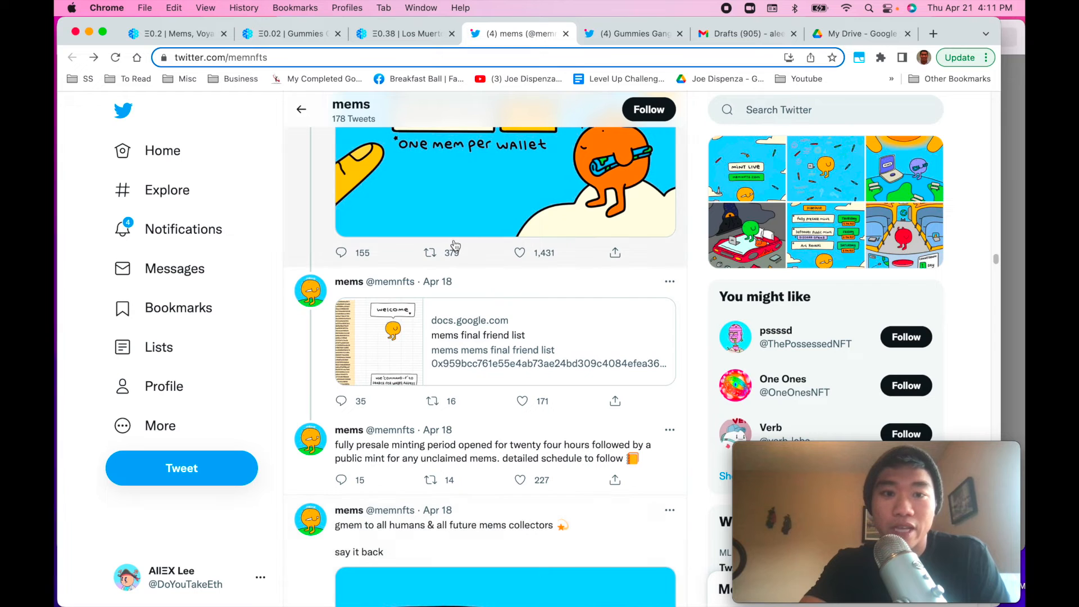
pyautogui.scroll(-3)
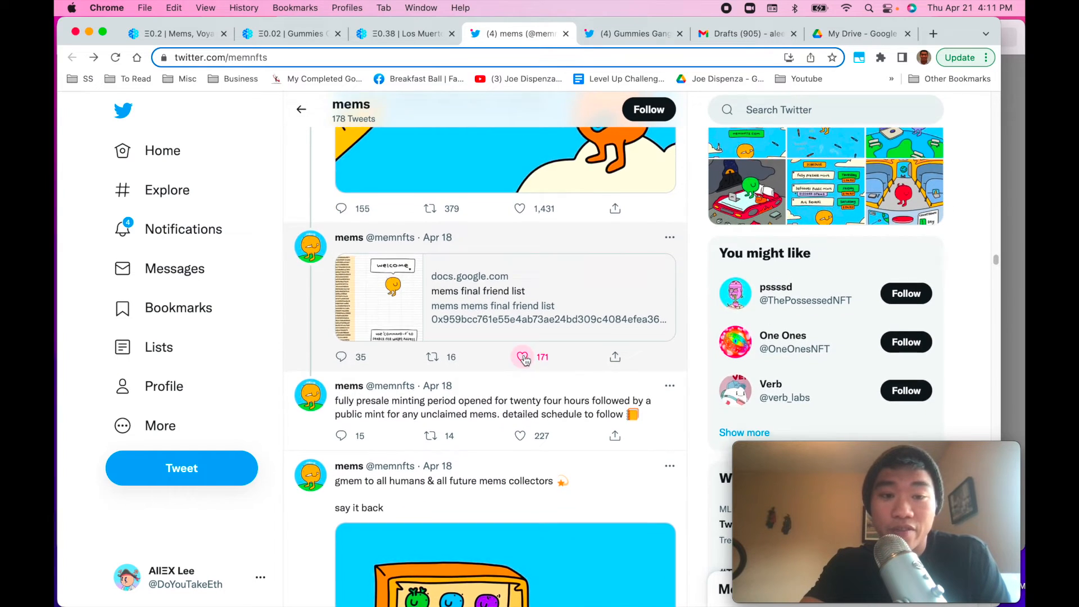
pyautogui.scroll(-3)
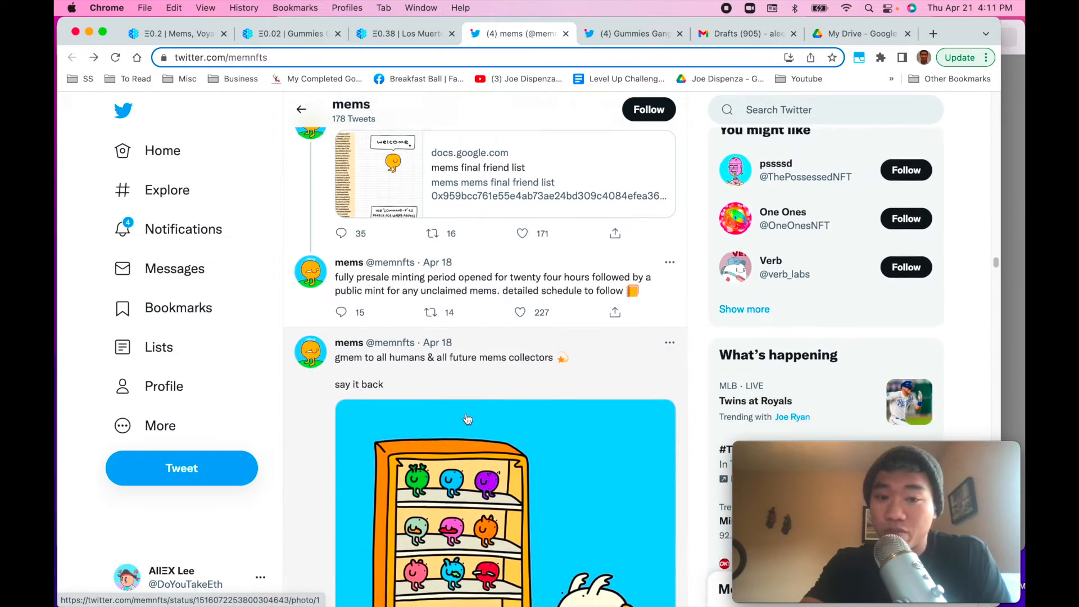
pyautogui.scroll(-3)
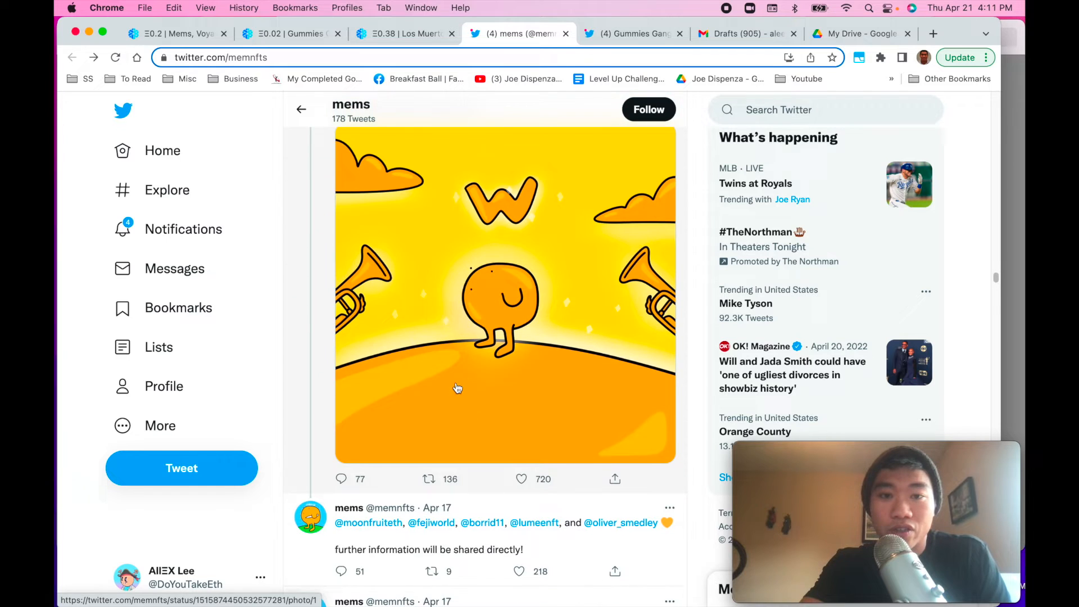
pyautogui.scroll(-3)
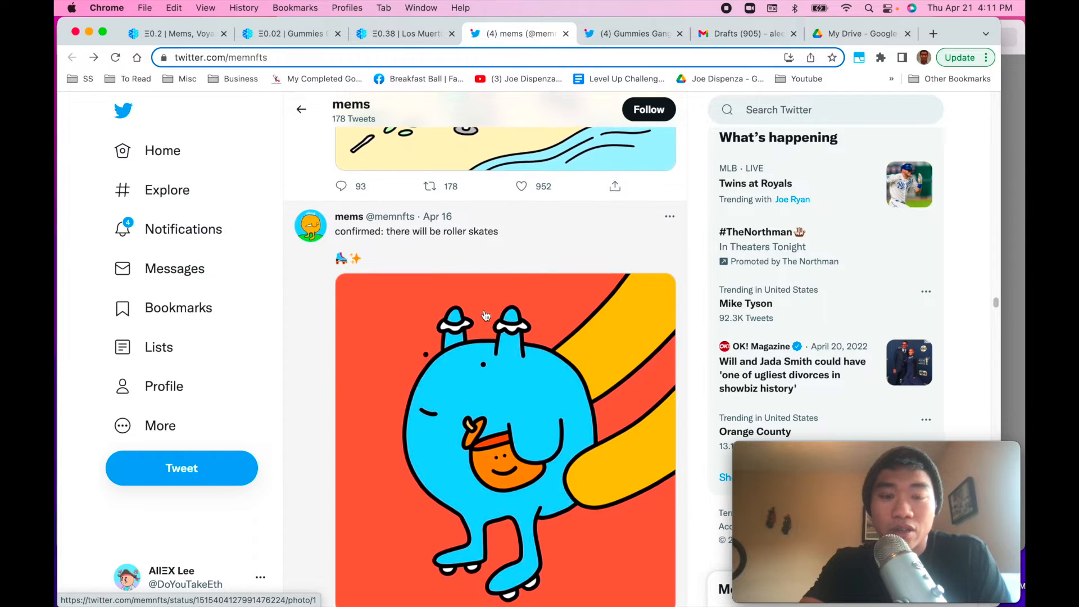
pyautogui.scroll(-3)
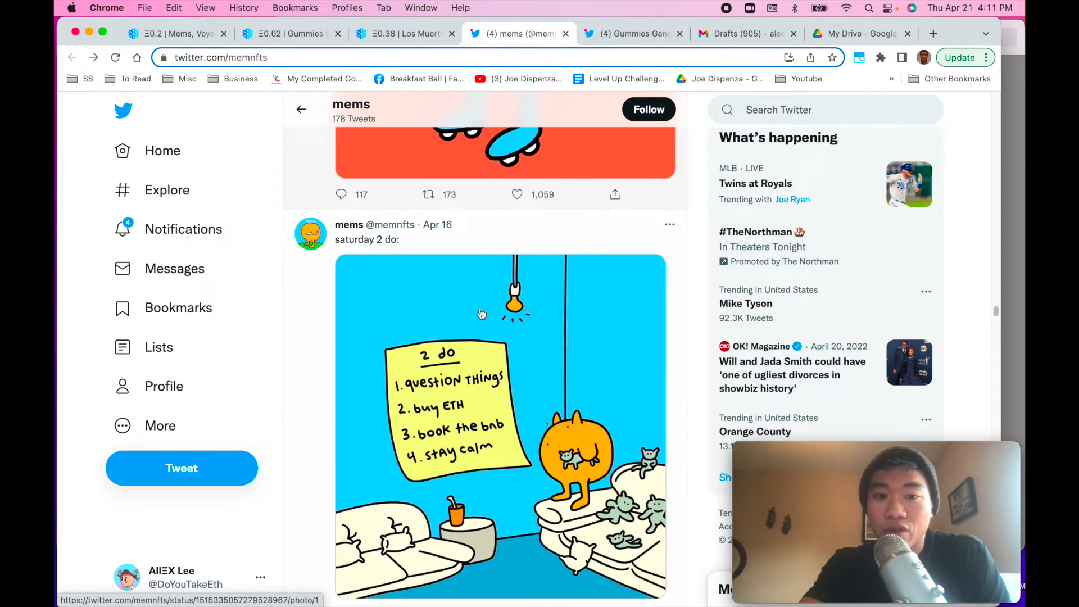
# Continue through mems' mid-April posts, then scroll back up to the profile header with 63.8K followers.
pyautogui.scroll(-3)
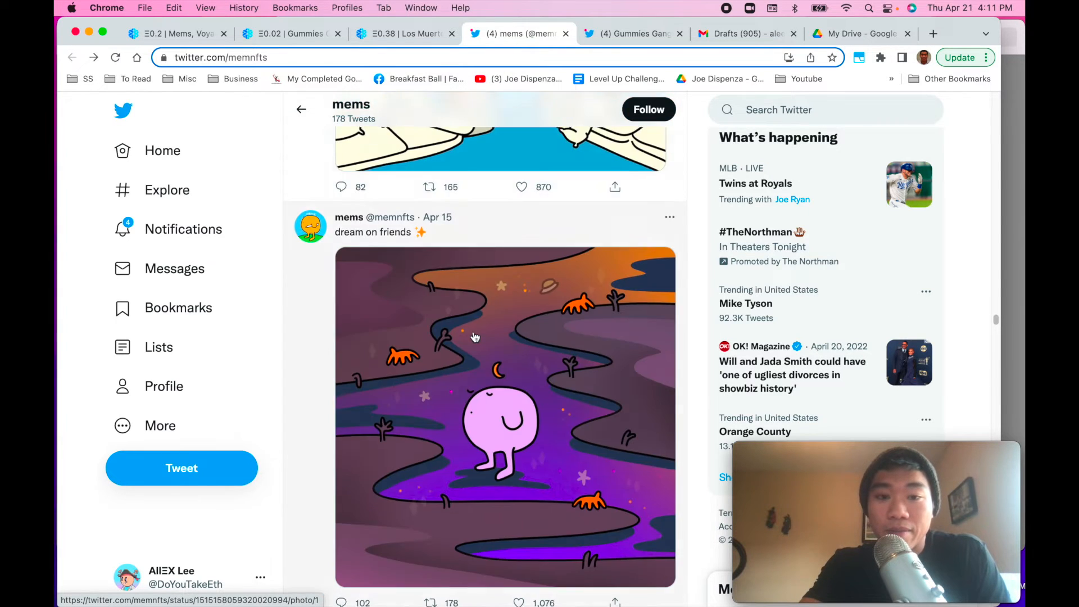
pyautogui.scroll(-3)
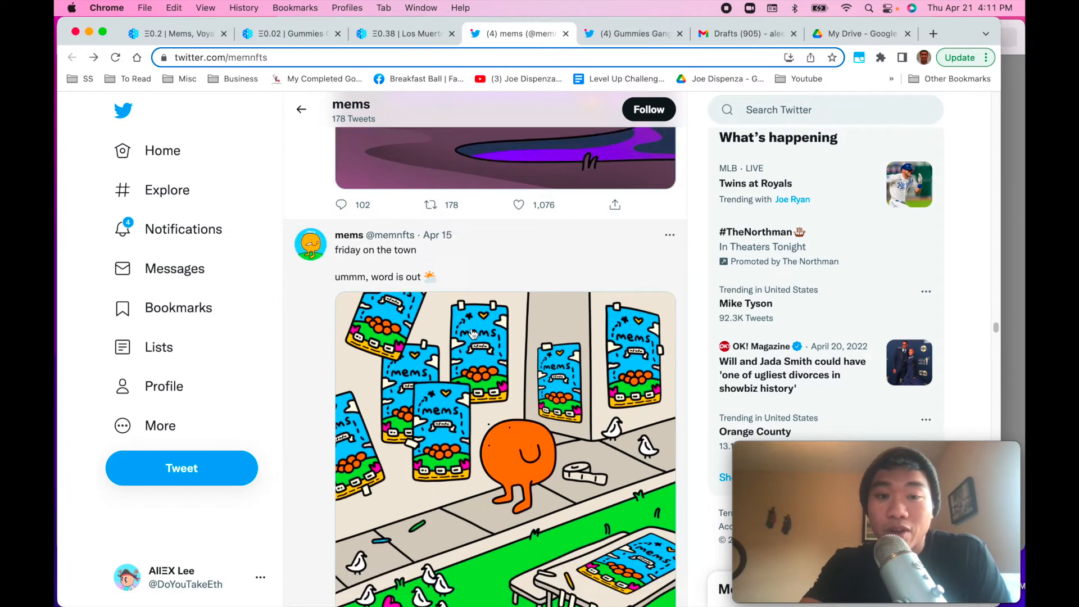
pyautogui.scroll(-3)
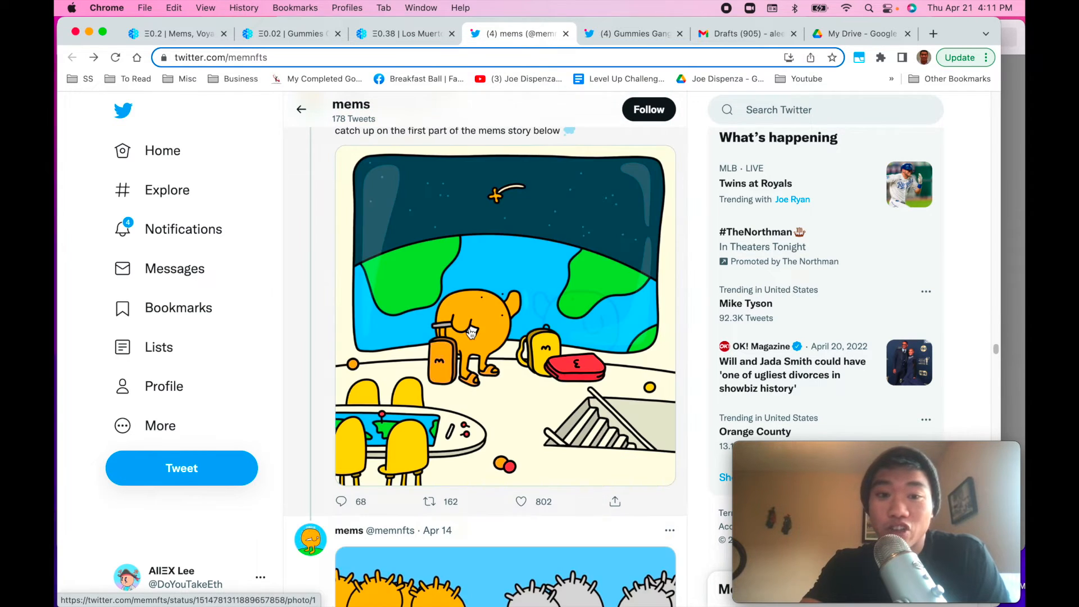
pyautogui.scroll(-3)
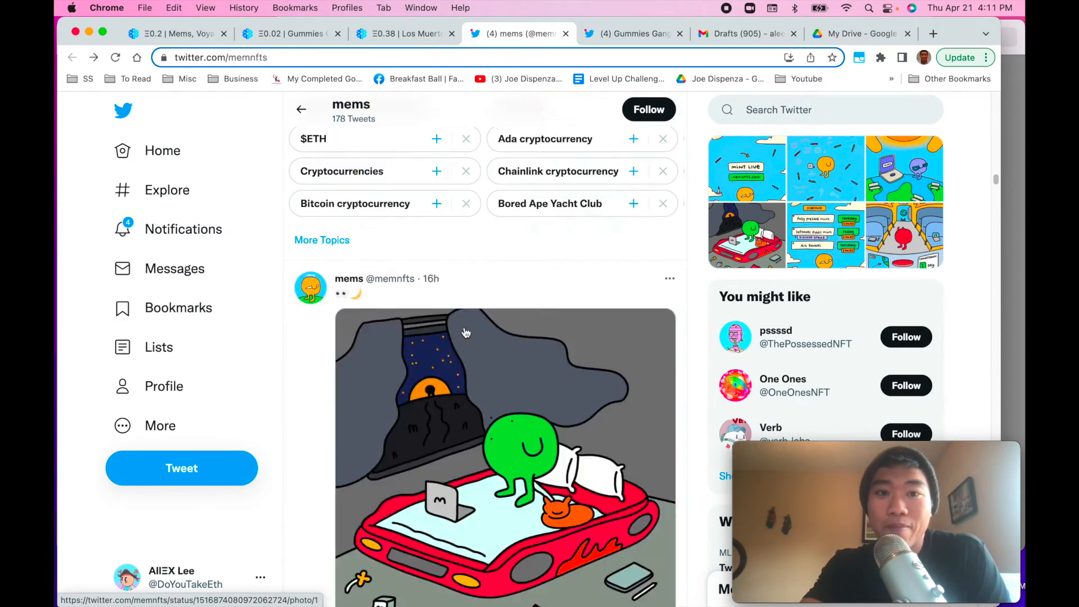
pyautogui.scroll(-3)
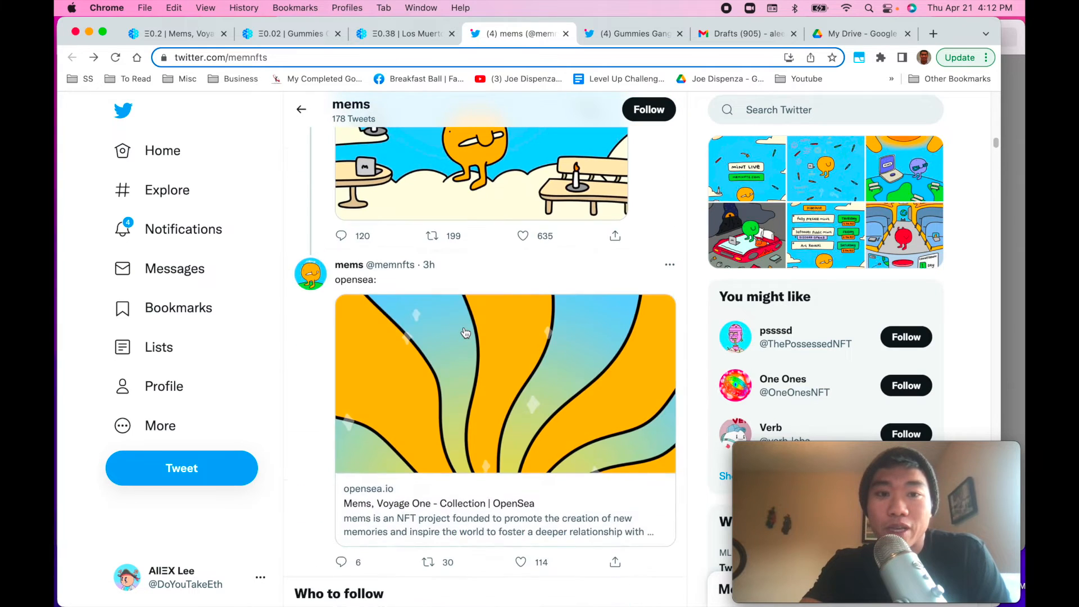
pyautogui.scroll(3)
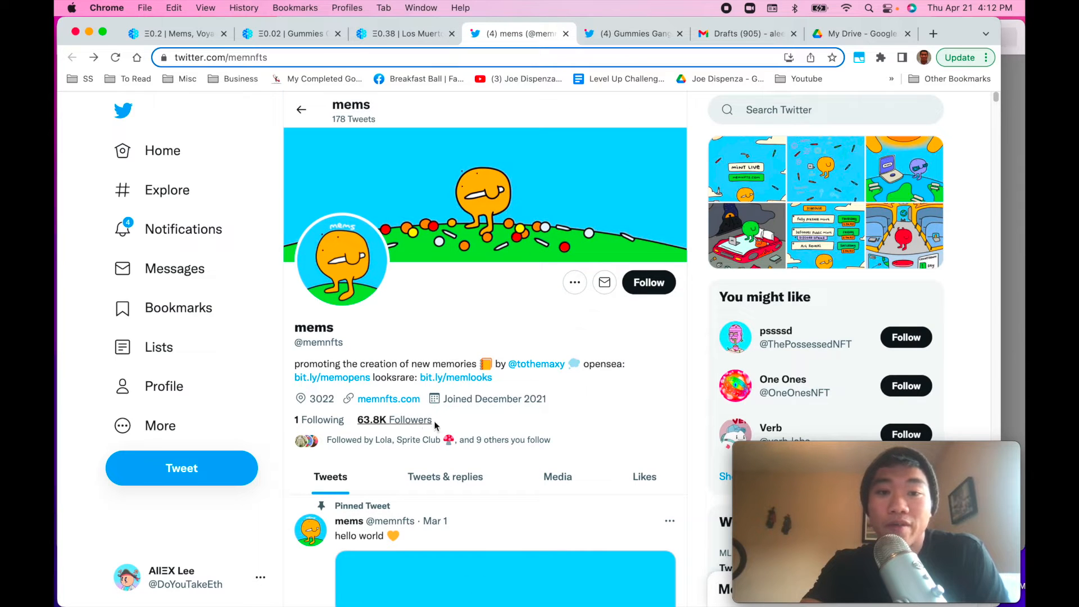
pyautogui.moveTo(502, 436)
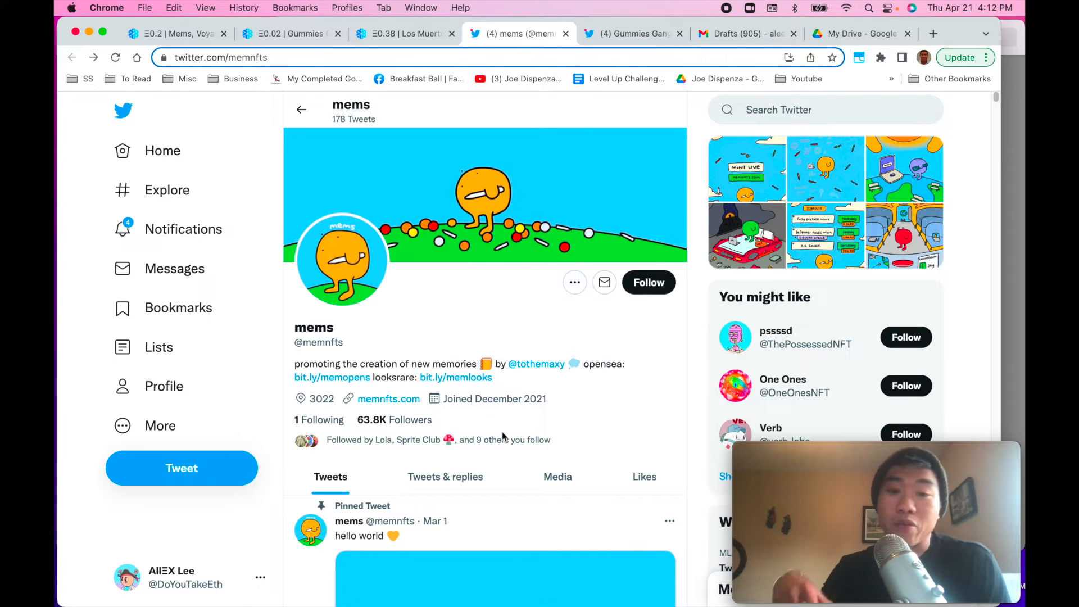
pyautogui.moveTo(617, 77)
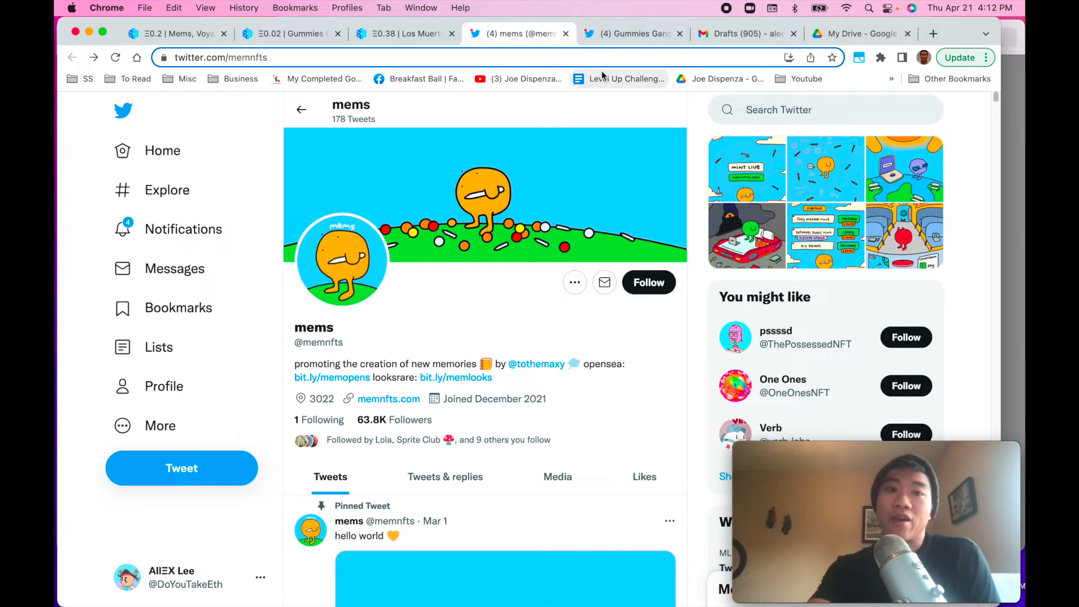
pyautogui.moveTo(618, 77)
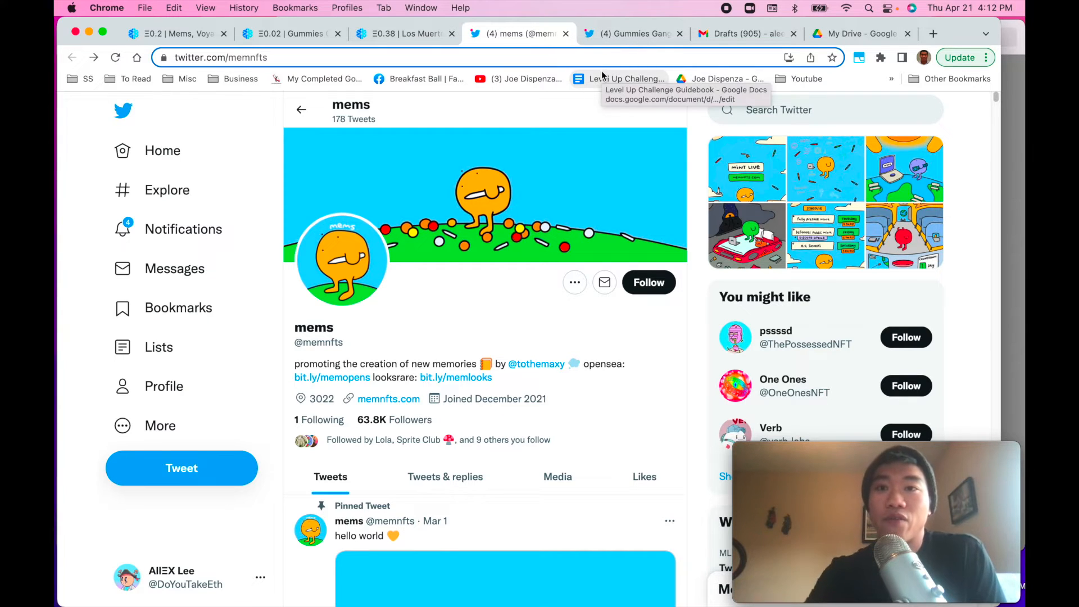
pyautogui.moveTo(718, 53)
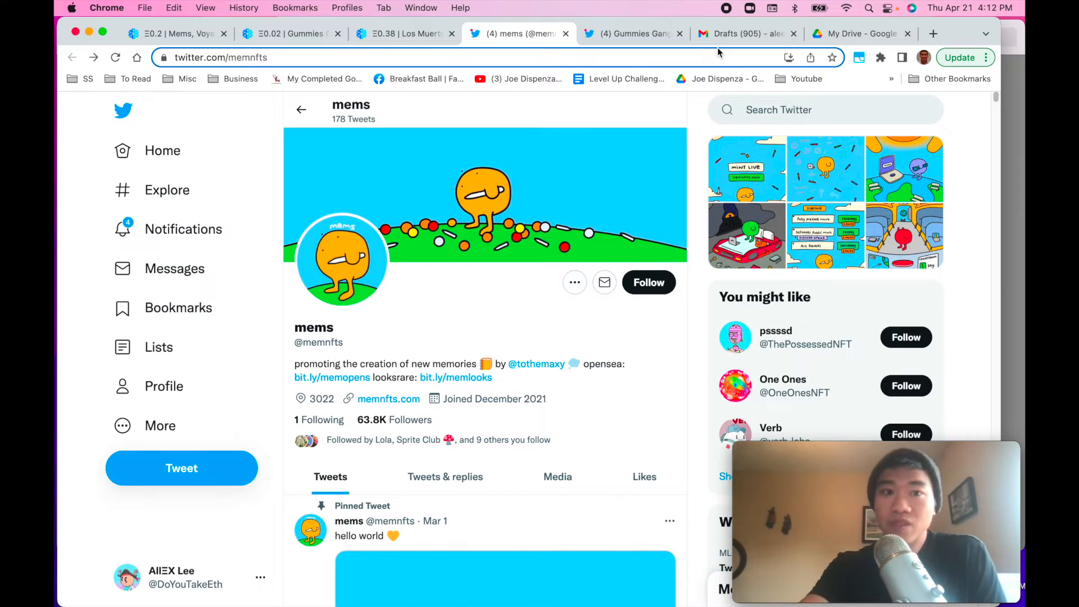
# Scroll to the mems April 18 'gmem' tweet showing 449 replies, 221 retweets and 1,119 likes.
pyautogui.scroll(-3)
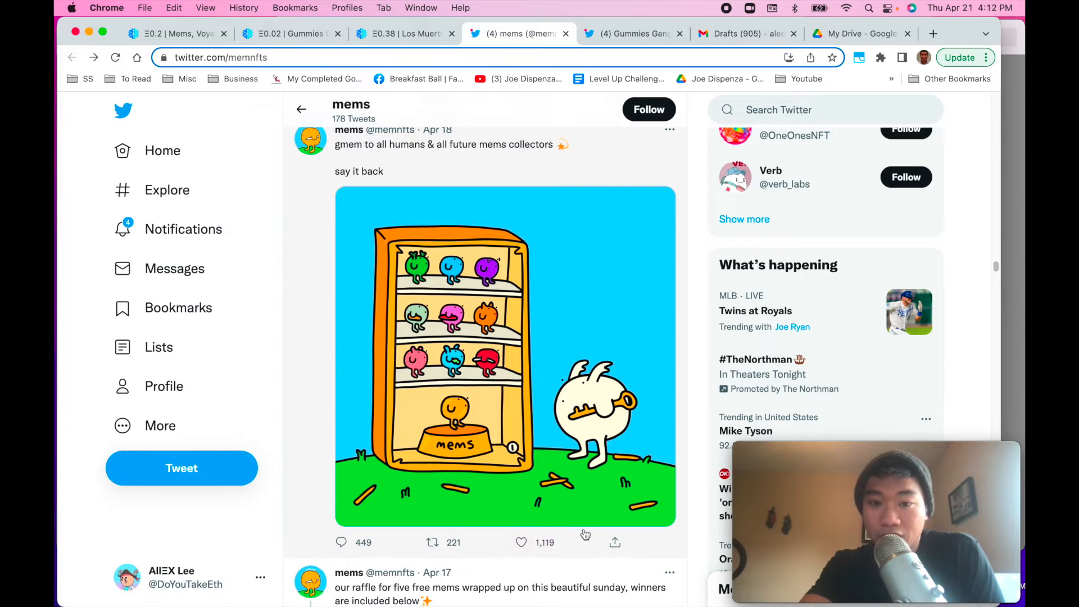
pyautogui.moveTo(431, 542)
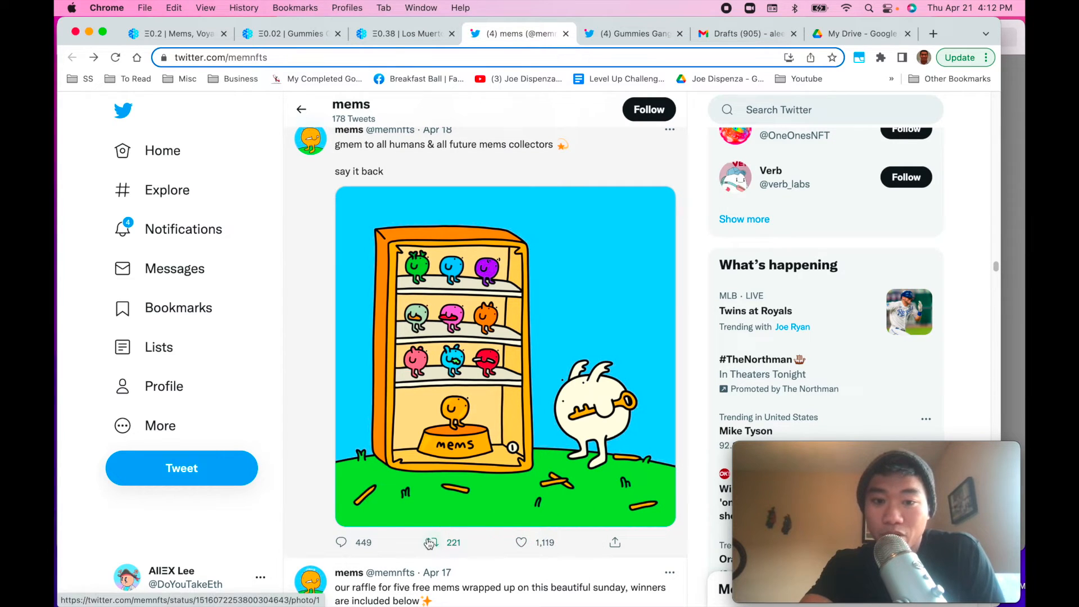
pyautogui.moveTo(520, 542)
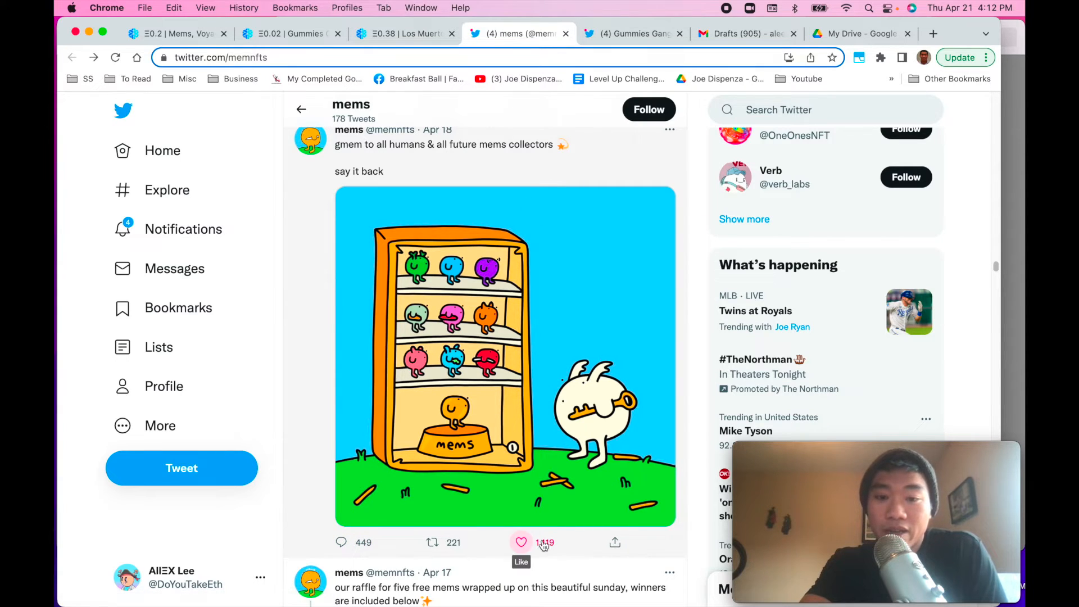
pyautogui.moveTo(746, 33)
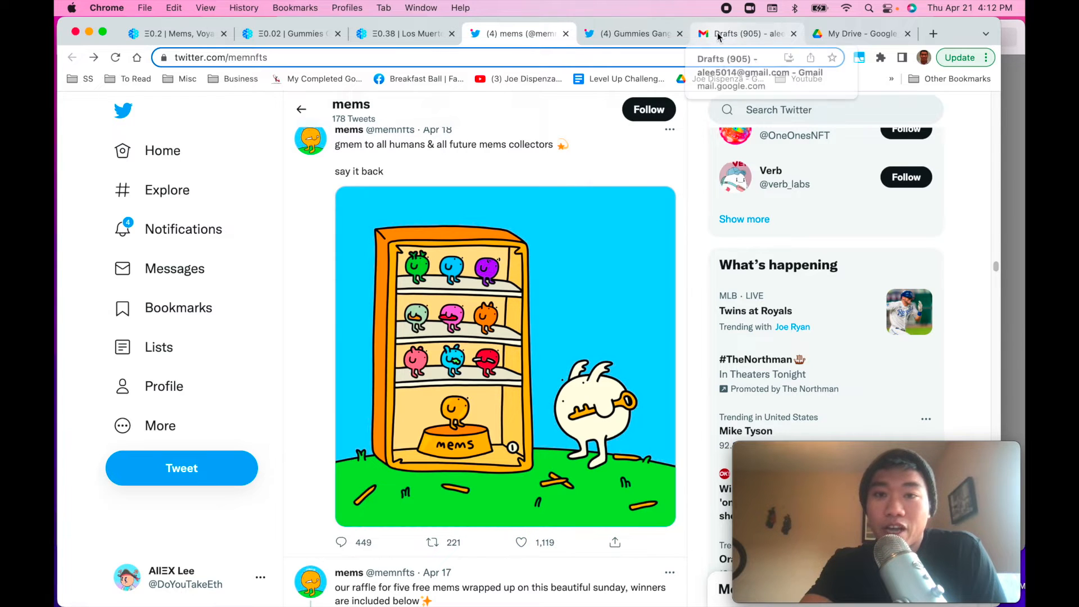
# View the draft with the engagement tables, then return to the Gummies Gang profile.
pyautogui.click(743, 33)
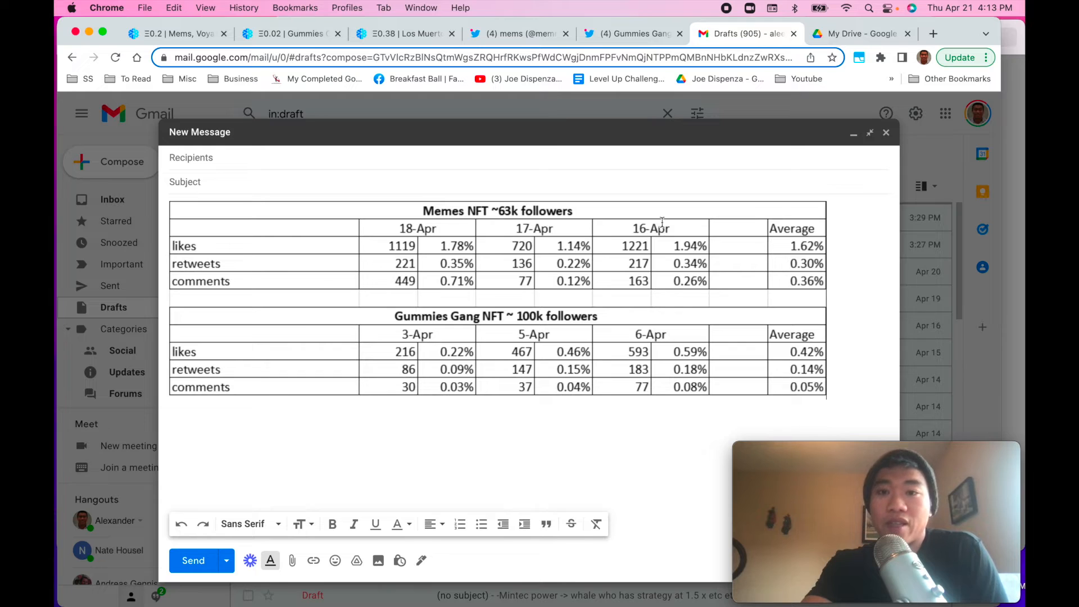
pyautogui.moveTo(781, 272)
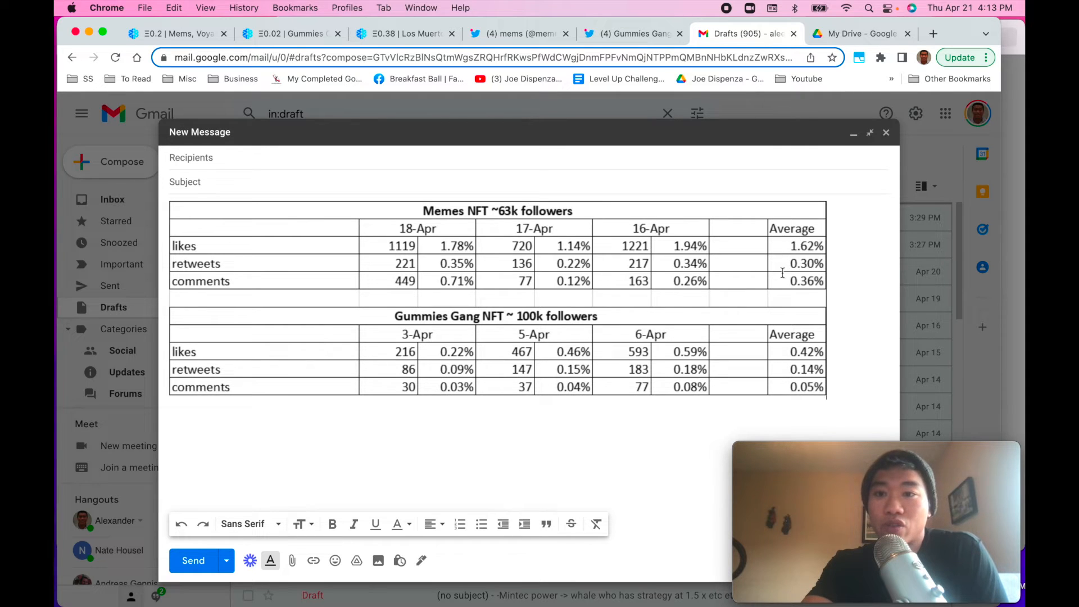
pyautogui.moveTo(566, 314)
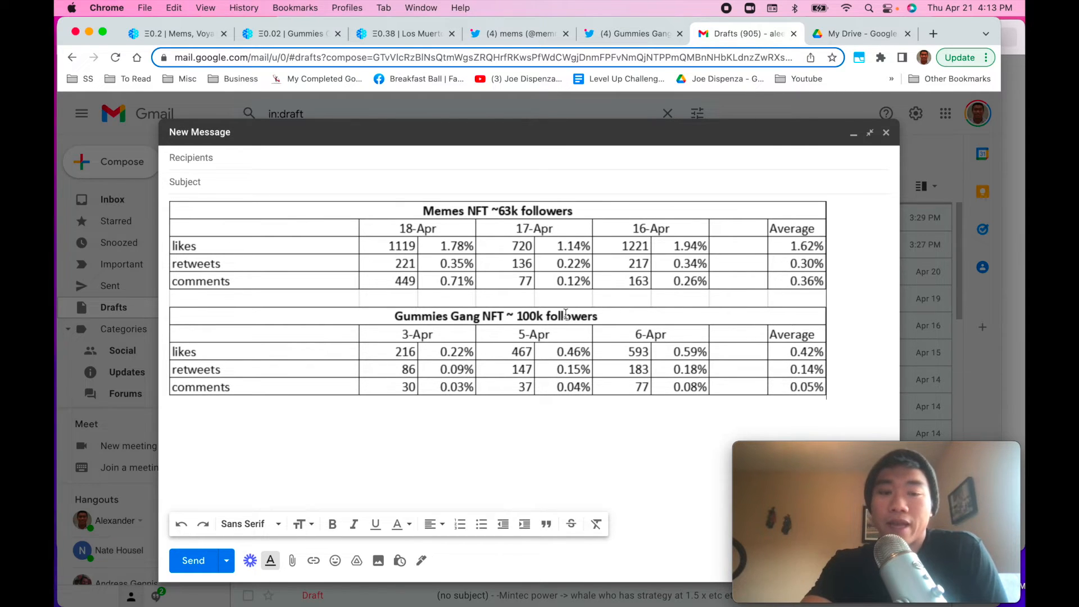
pyautogui.click(630, 32)
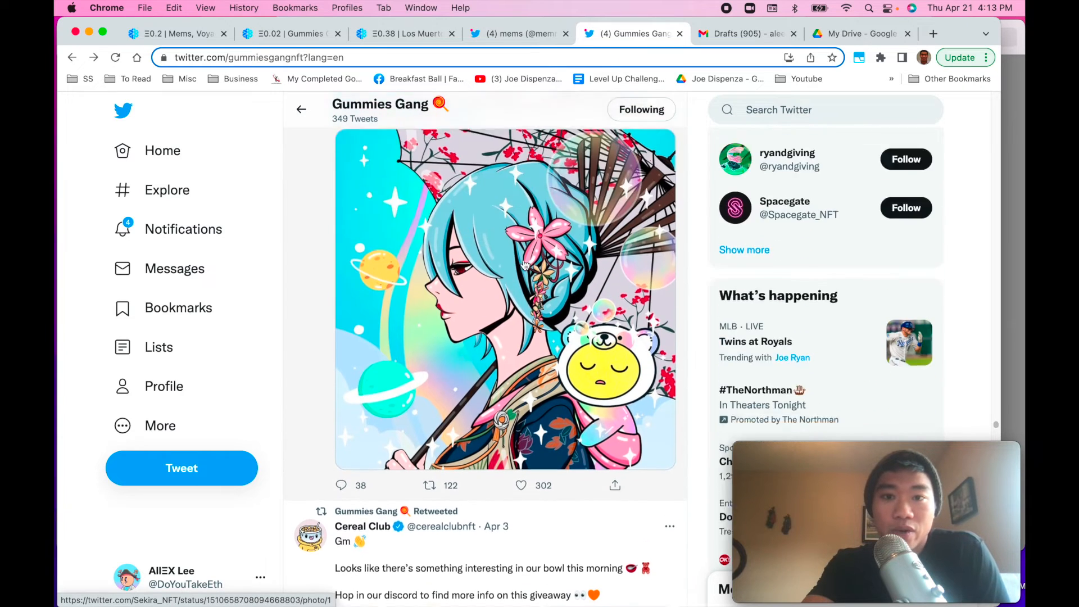
# Scroll past the Rarity and Egg Heads Club posts to the April 3 Cereal Club retweet (360 likes, 107 retweets, 29 comments).
pyautogui.scroll(-3)
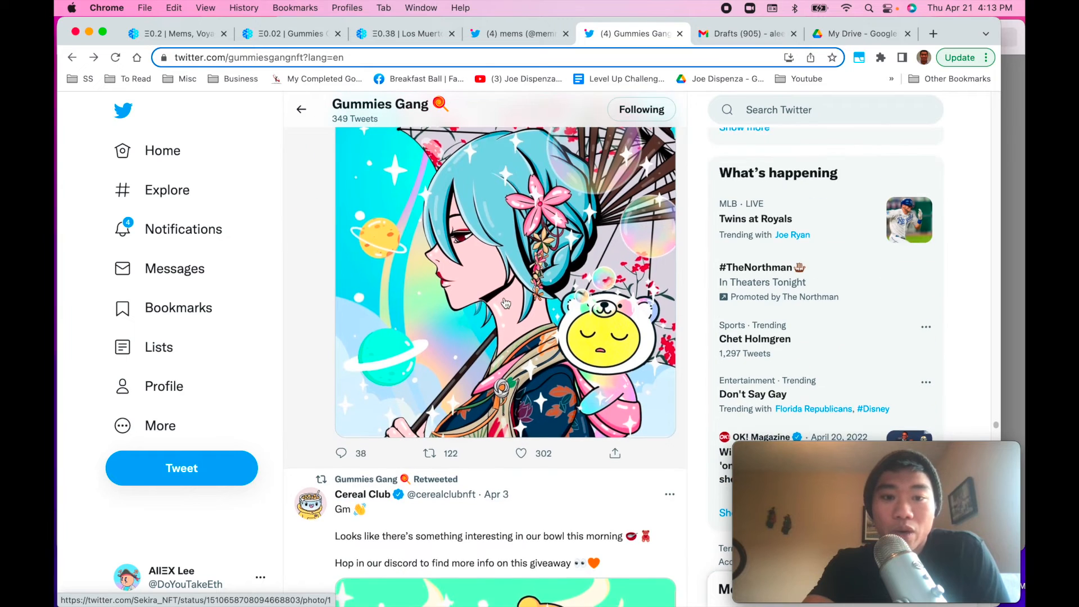
pyautogui.scroll(-3)
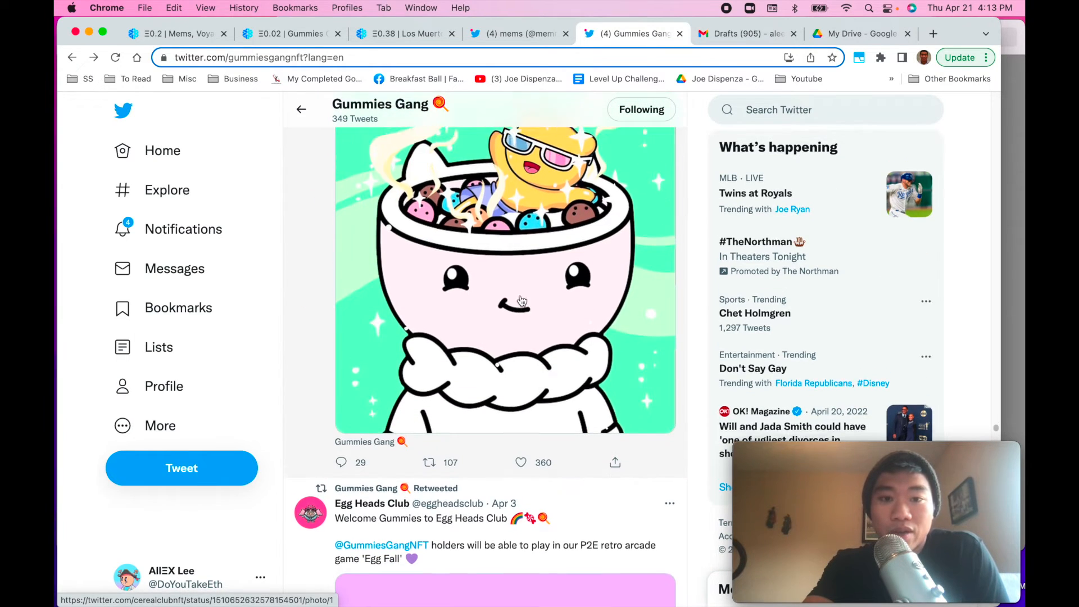
pyautogui.scroll(-3)
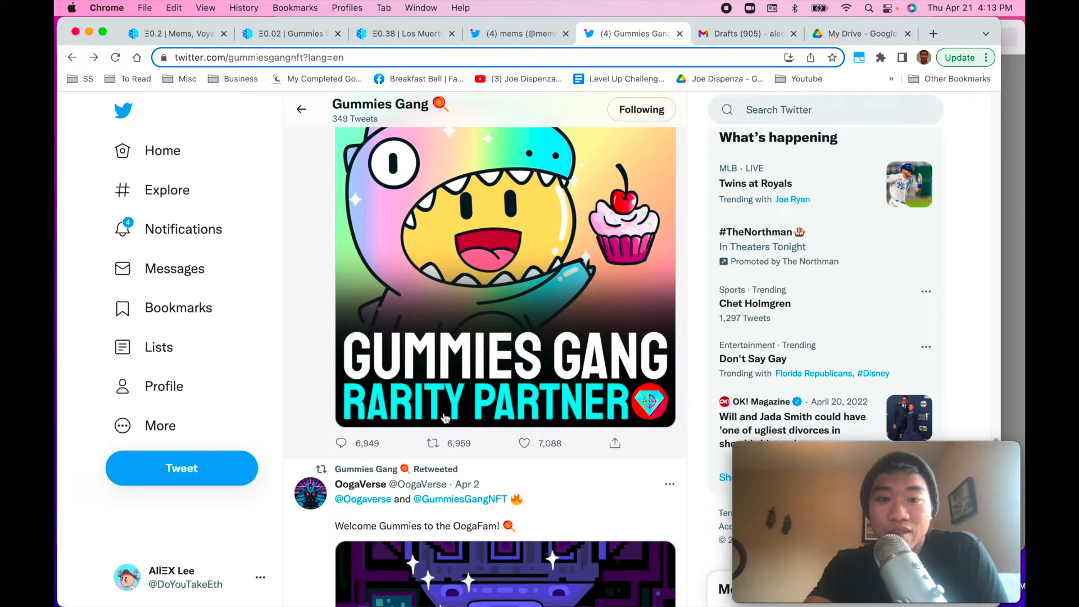
pyautogui.moveTo(454, 356)
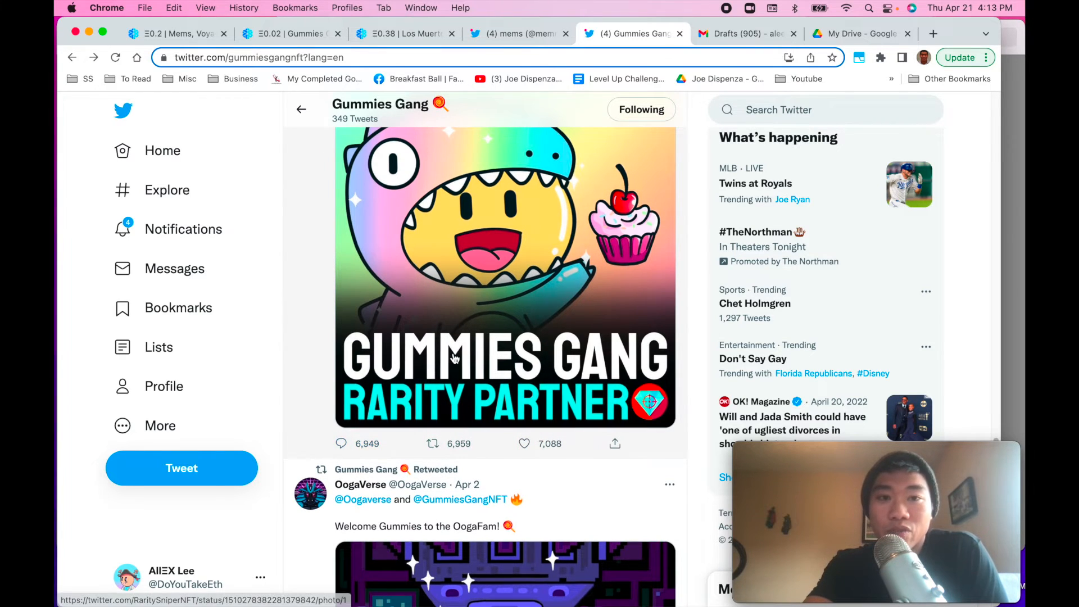
pyautogui.scroll(-3)
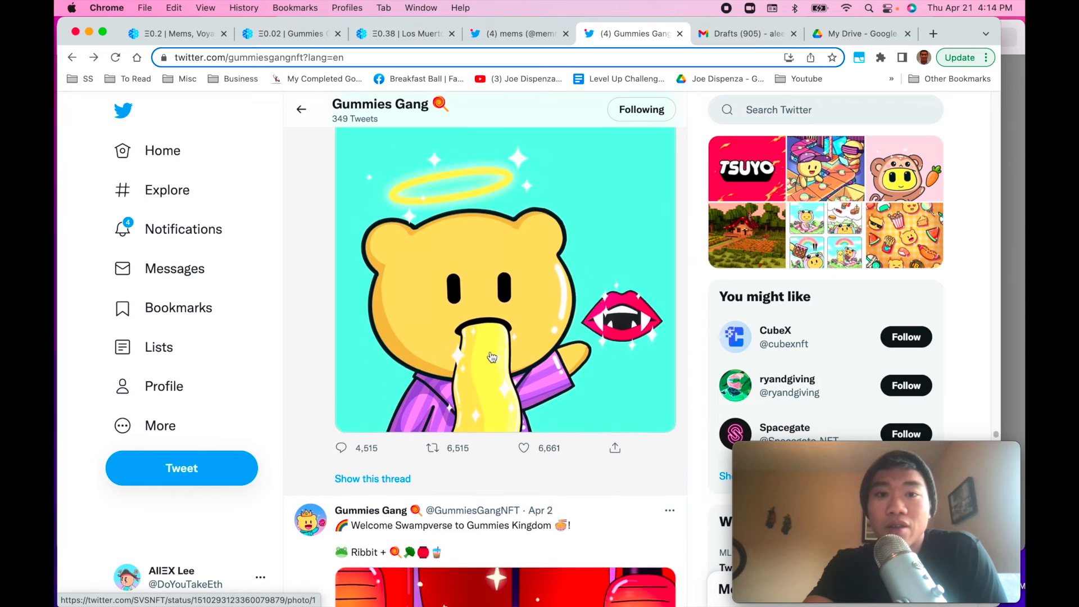
pyautogui.scroll(-3)
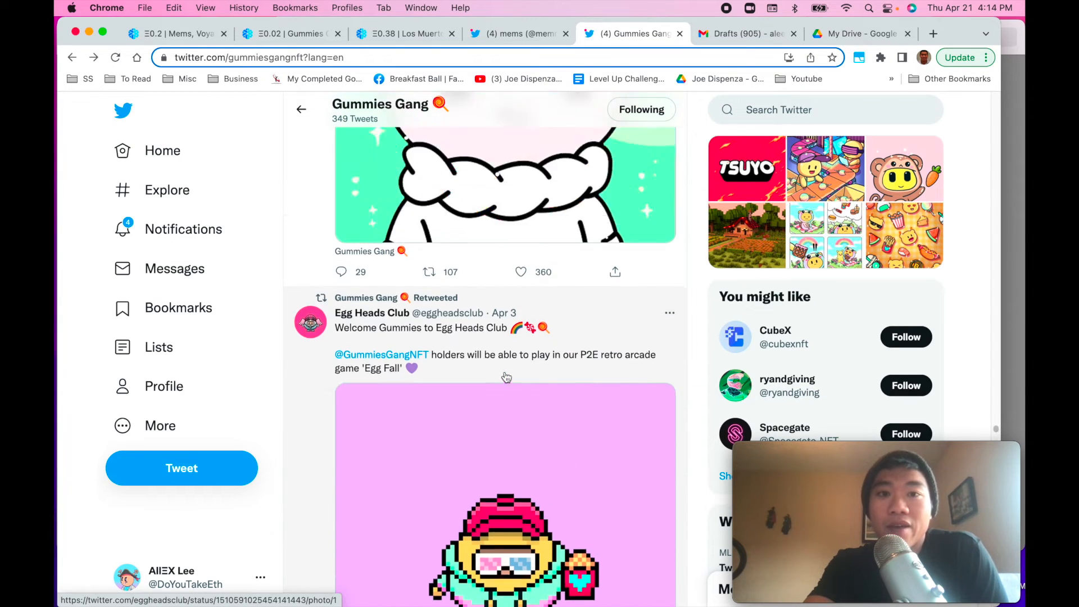
pyautogui.scroll(-3)
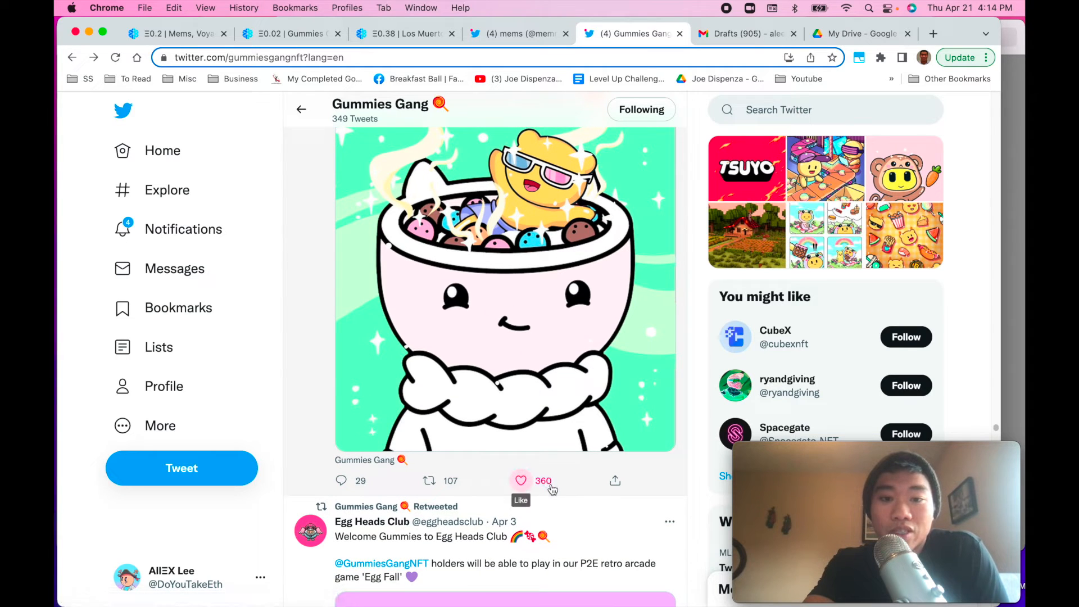
pyautogui.moveTo(373, 466)
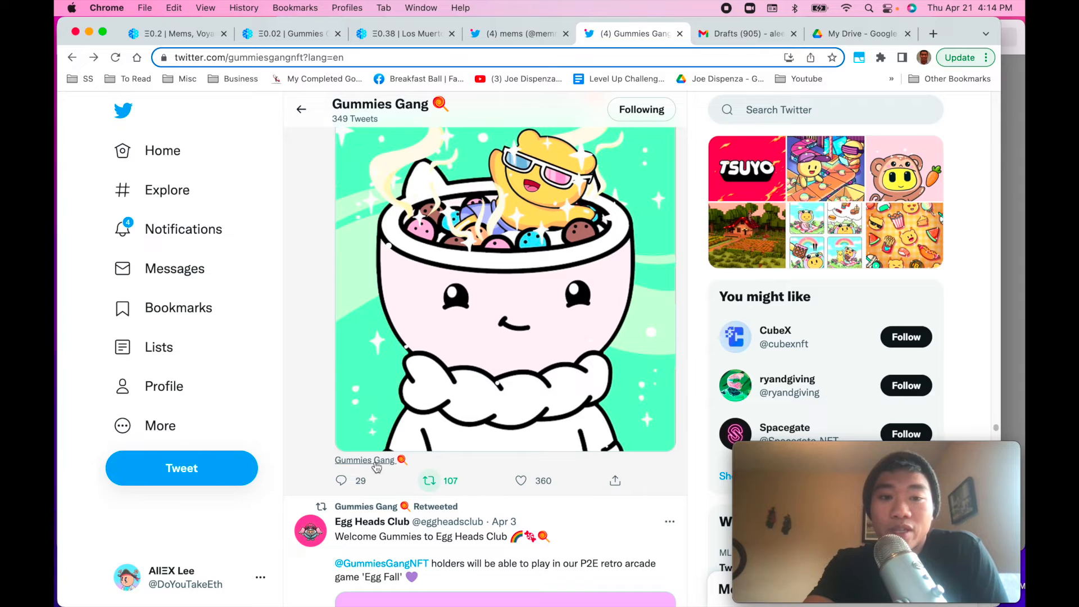
pyautogui.scroll(3)
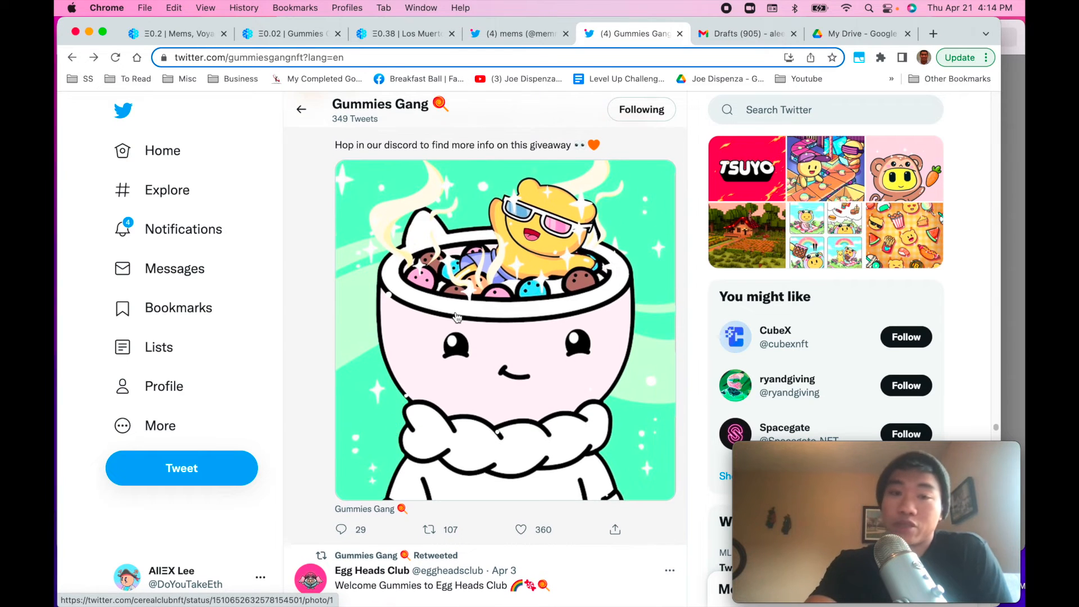
pyautogui.scroll(3)
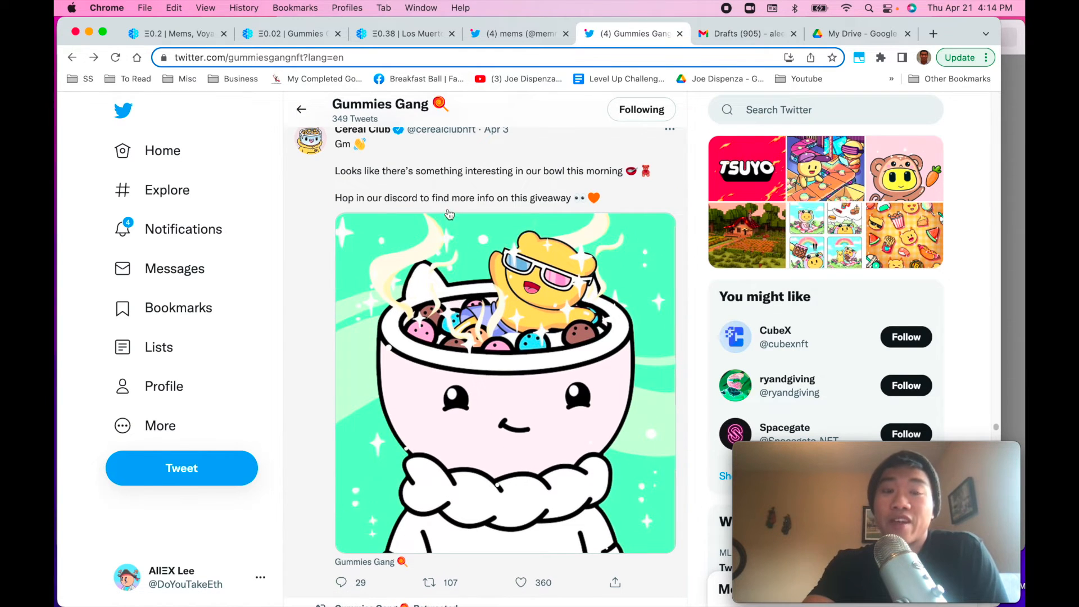
pyautogui.moveTo(493, 263)
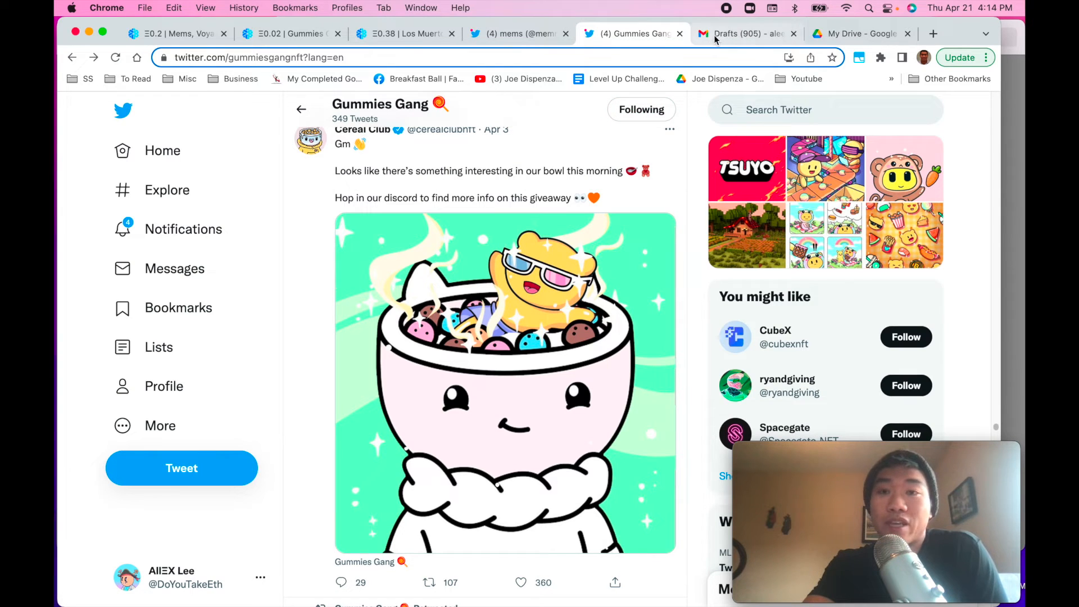
# Go back to the Gmail draft comparing Memes NFT and Gummies Gang NFT percentages.
pyautogui.click(743, 32)
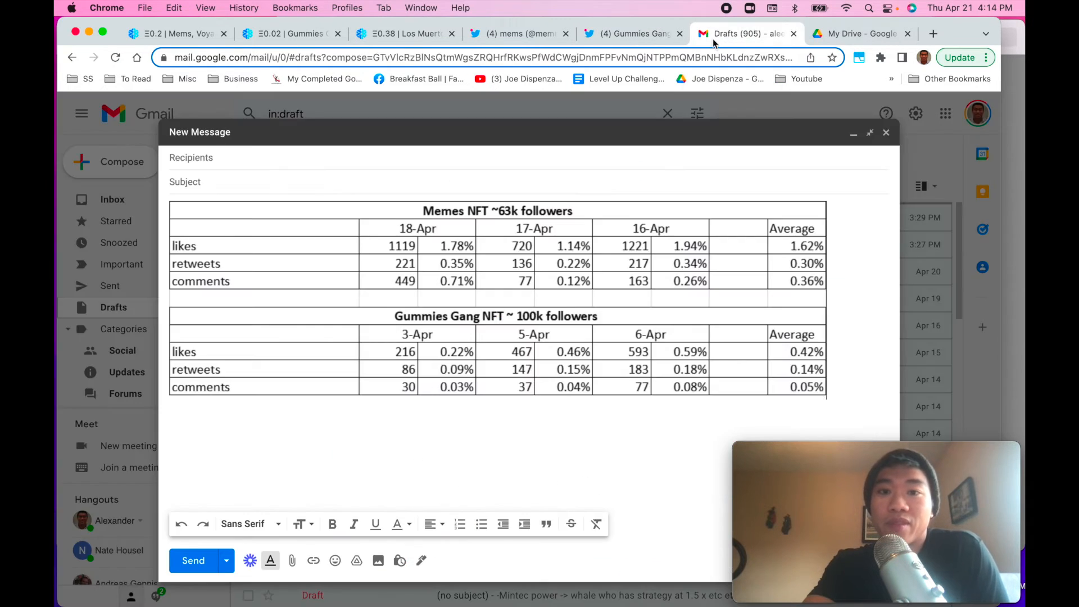
pyautogui.moveTo(512, 323)
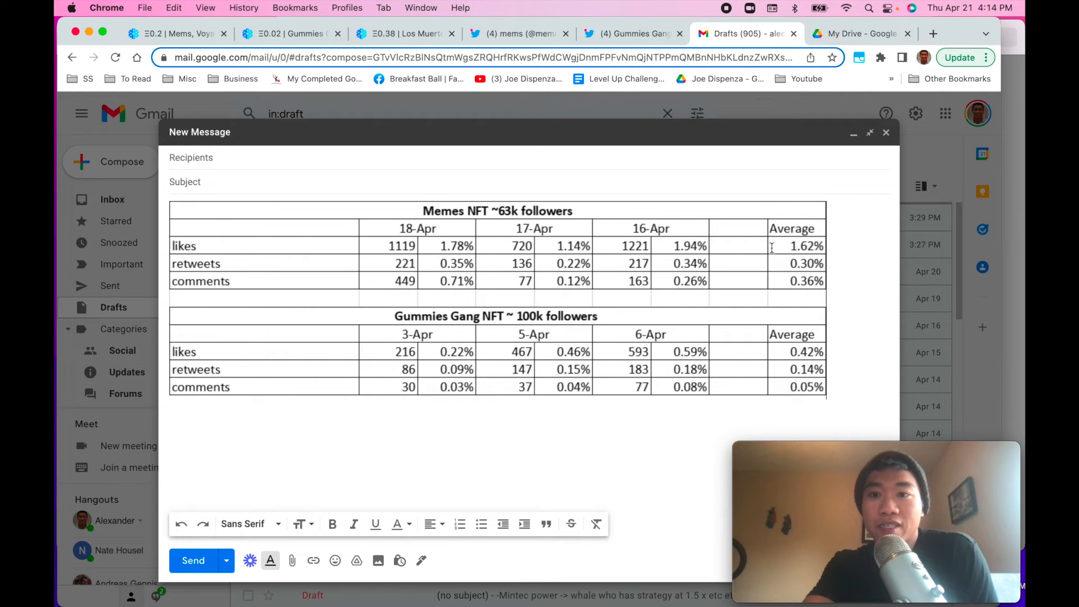
pyautogui.moveTo(782, 372)
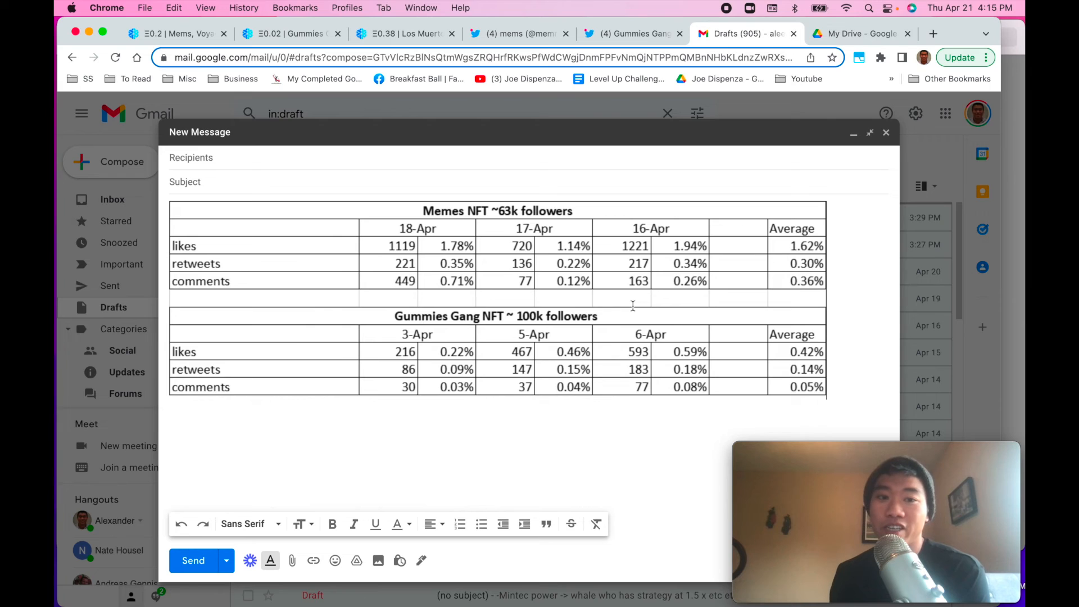
pyautogui.moveTo(665, 225)
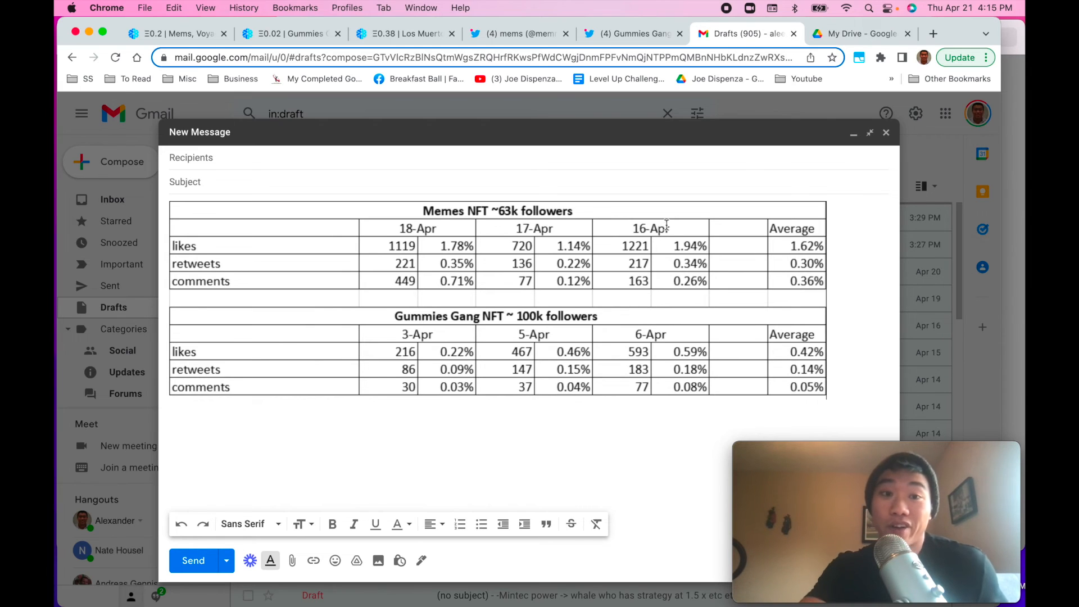